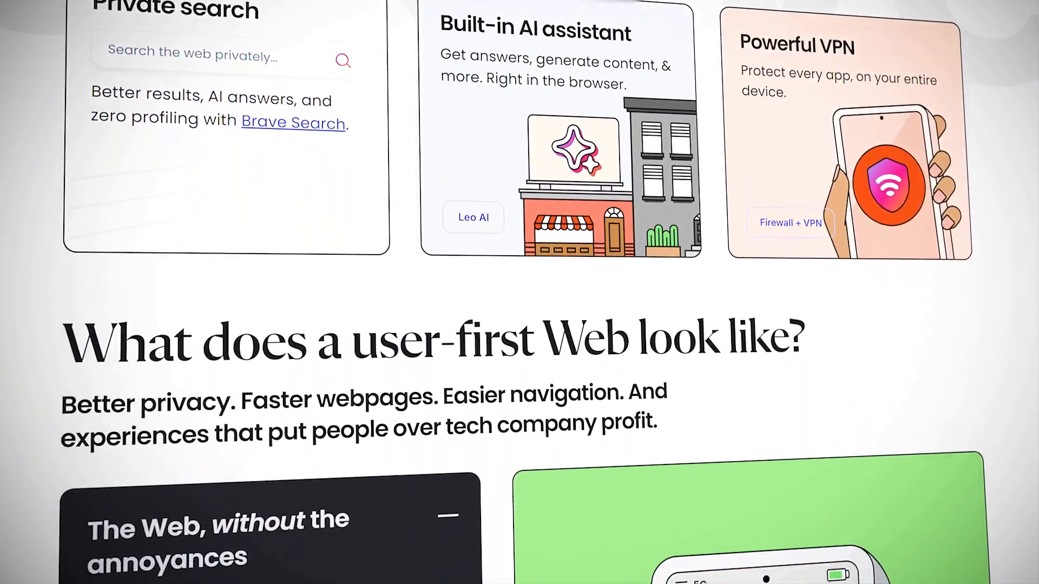
- Scroll through the Brave welcome page that offers to make Brave the default browser
scroll(down, 3)
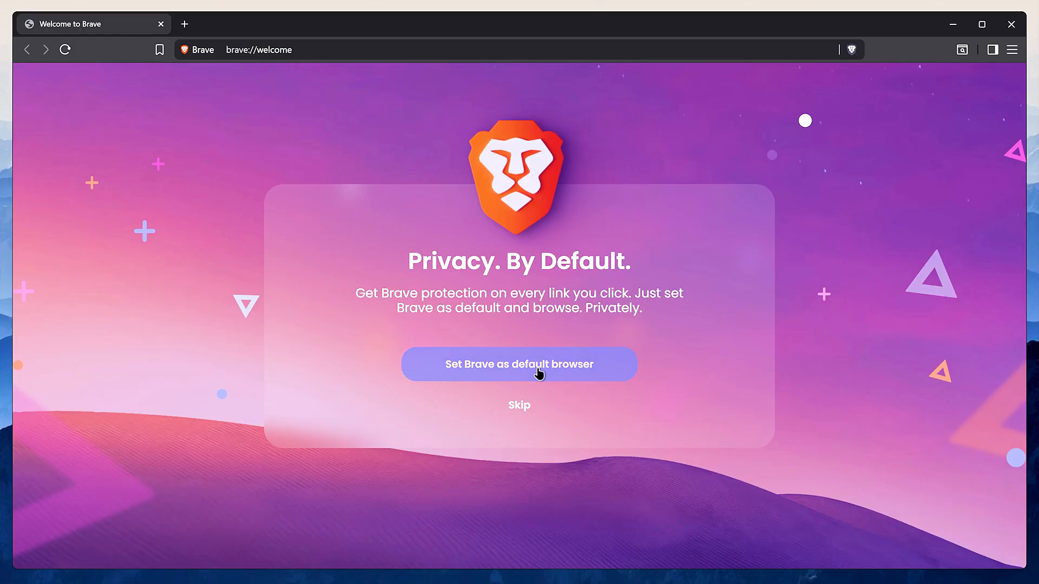
- Finish first-run setup, skipping import and leaving crash reports and product insights unshared
click(519, 364)
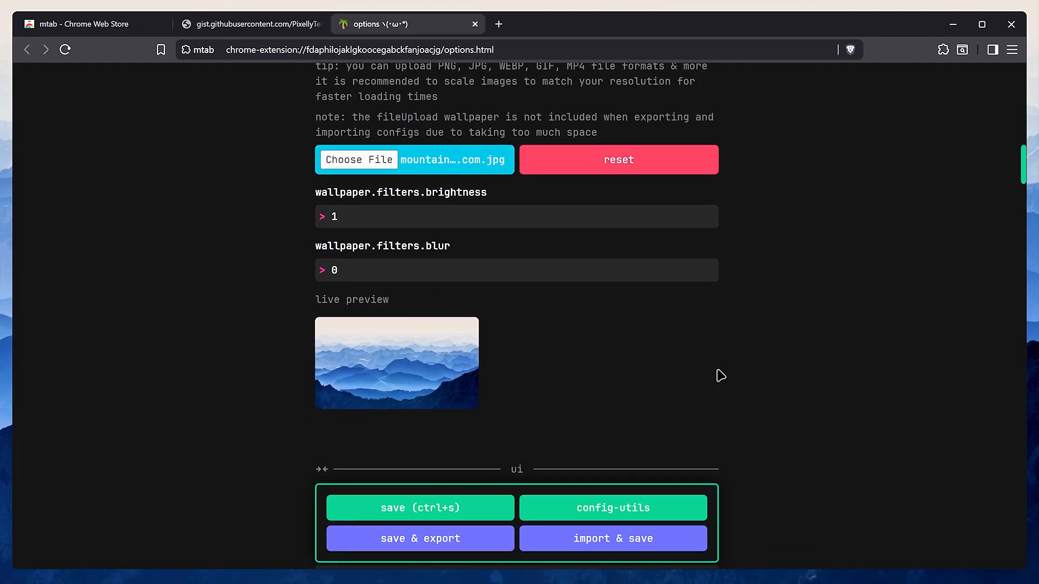
scroll(down, 3)
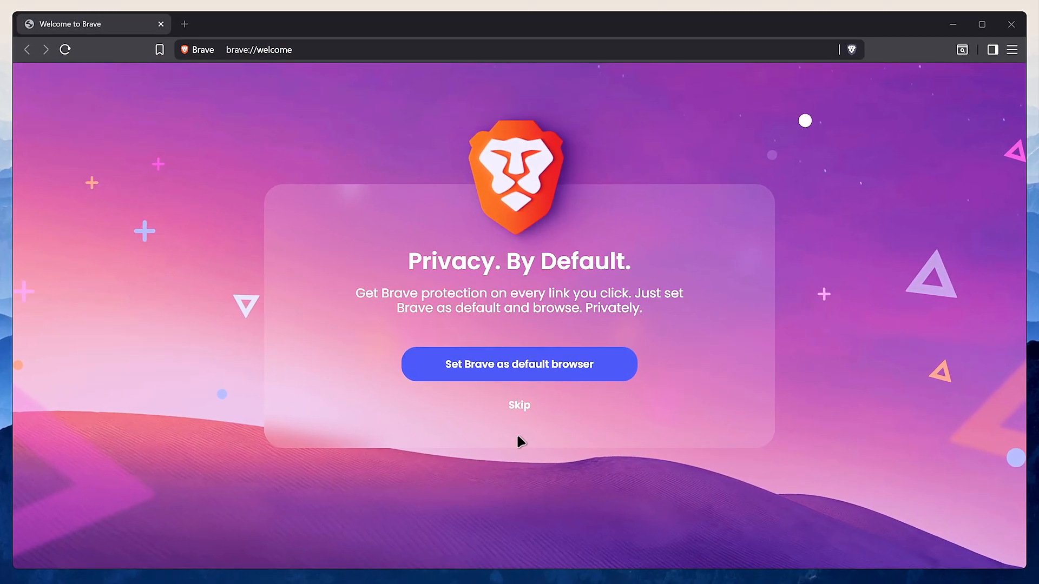
mouse_move(538, 374)
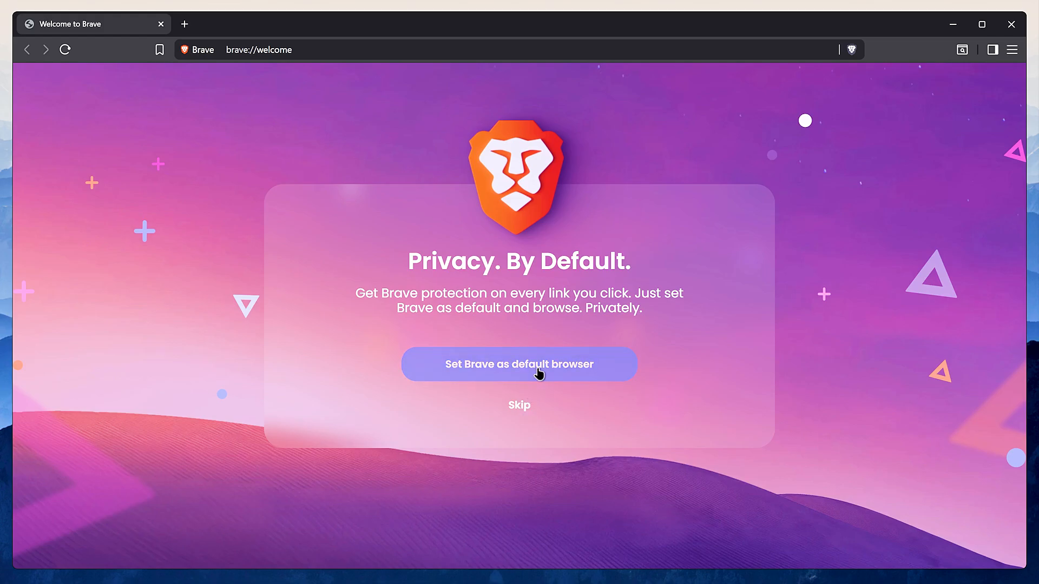
click(519, 364)
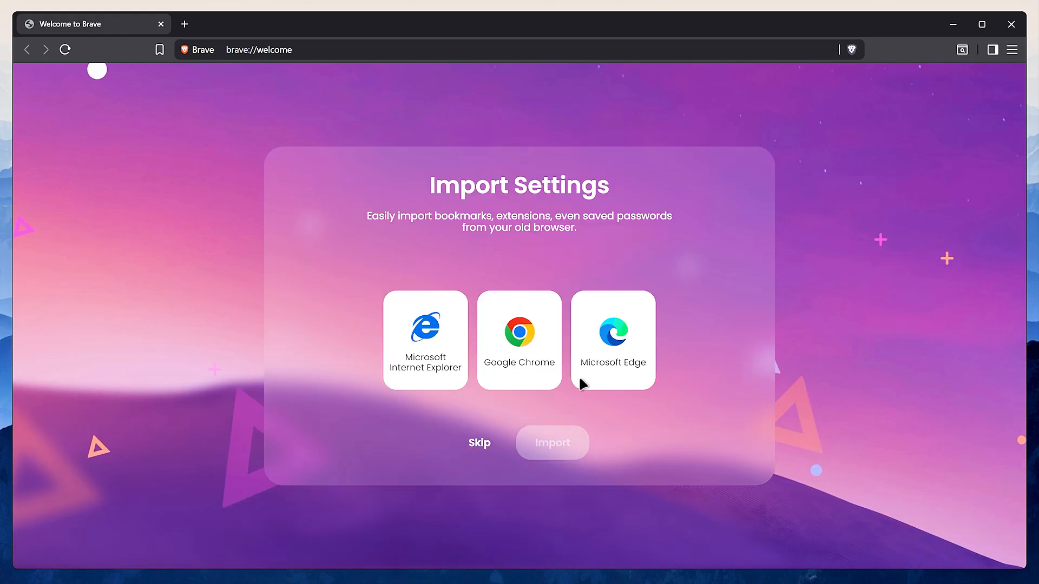
mouse_move(595, 388)
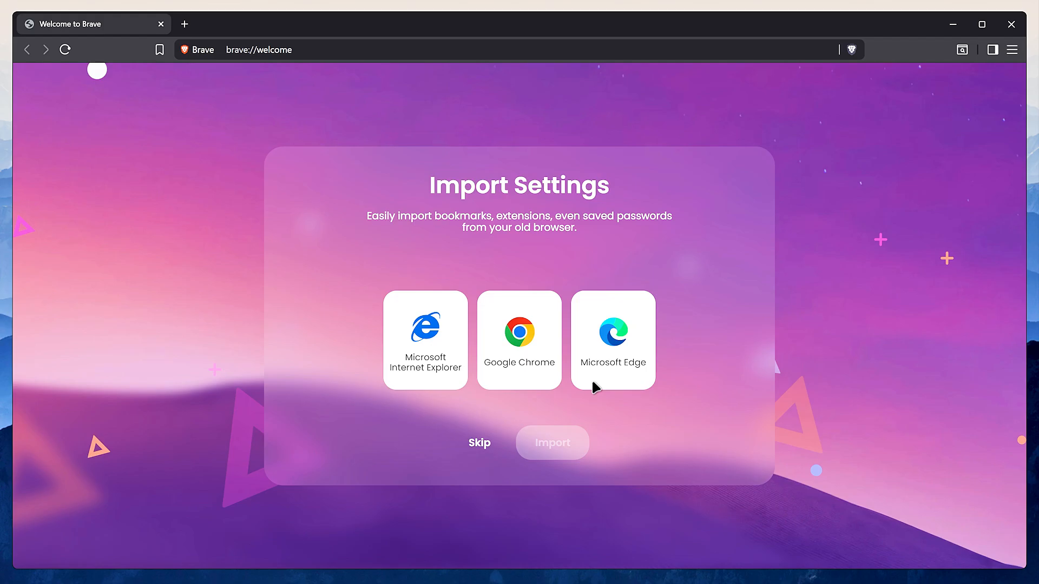
click(480, 442)
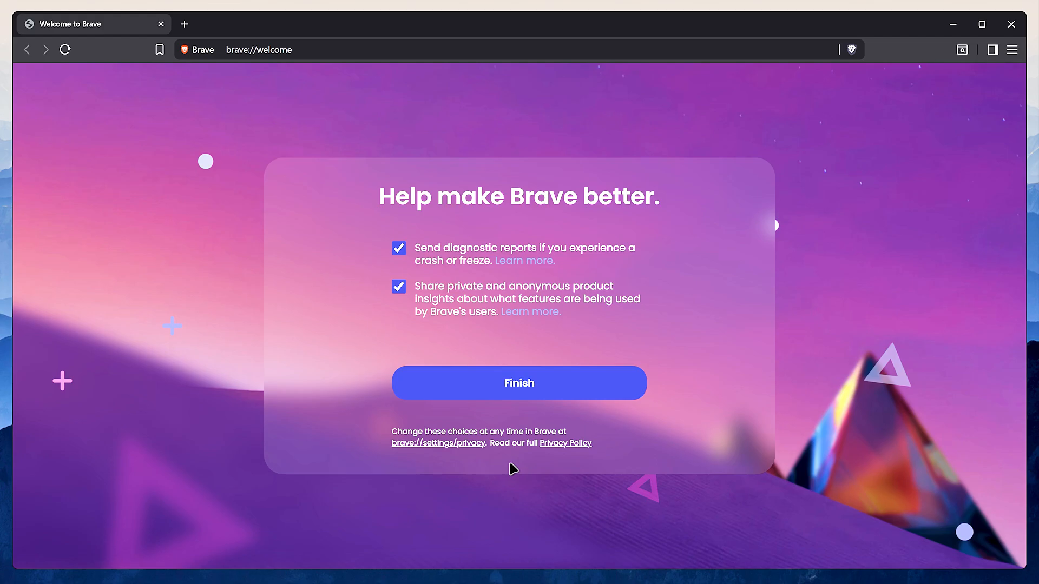
mouse_move(450, 344)
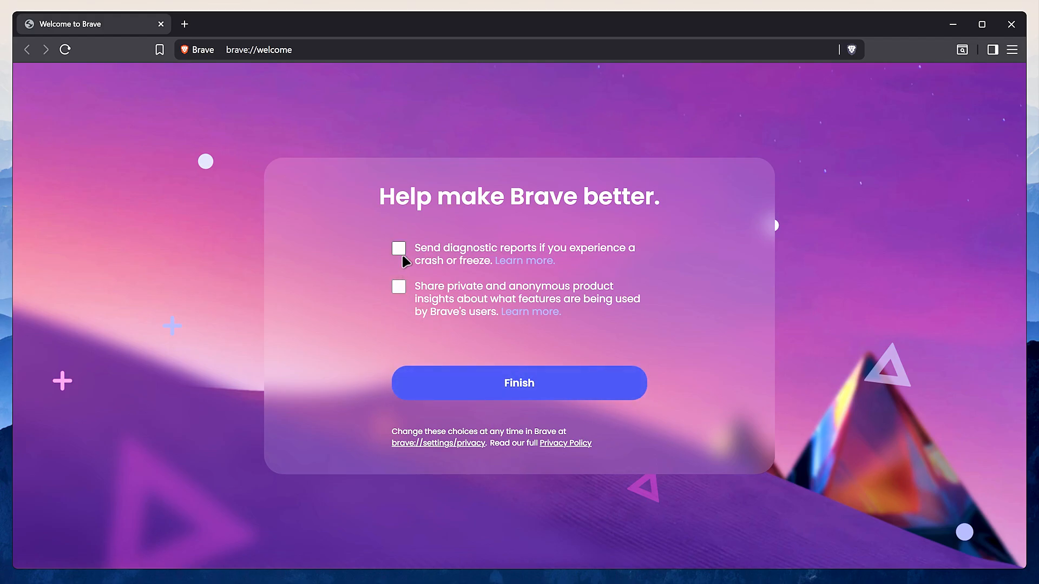
click(519, 383)
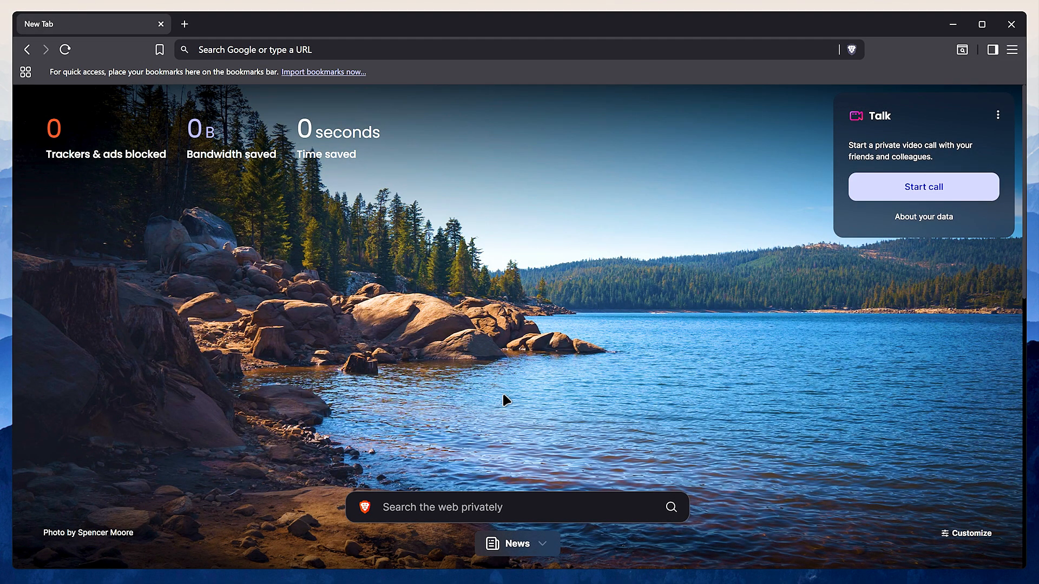
mouse_move(963, 534)
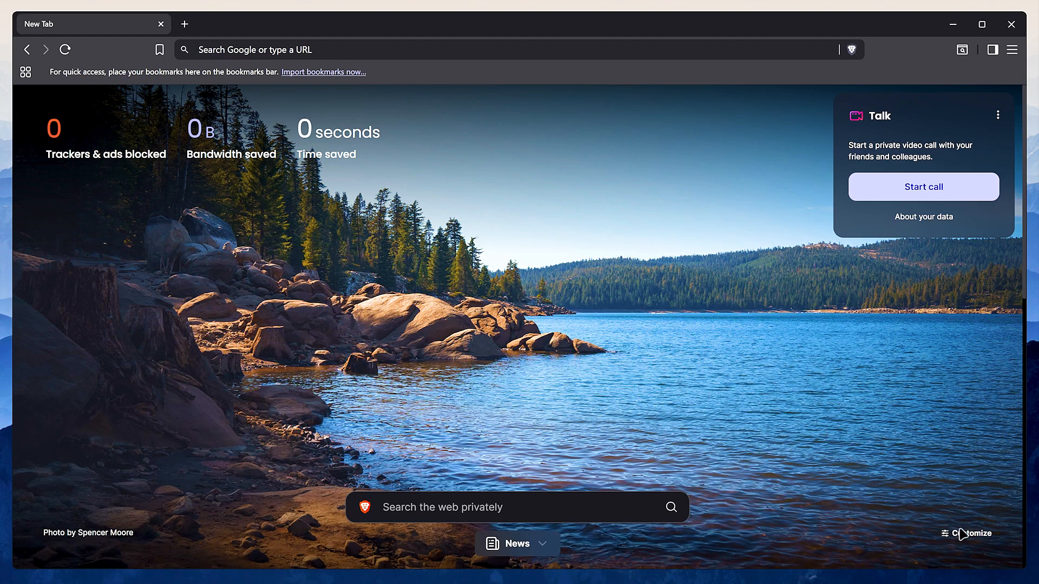
- Turn off Brave Stats, Top Sites, the Talk card and the search widget on new tabs
click(971, 534)
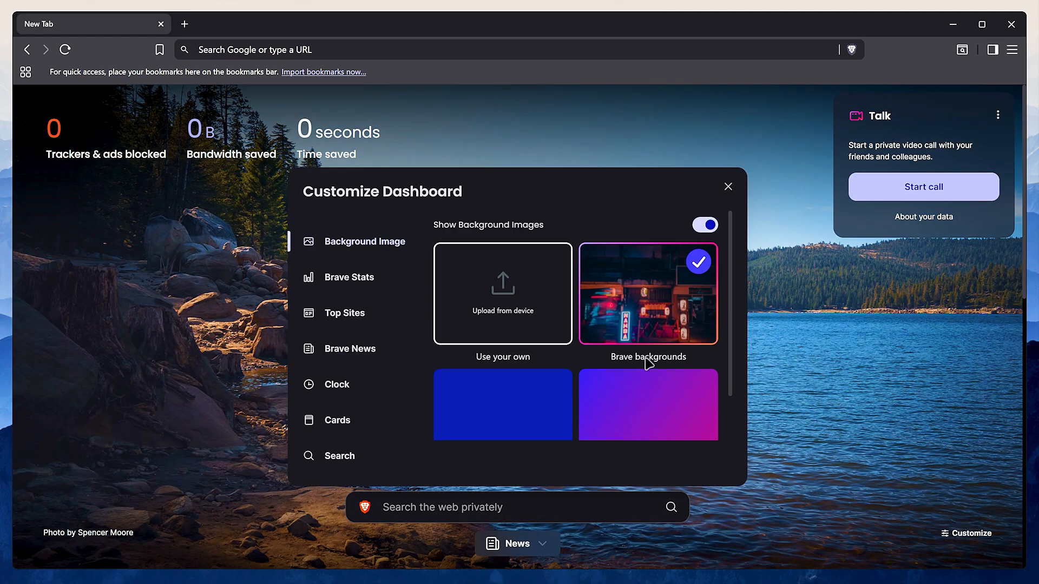
click(350, 277)
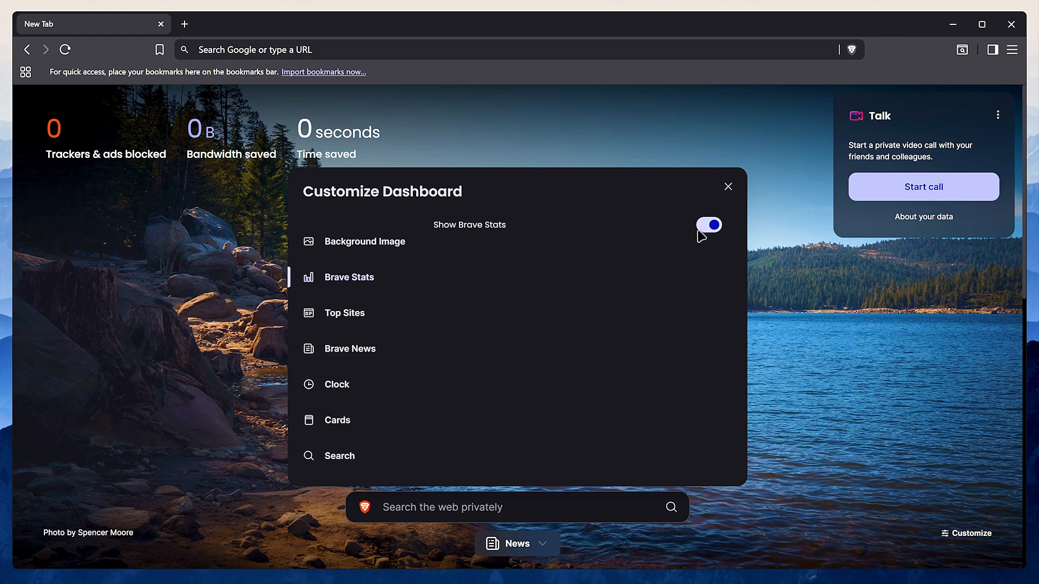
click(345, 313)
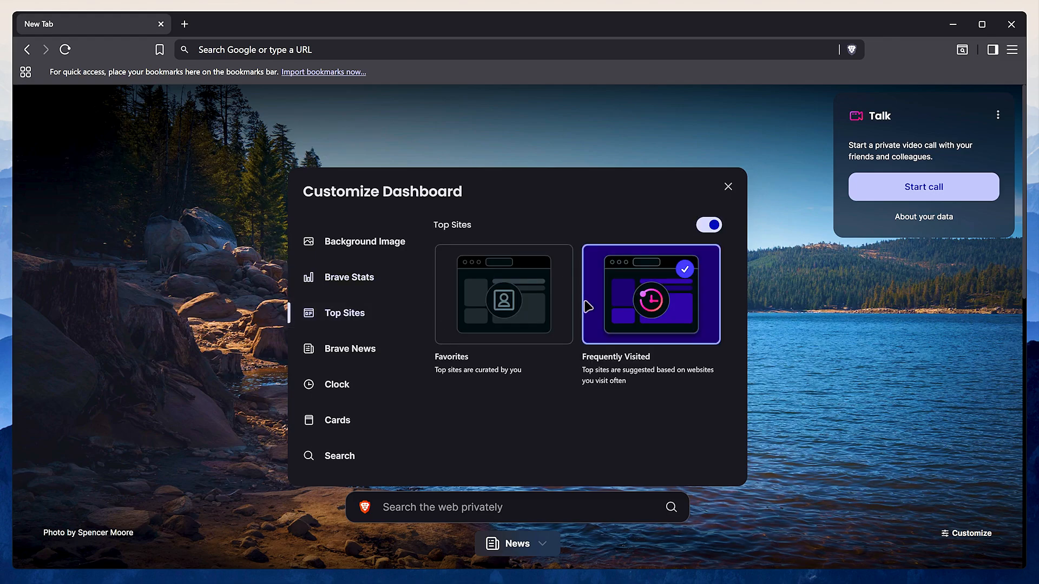
click(709, 224)
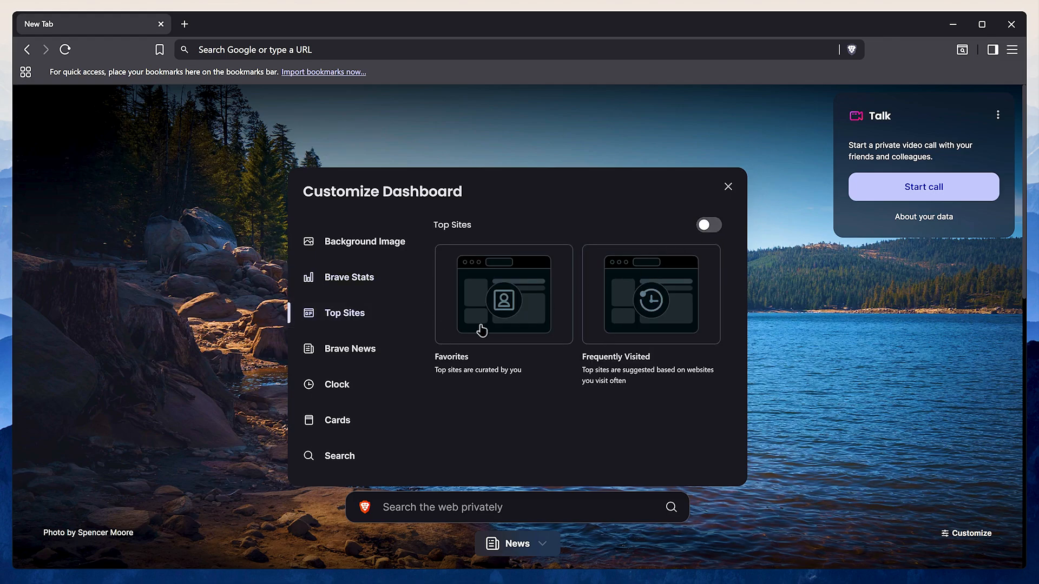
click(337, 420)
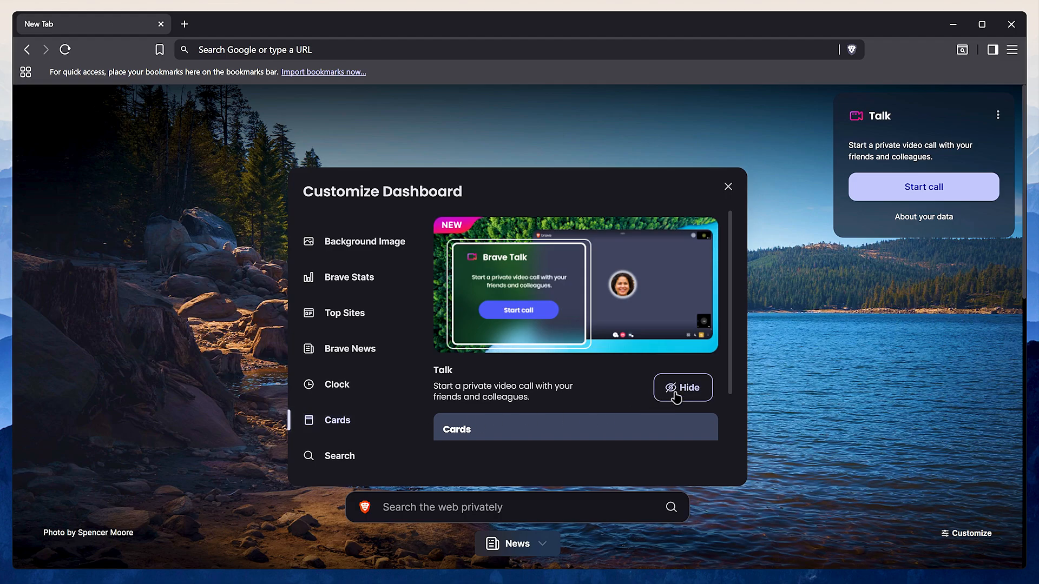
click(340, 456)
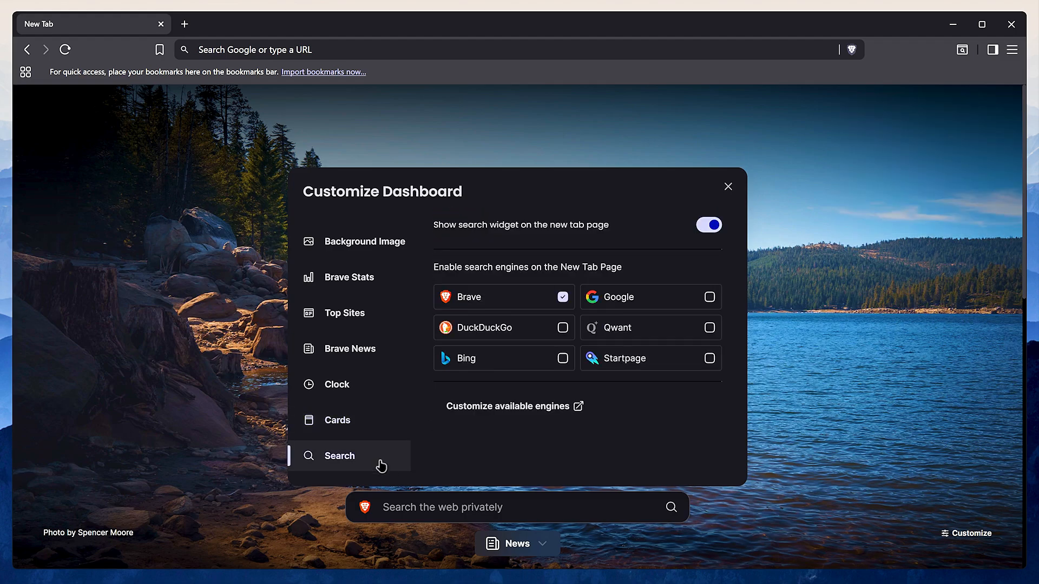
click(708, 225)
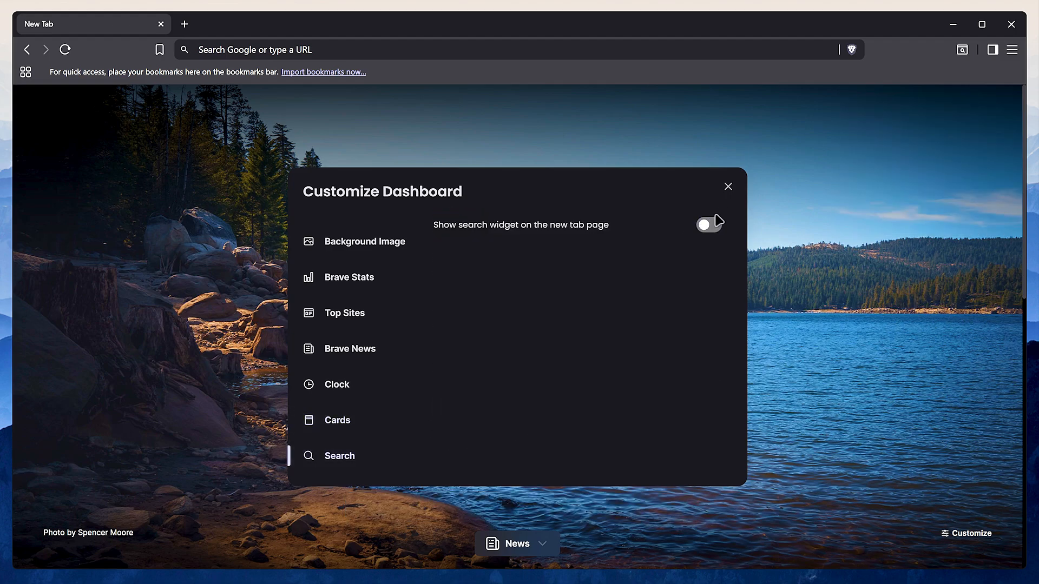
click(727, 186)
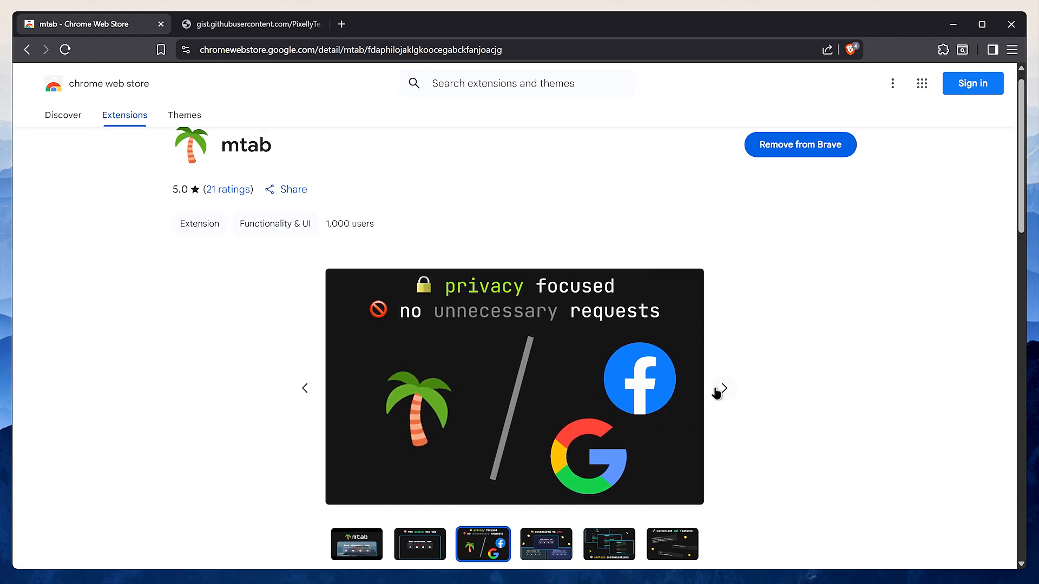
- Browse mtab's store screenshots, then open mtab's options from the Extensions menu
click(723, 389)
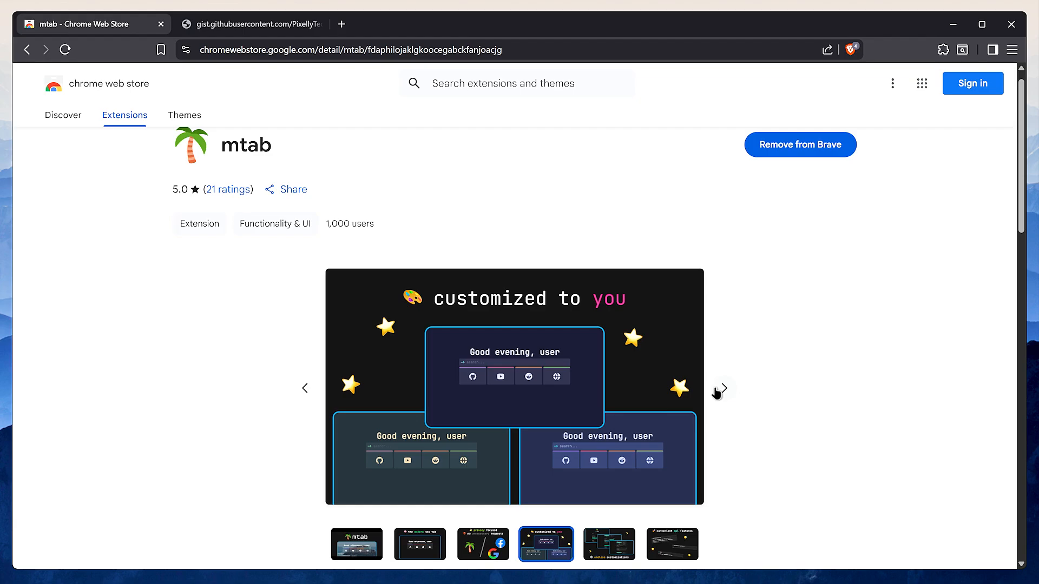
click(255, 24)
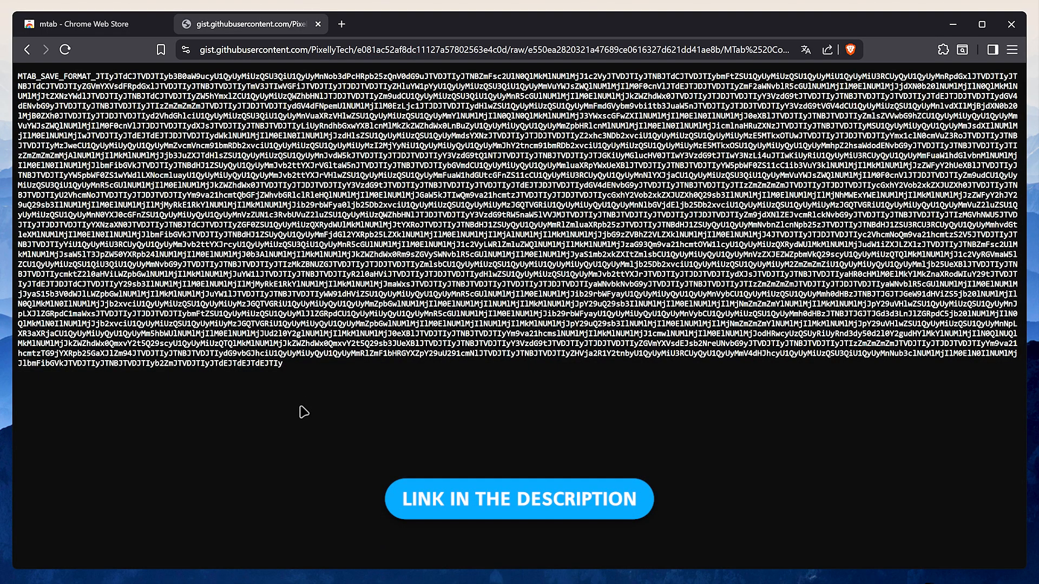
click(943, 49)
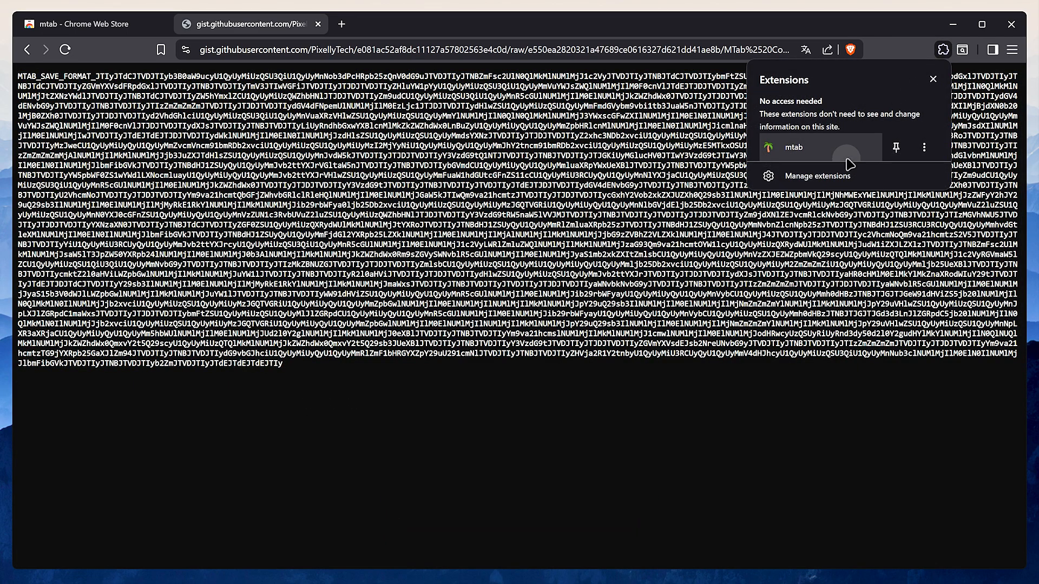
click(795, 148)
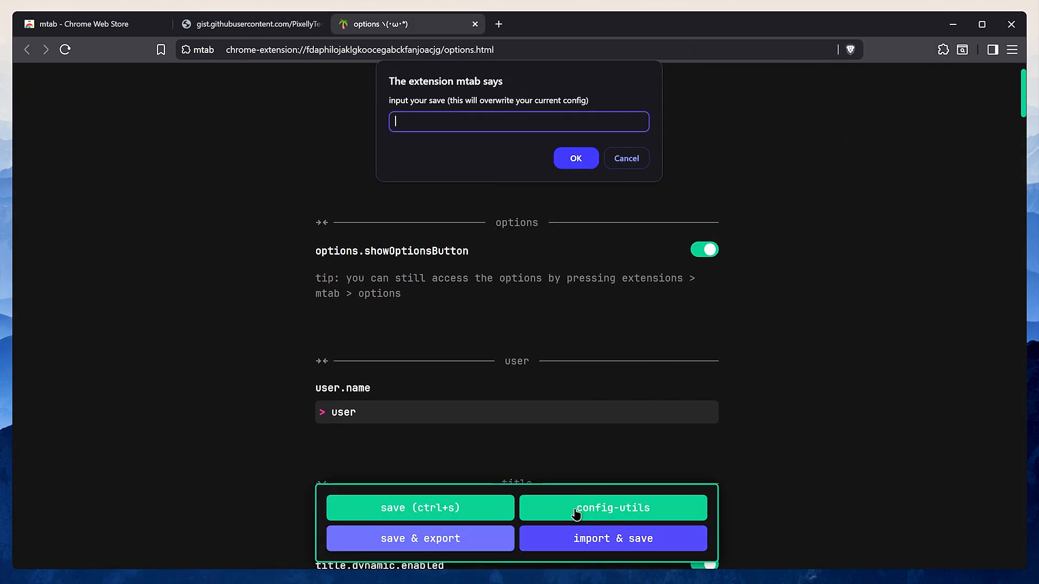
- Paste and save the mtab config with Startpage search and Github, Youtube, Reddit, Twitch bookmarks
right_click(540, 122)
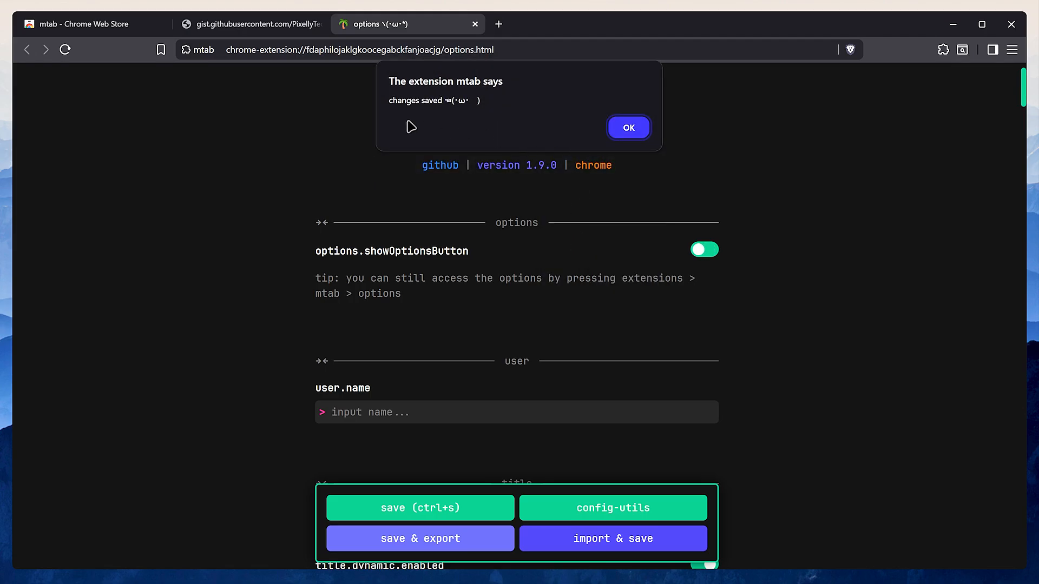
click(629, 128)
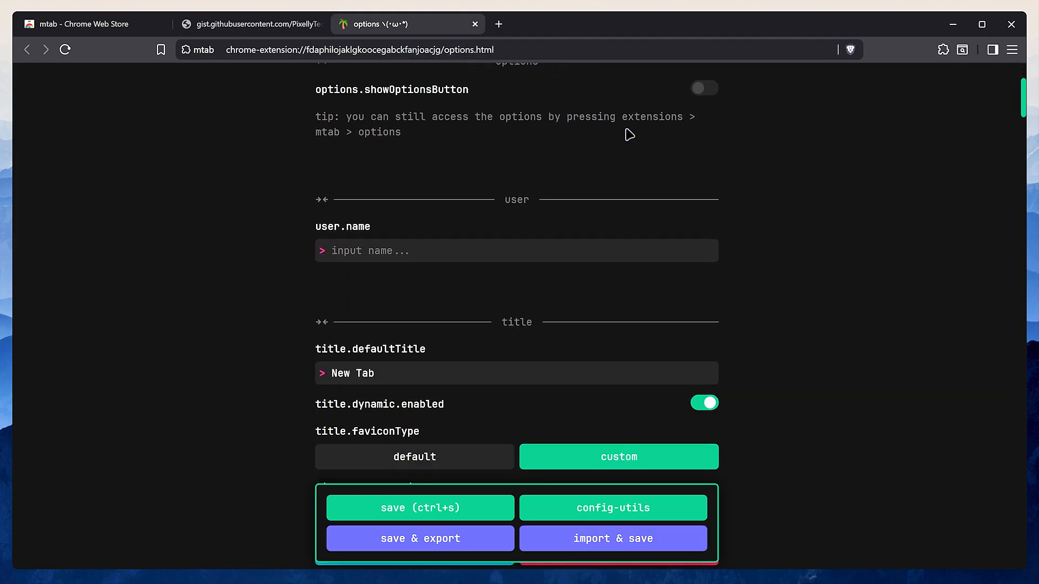
scroll(down, 3)
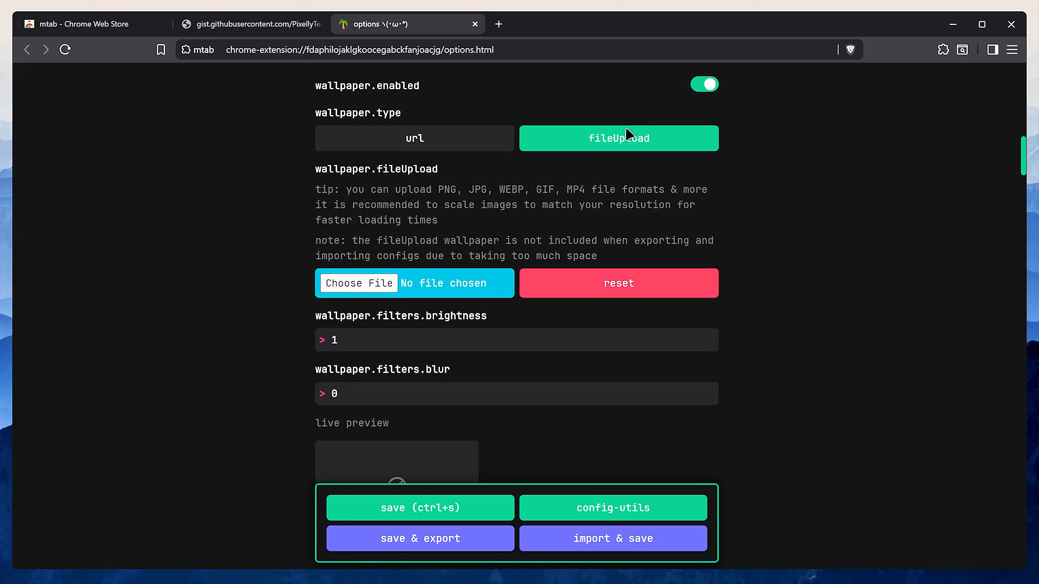
click(359, 283)
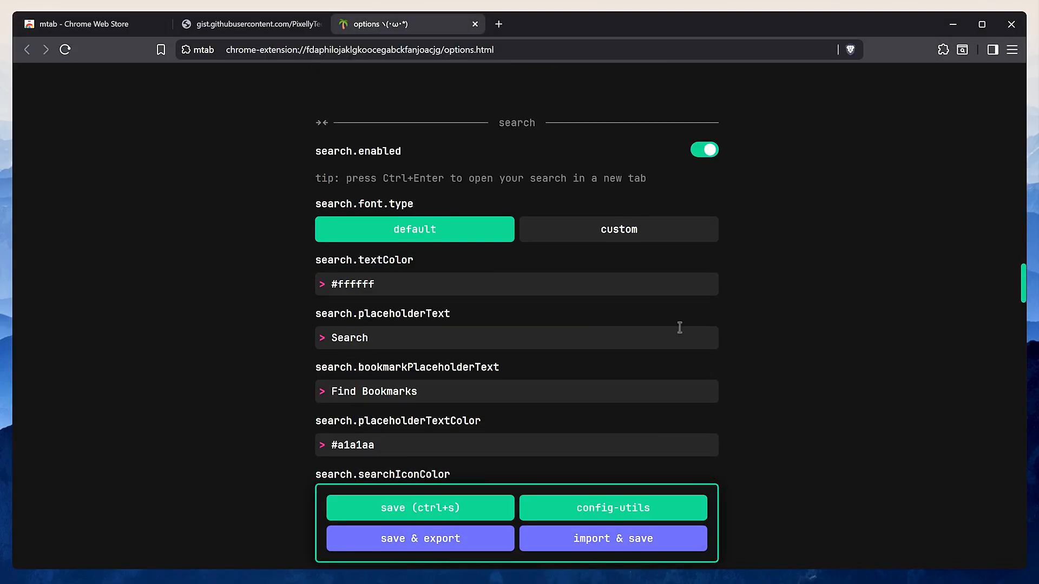
scroll(down, 3)
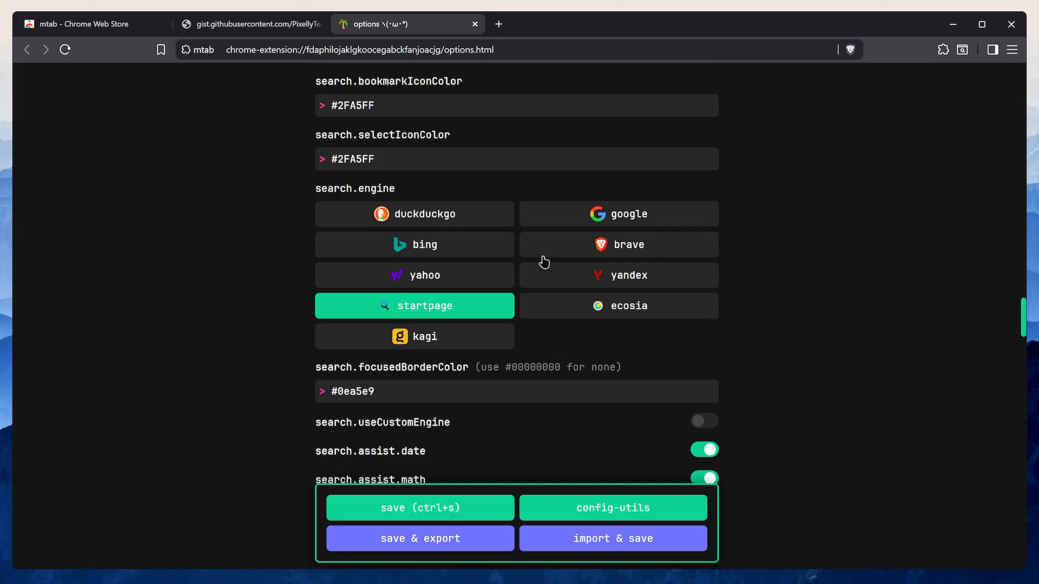
mouse_move(505, 329)
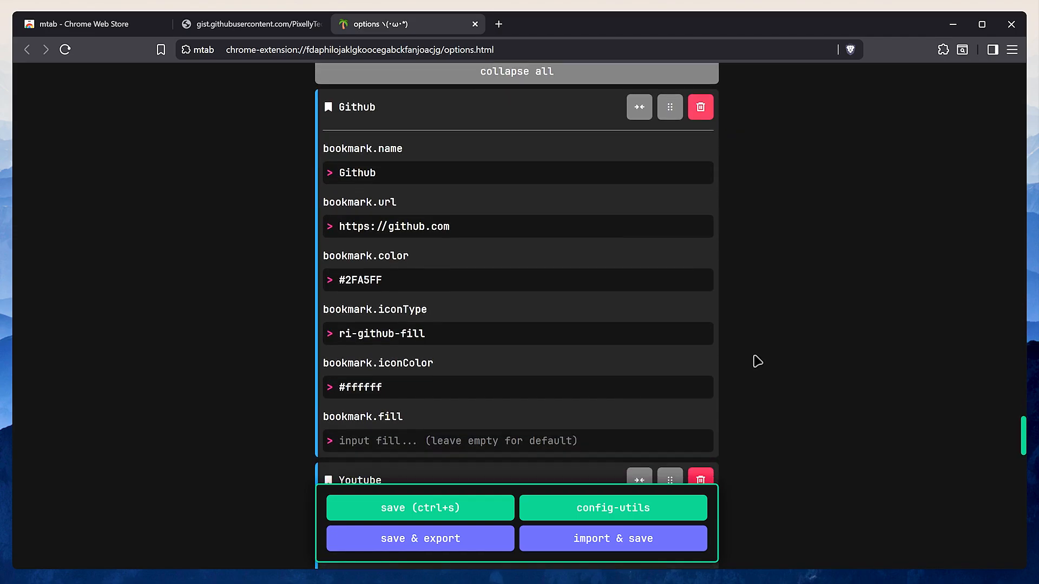
scroll(down, 3)
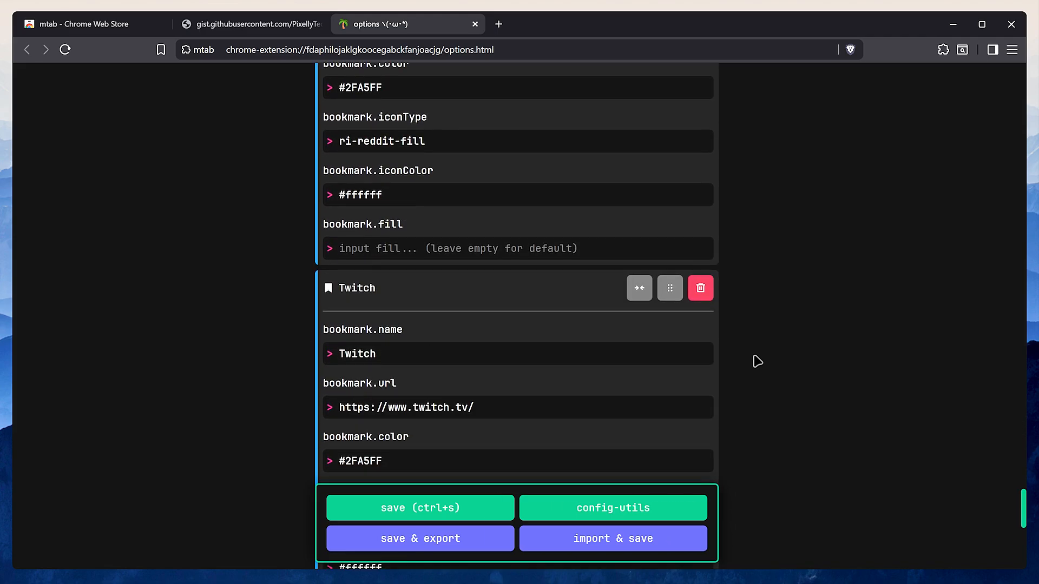
scroll(down, 3)
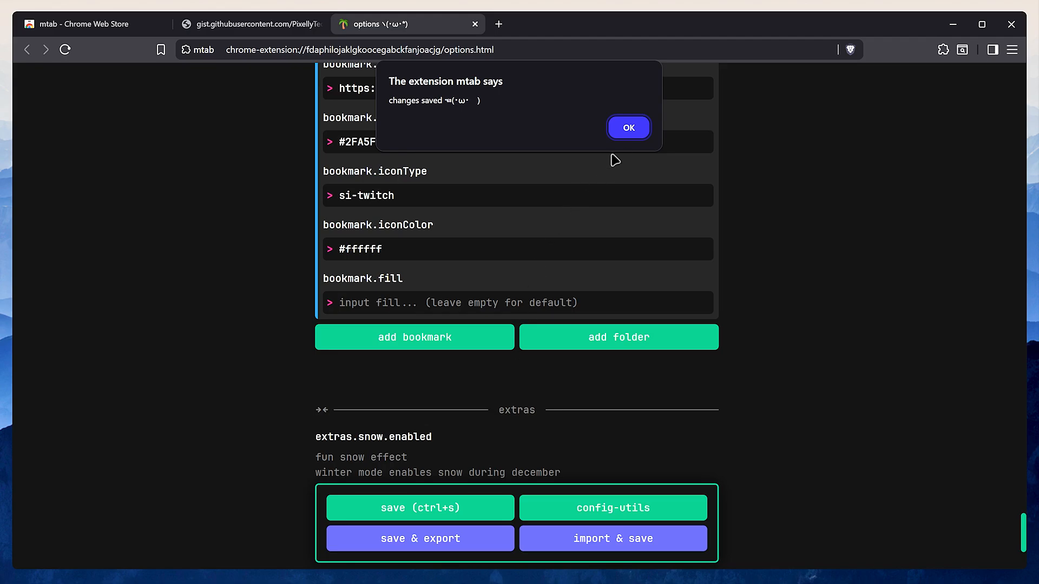
click(655, 24)
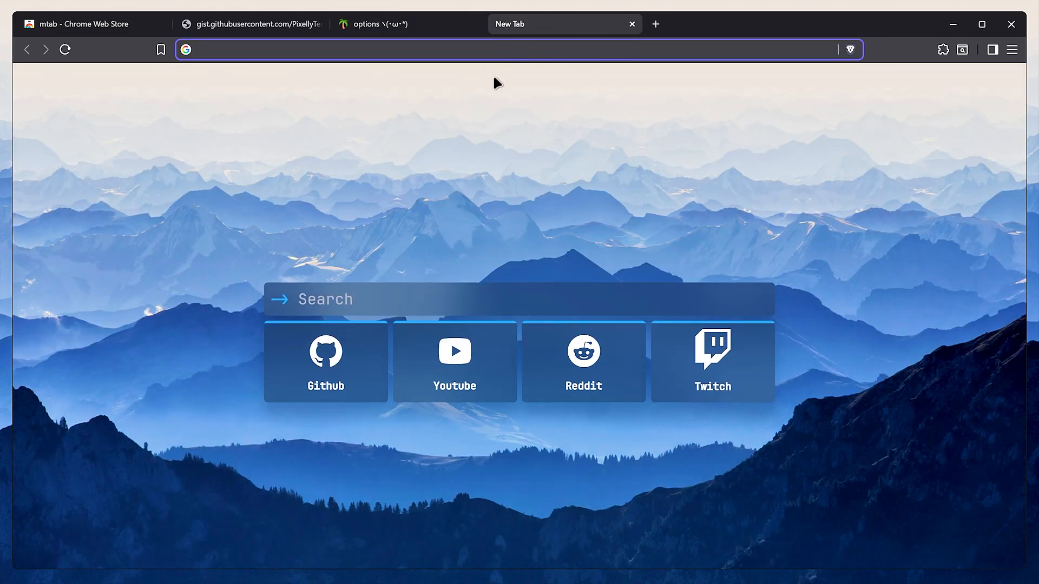
- Open a new mtab start page tab and begin typing a web search
text(web sear)
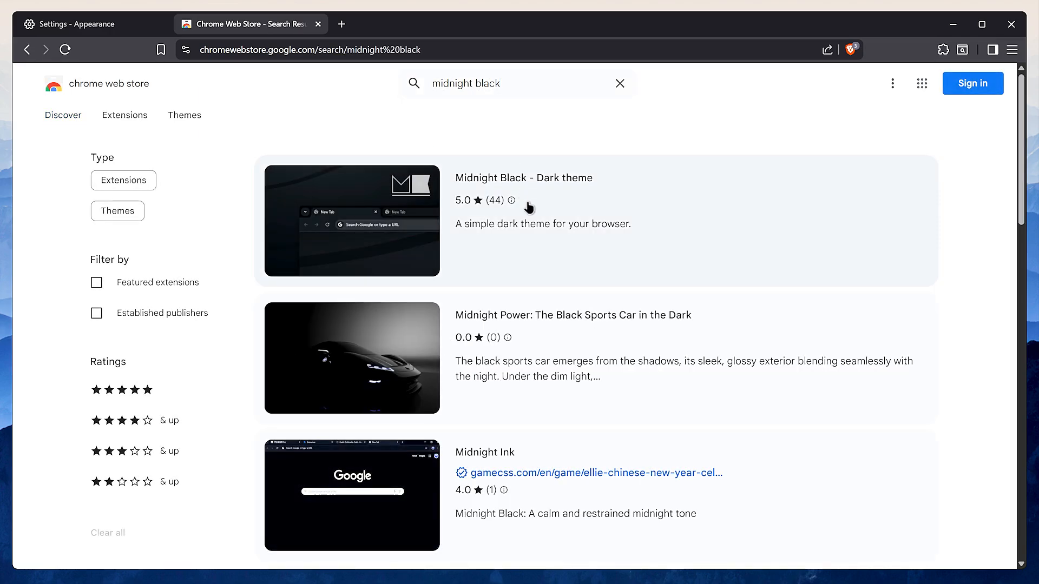
- Open the 'Midnight Black - Dark theme' listing from the store results
click(523, 178)
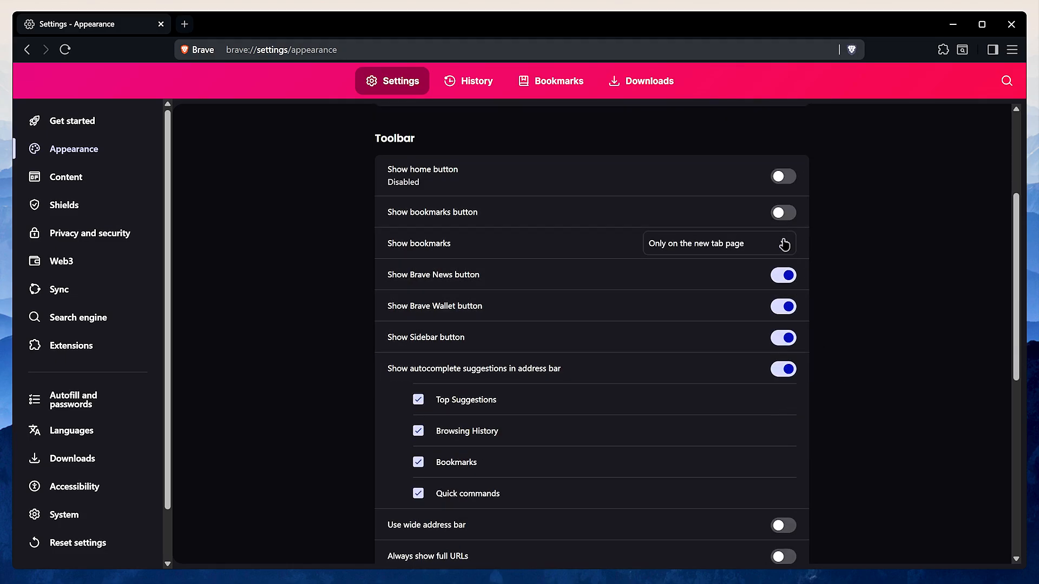
- Set bookmarks to never show, then test the bookmarks panel with Ctrl+B
click(719, 243)
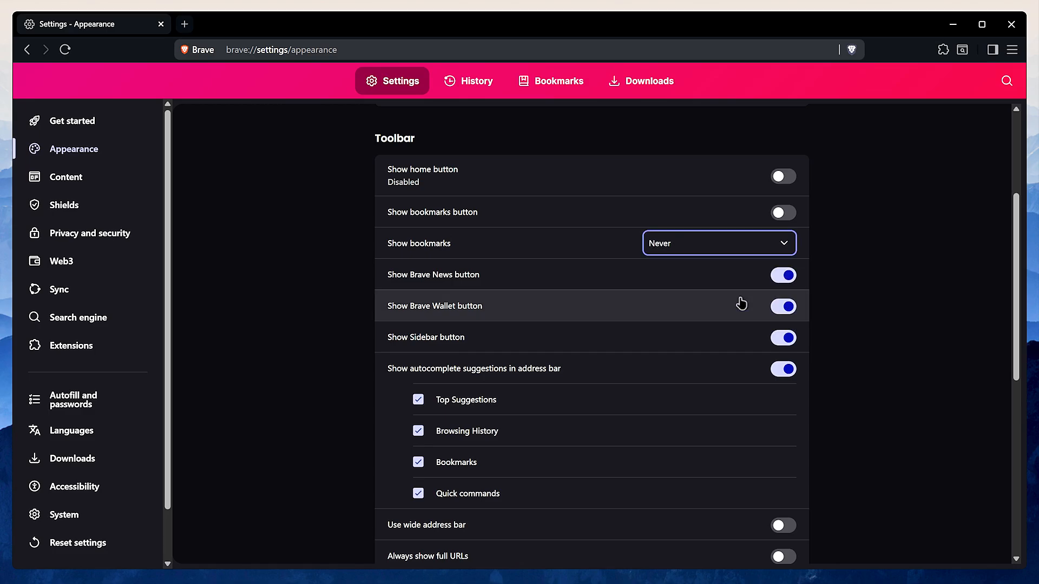
key(Ctrl+b)
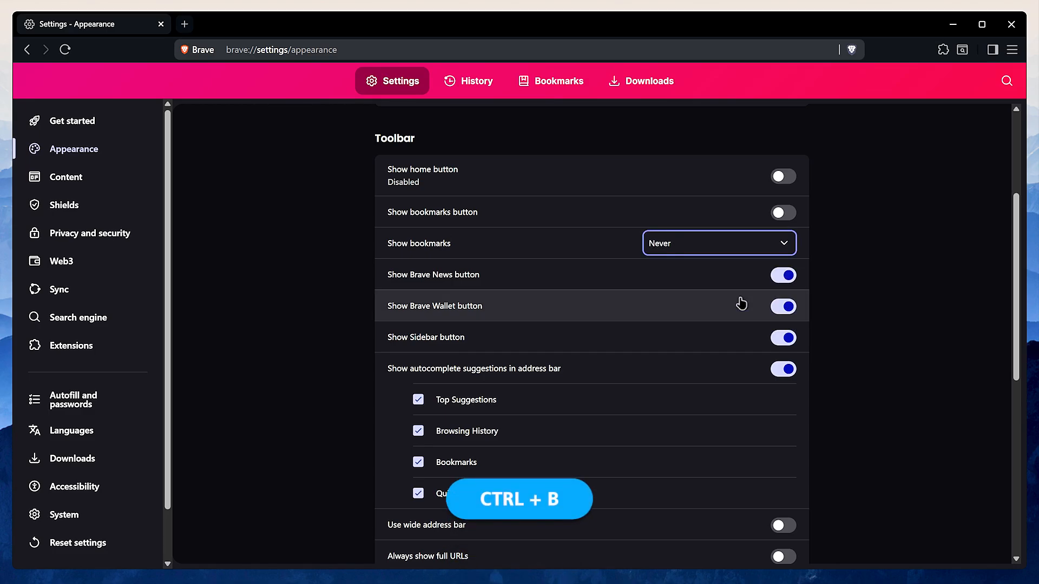
key(Ctrl+B)
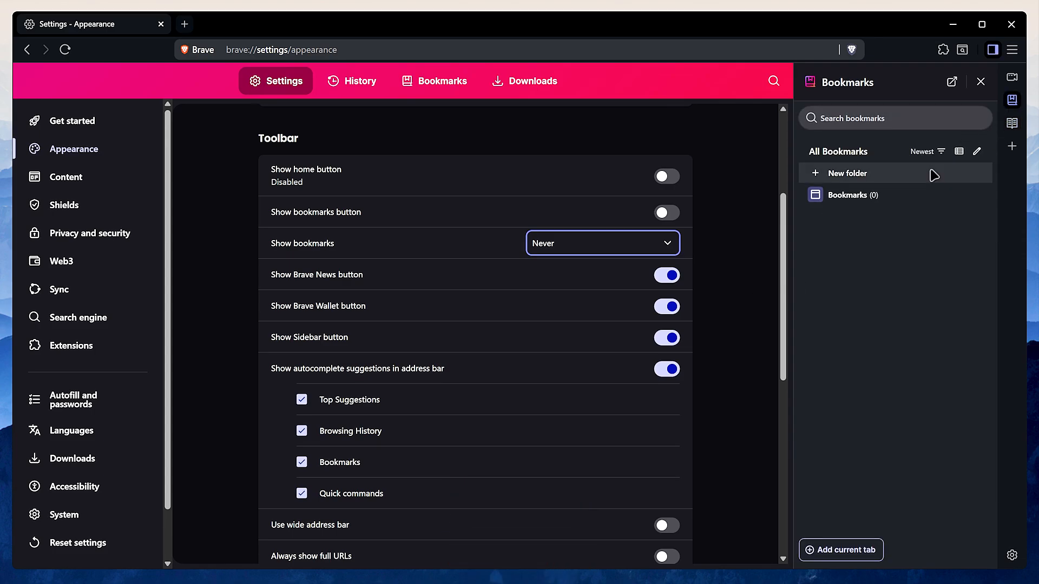
click(980, 82)
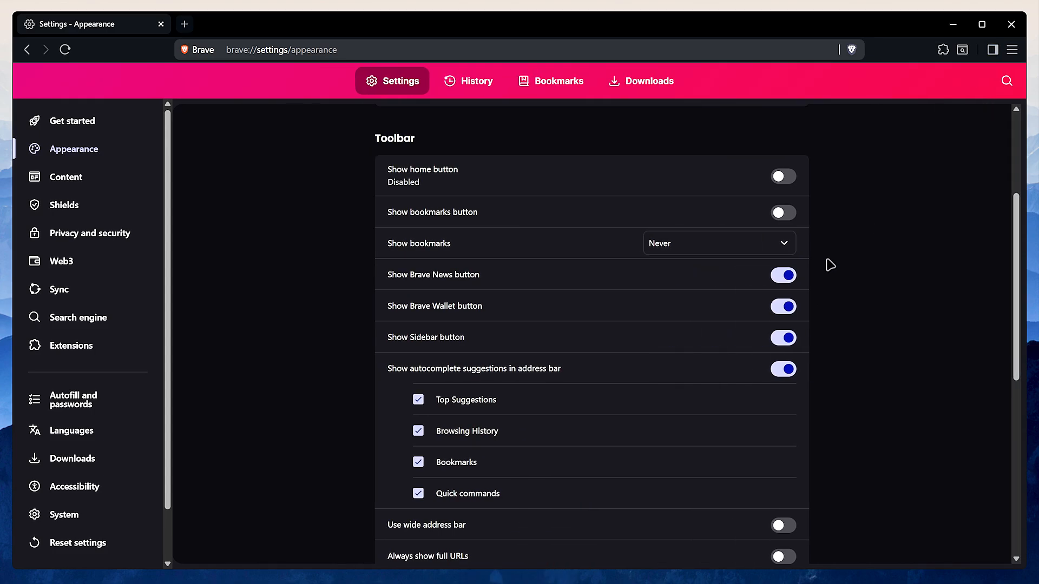
- Hide the News and Wallet buttons, disable autocomplete, and enable wide address bar and full URLs
click(782, 275)
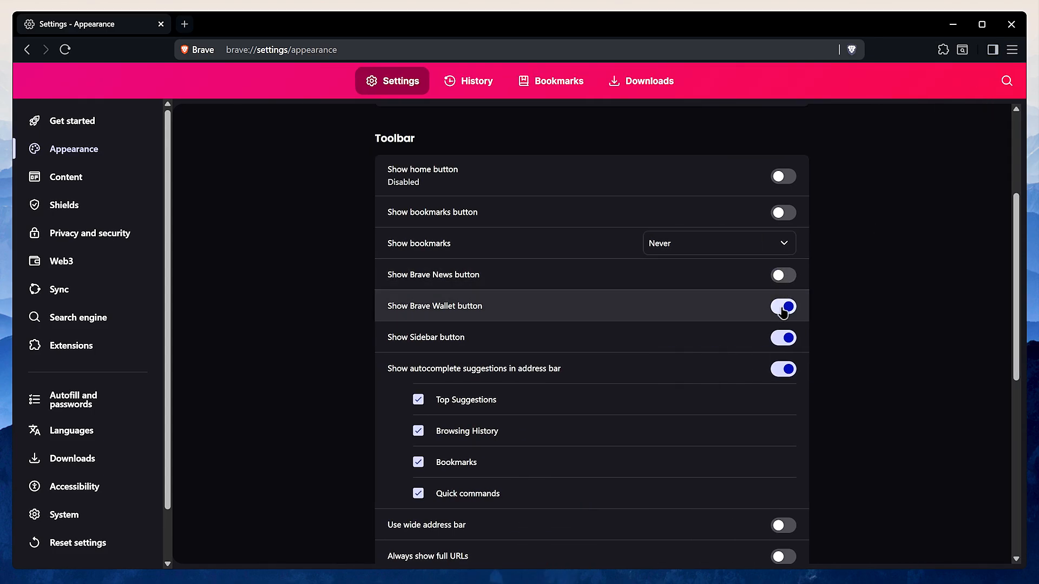
click(782, 307)
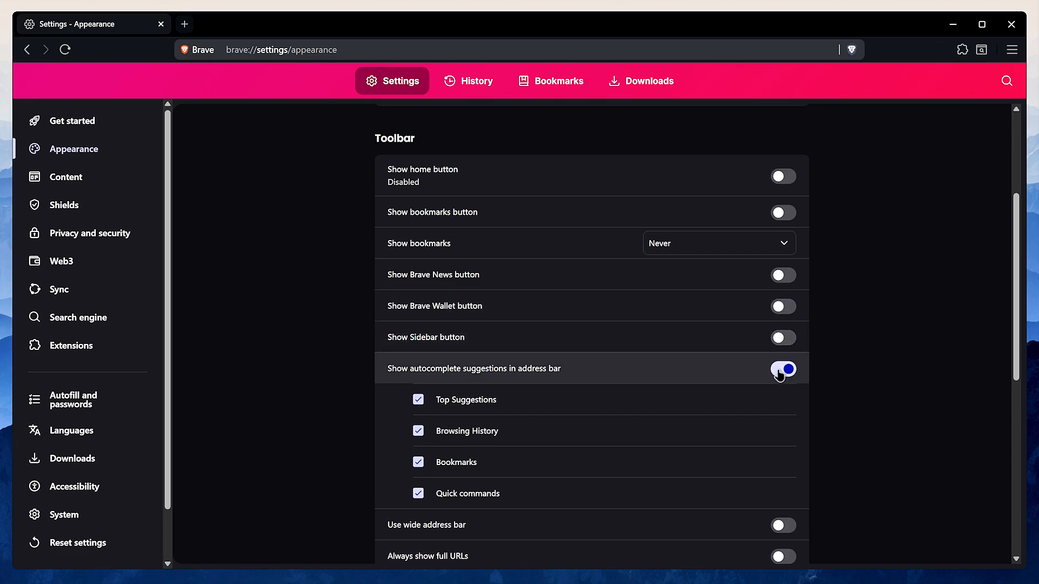
click(783, 369)
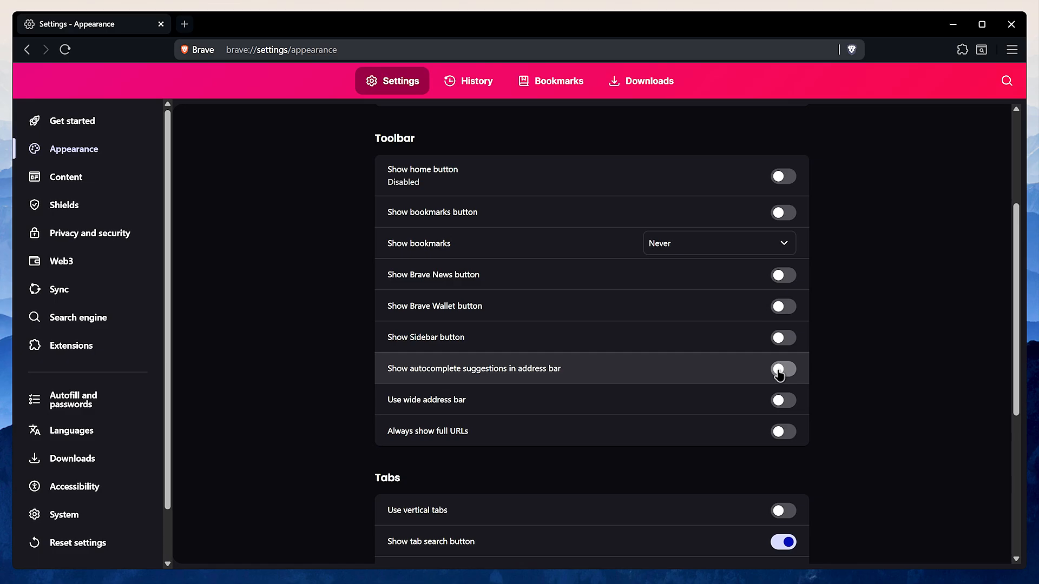
click(783, 400)
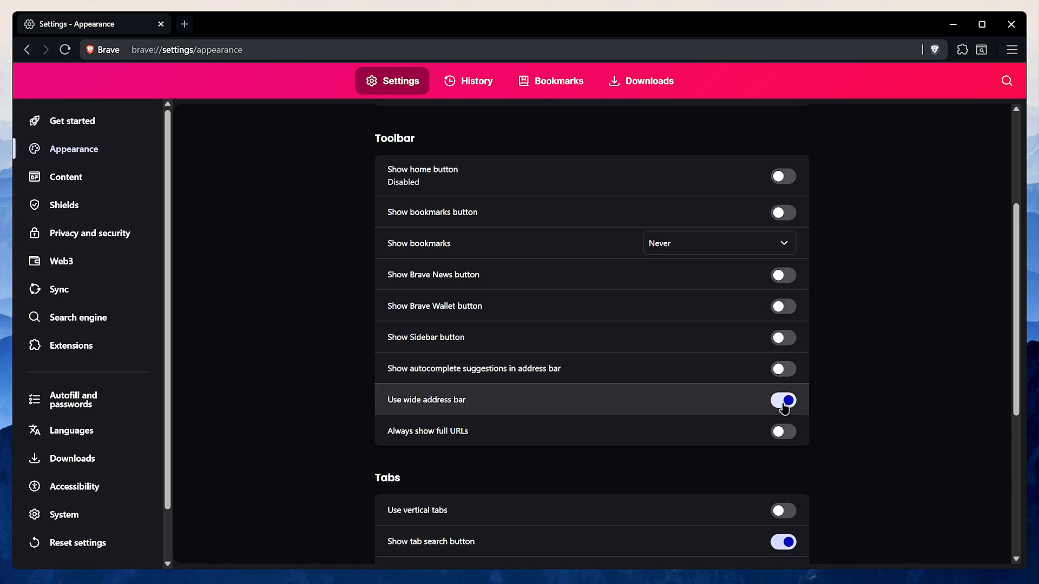
click(783, 431)
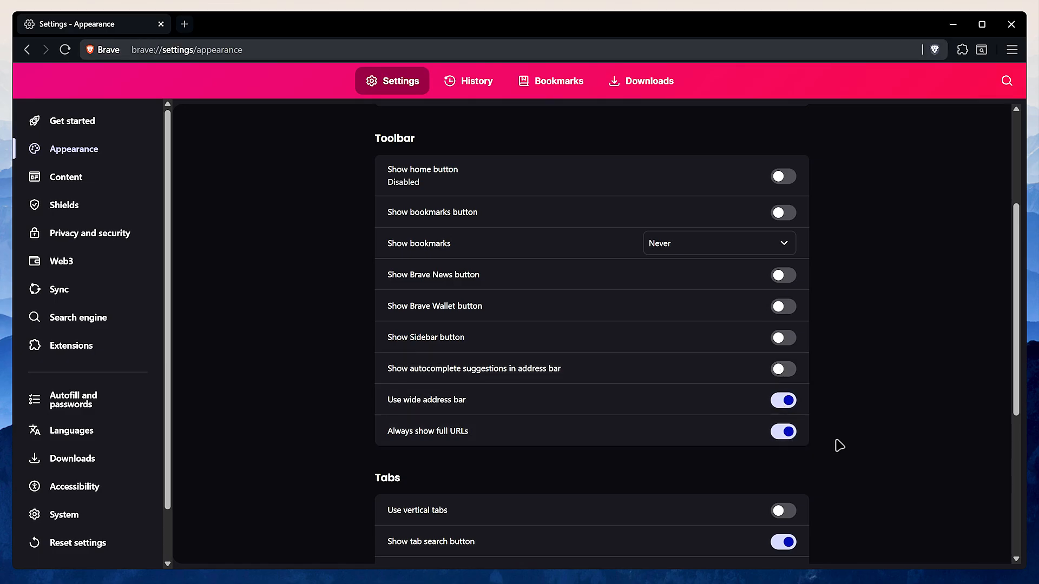
scroll(down, 3)
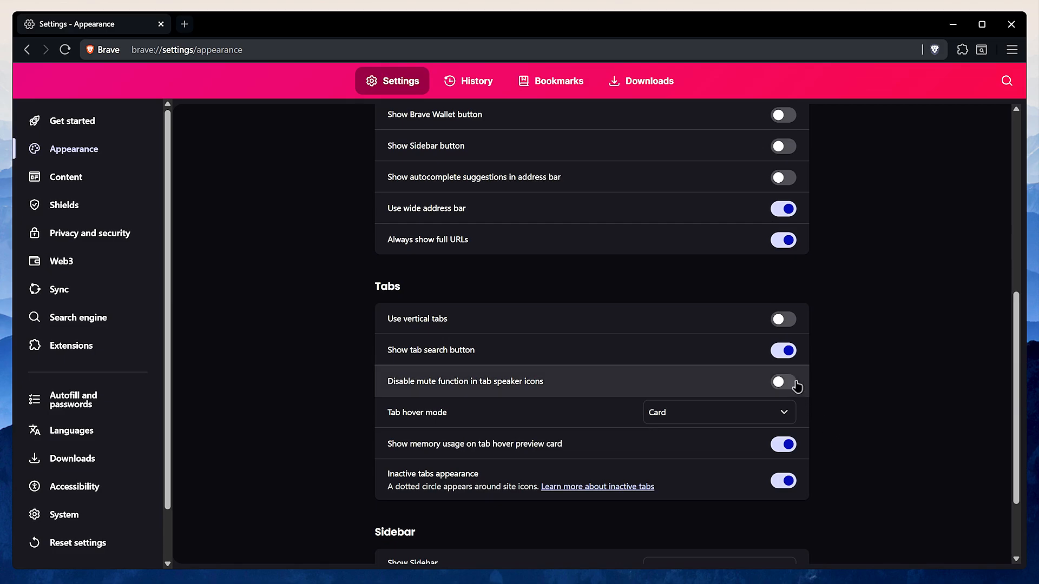
- Enable vertical tabs with the title bar hidden
click(784, 319)
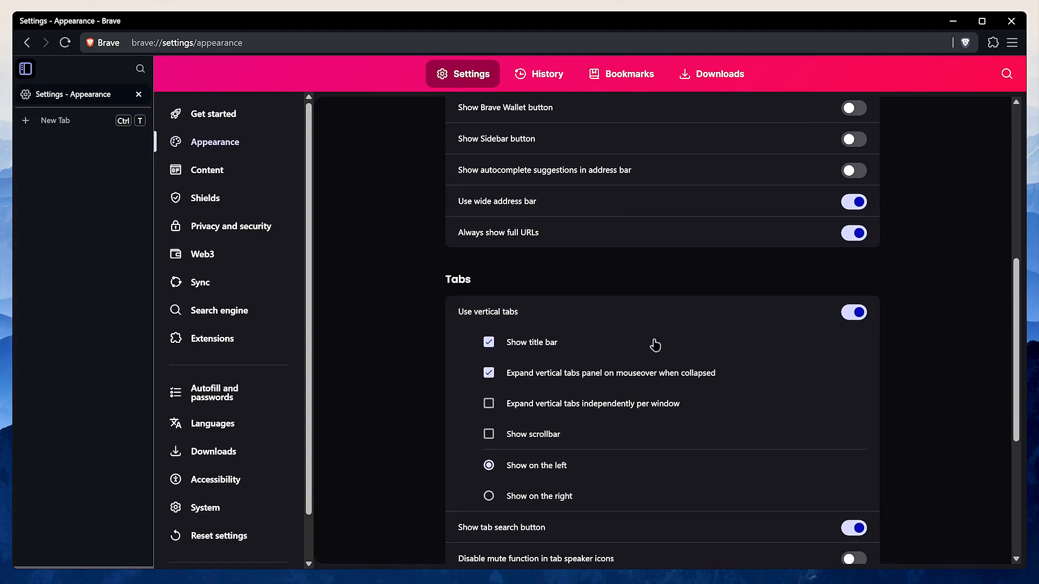
click(488, 342)
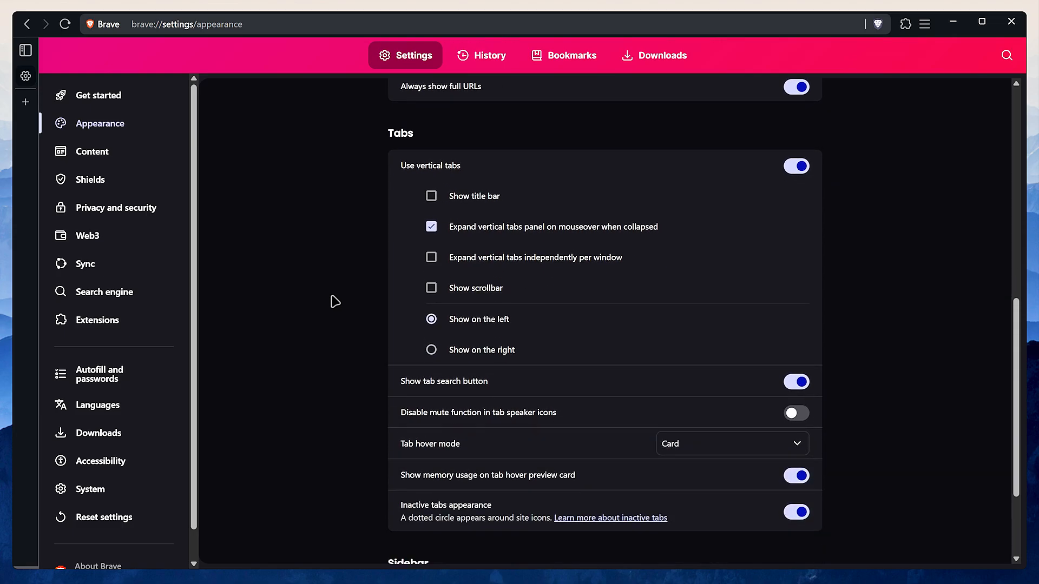
scroll(down, 3)
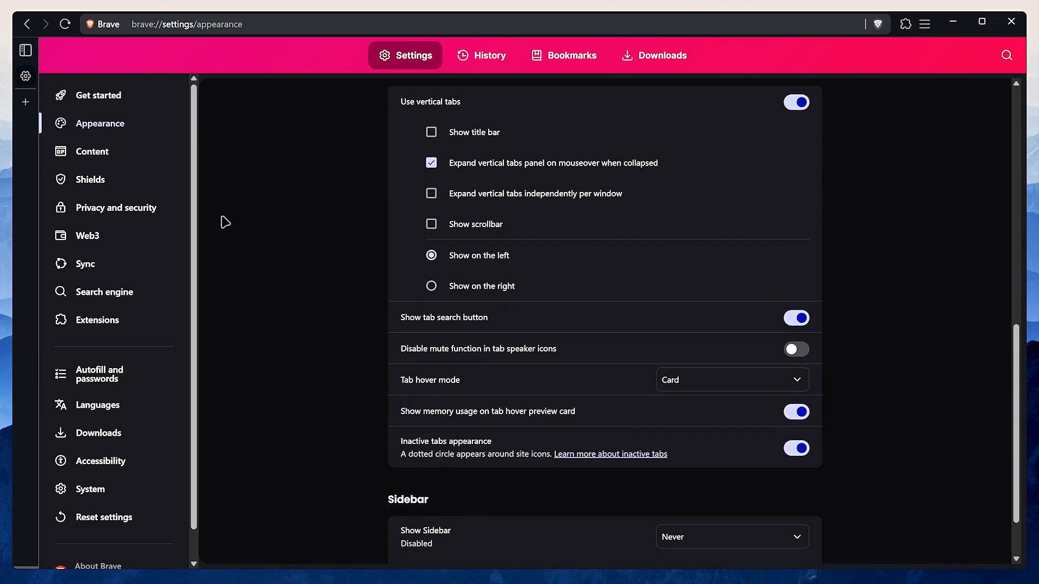
click(92, 152)
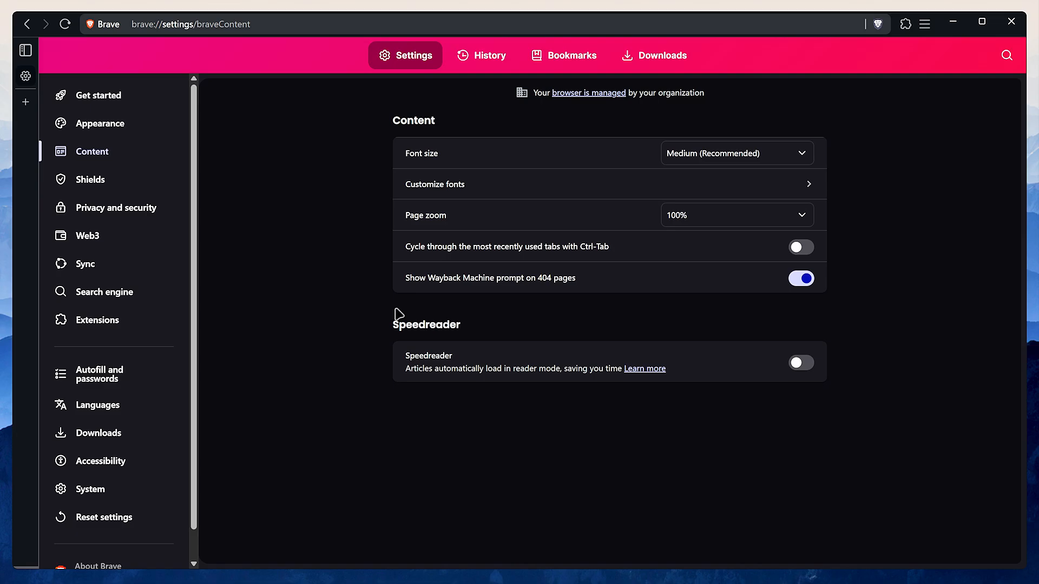
mouse_move(532, 300)
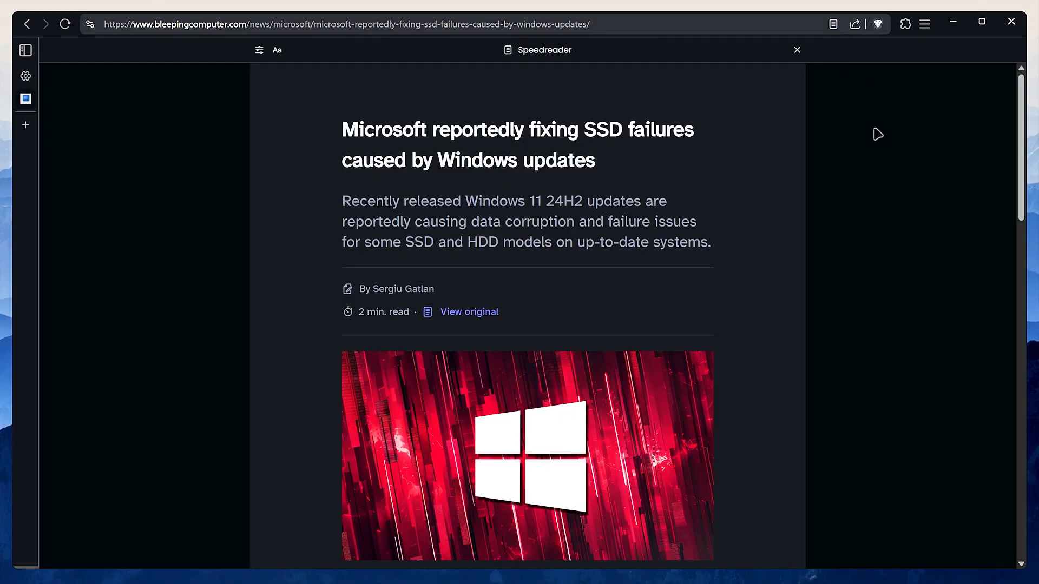
- Read the article in Speedreader with sans-serif font at 120%, and switch Speedreader on
scroll(down, 3)
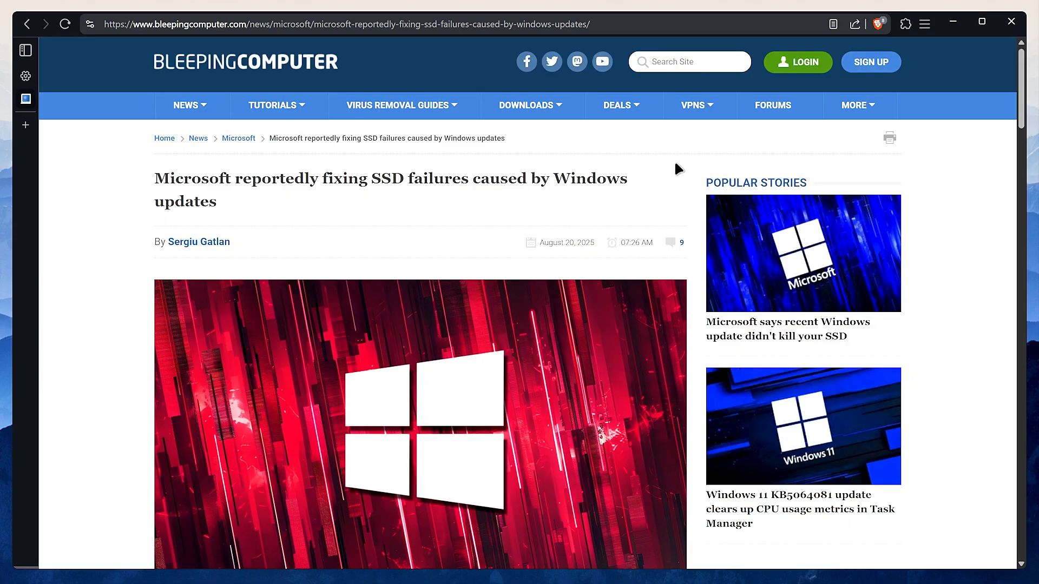
click(65, 24)
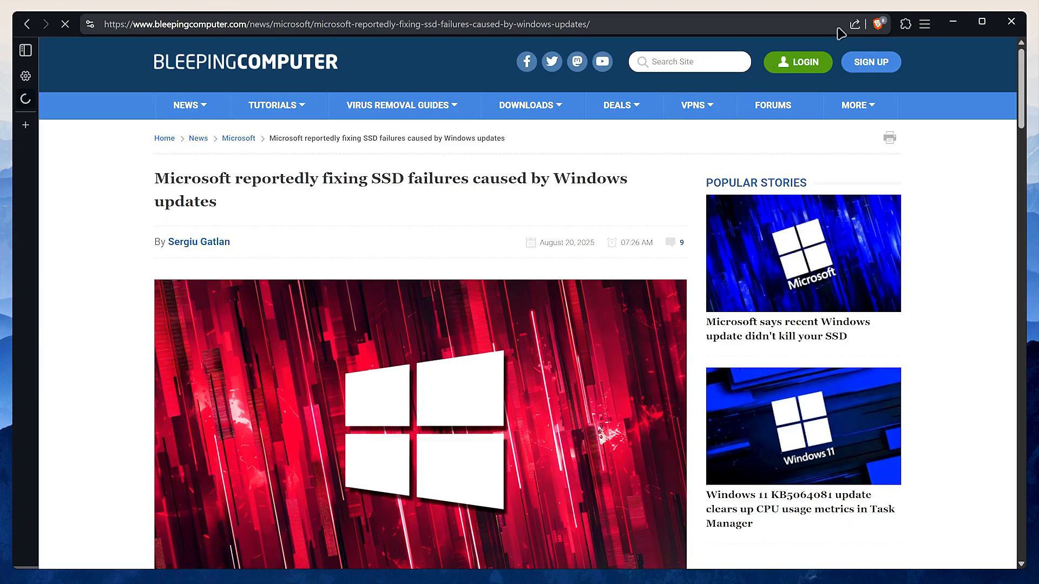
click(832, 23)
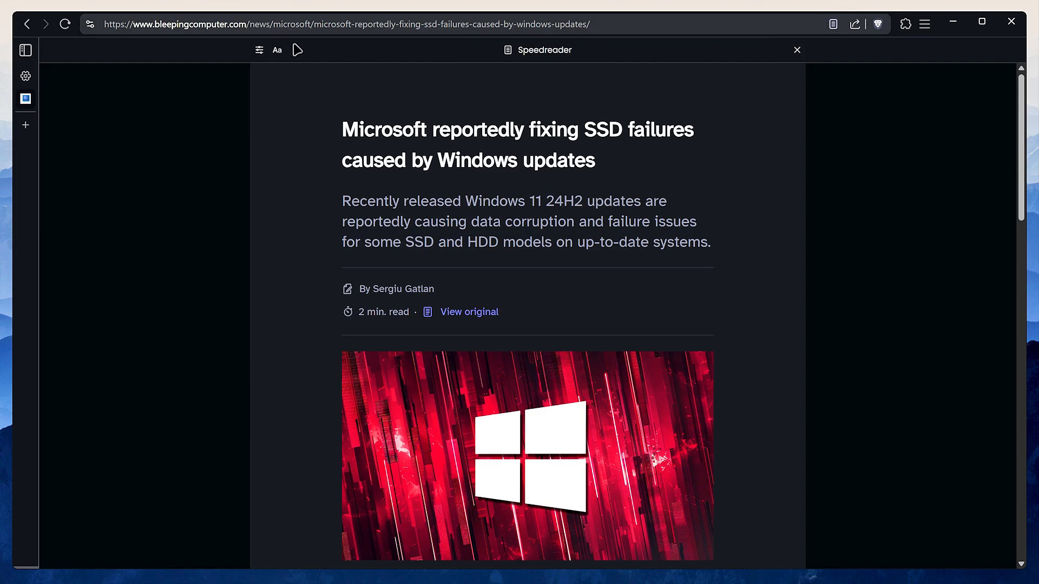
click(277, 50)
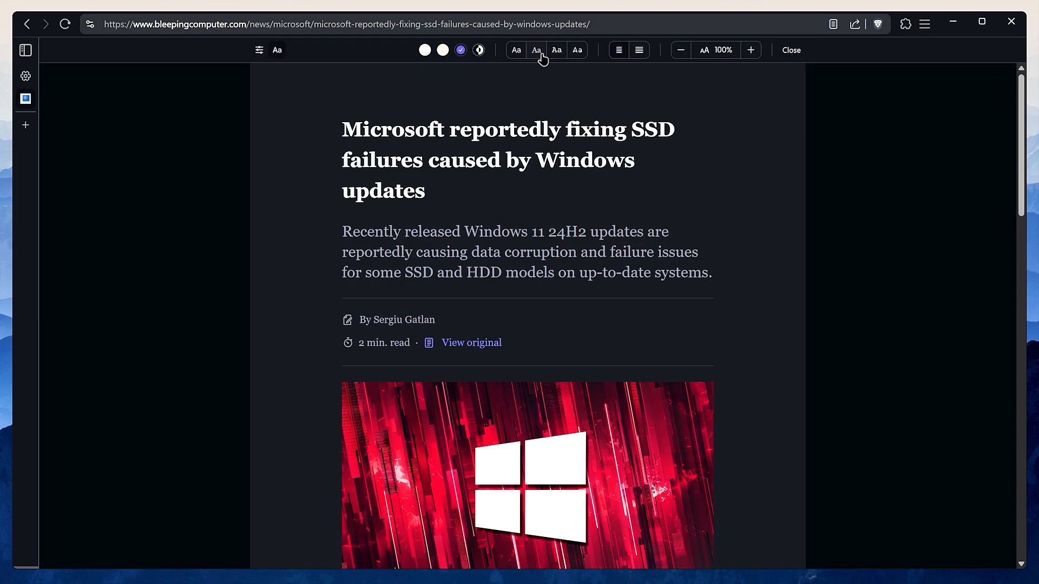
click(536, 50)
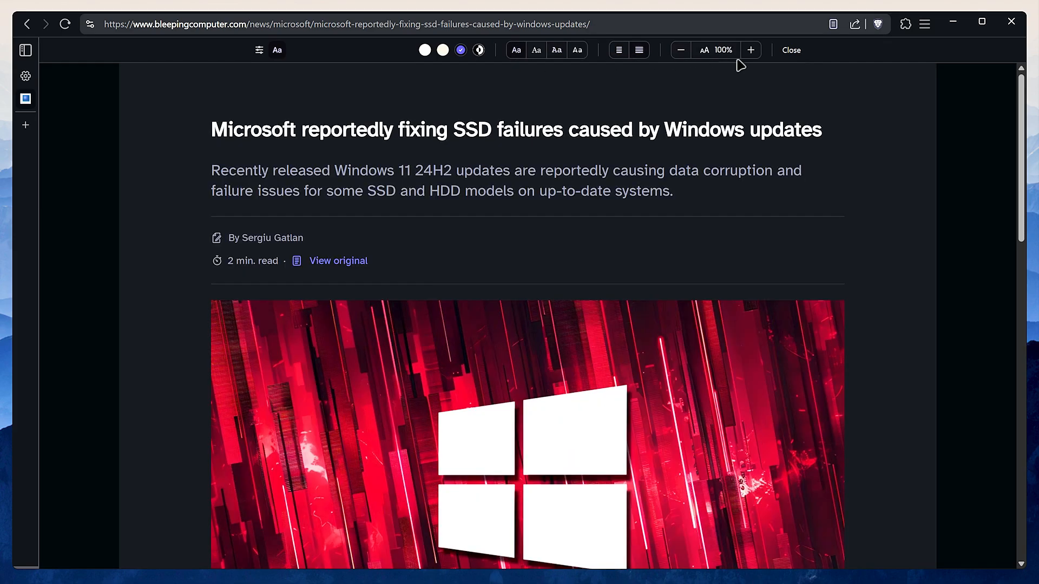
click(751, 50)
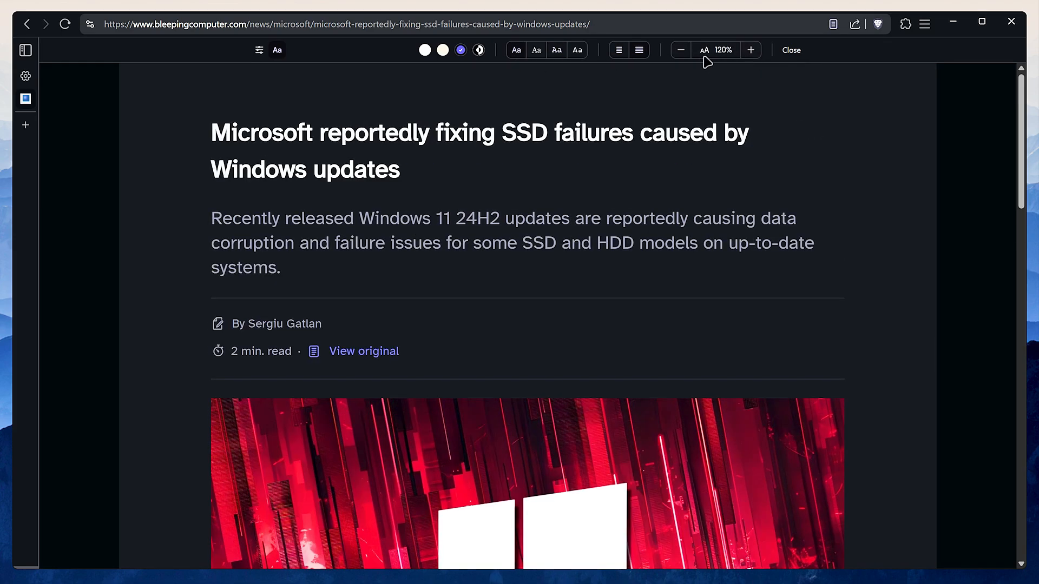
click(680, 50)
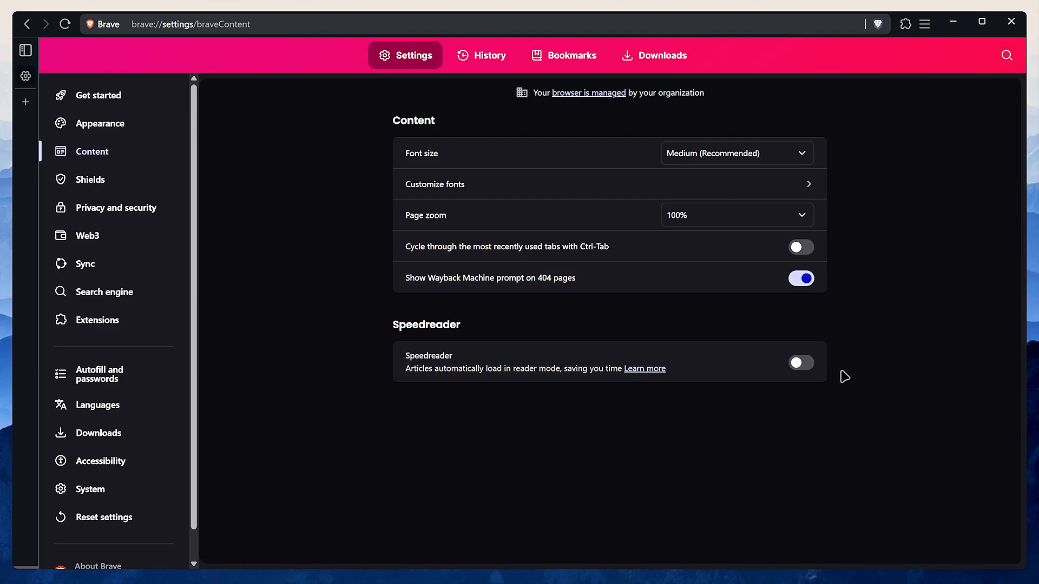
click(801, 362)
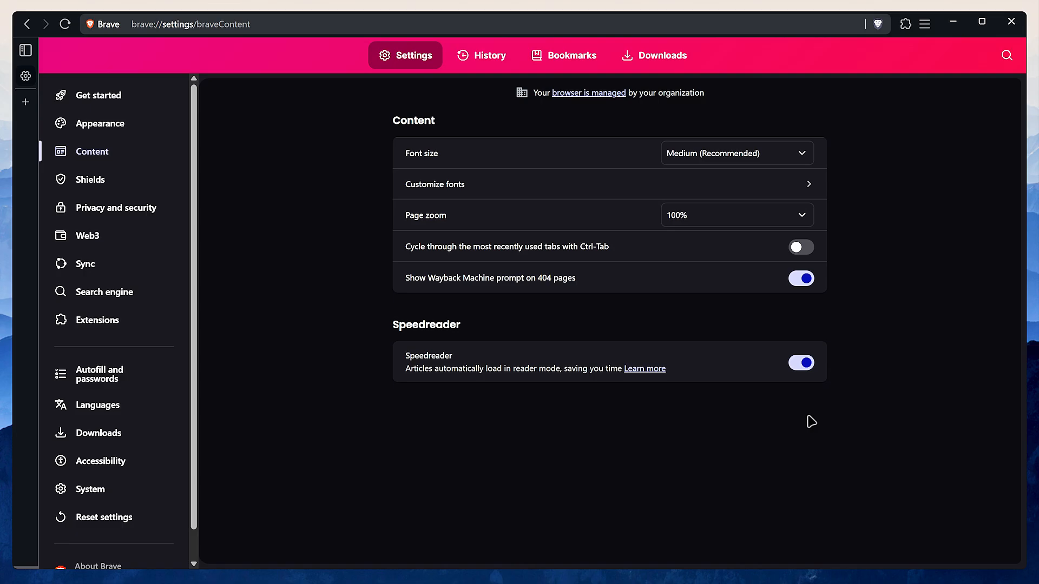
- Set Shields to Aggressive tracker blocking and Standard HTTPS, with contact-info storage off and X embeds blocked
click(90, 179)
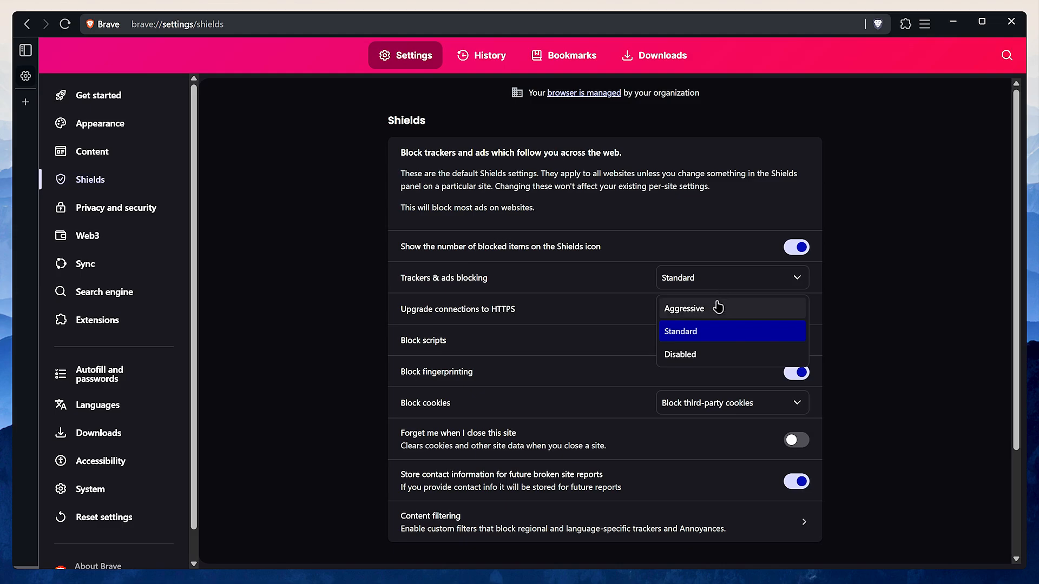
click(684, 308)
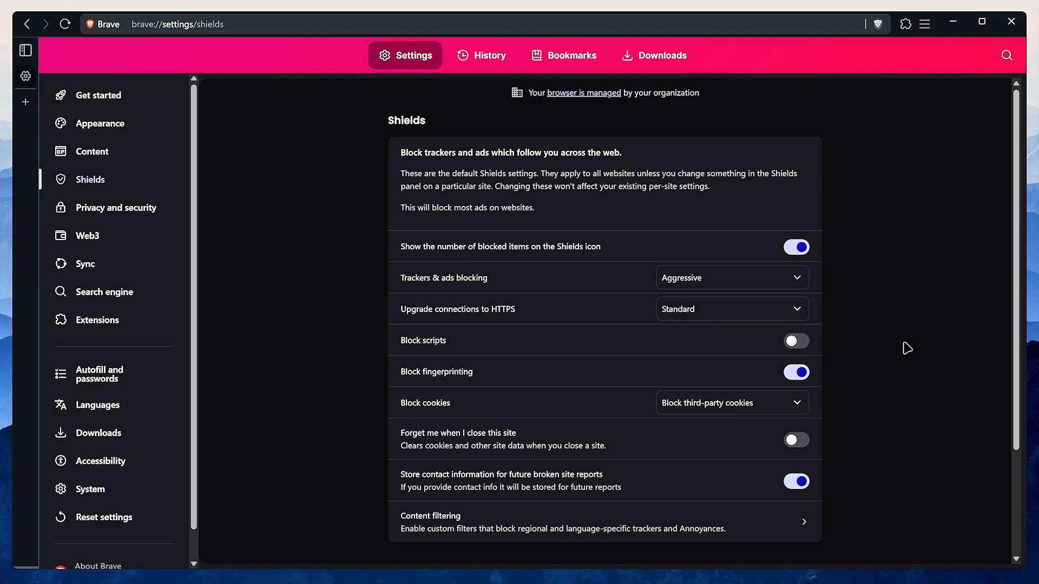
click(732, 278)
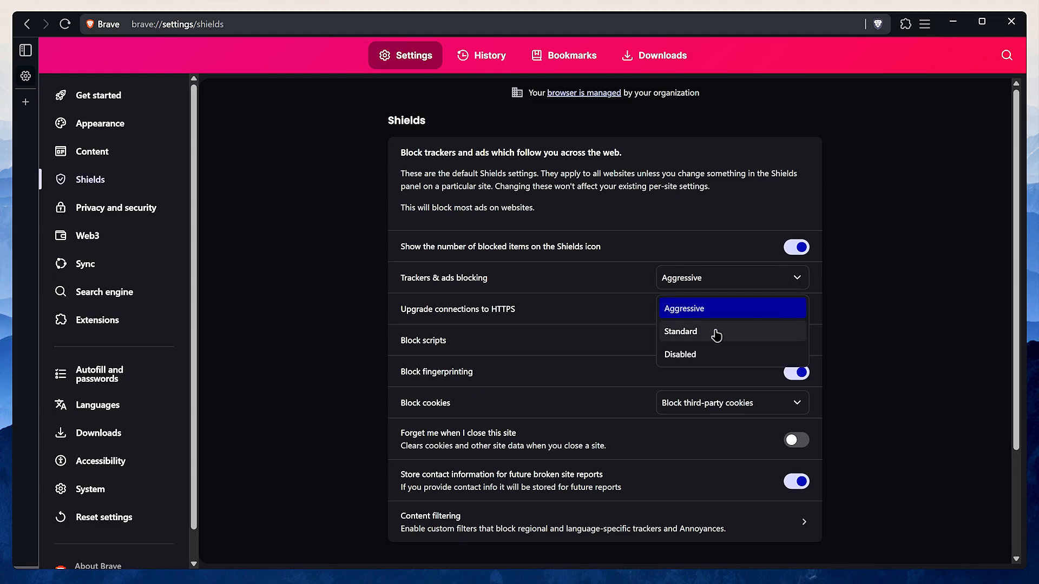
click(680, 332)
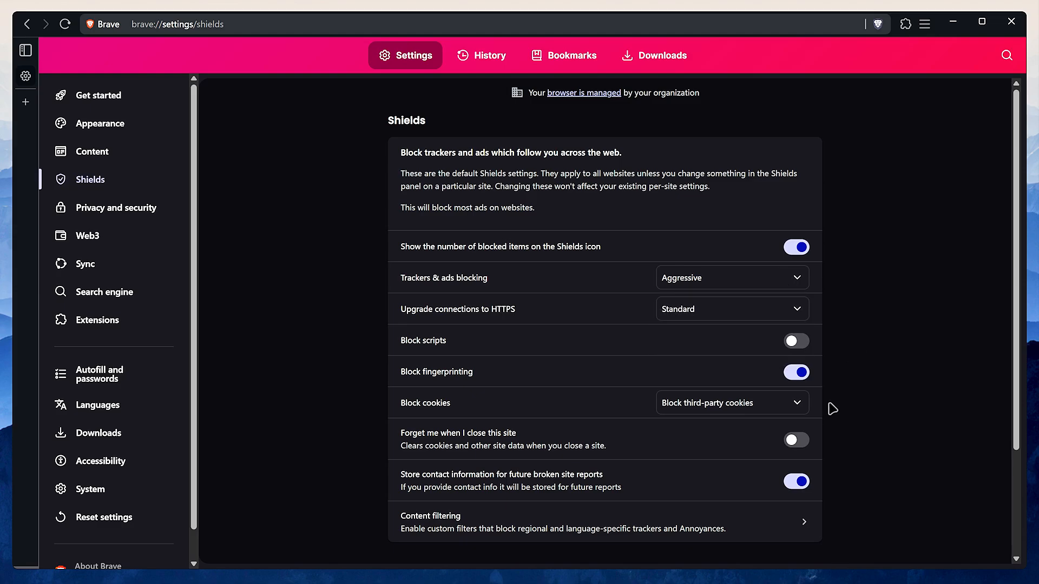
click(797, 481)
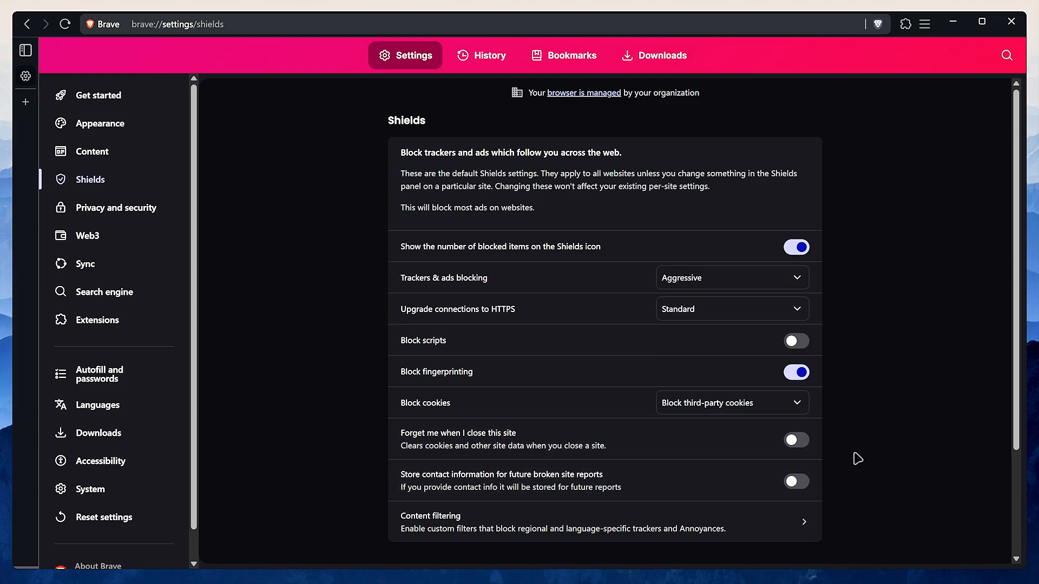
scroll(down, 3)
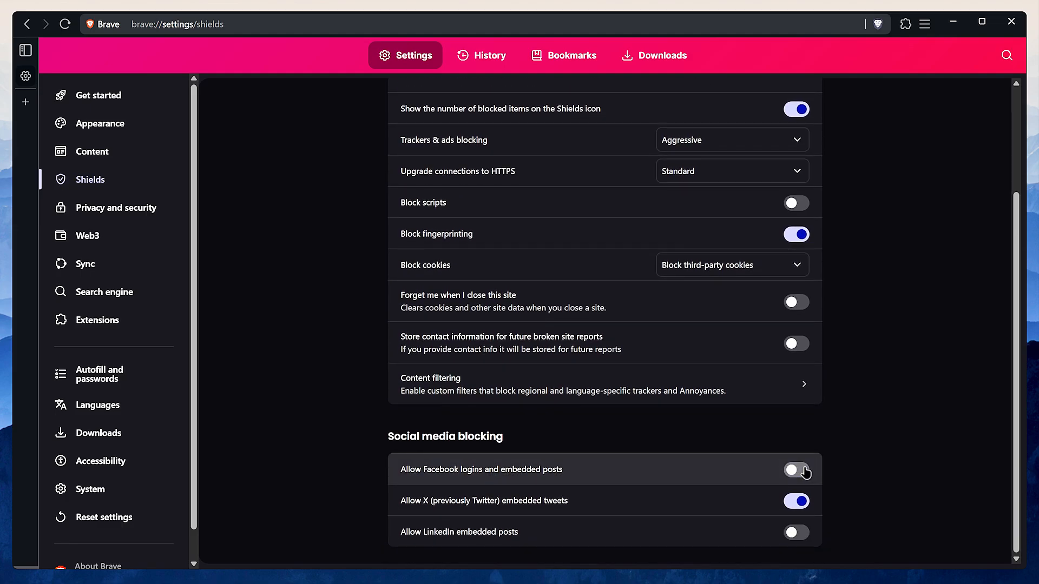
click(797, 501)
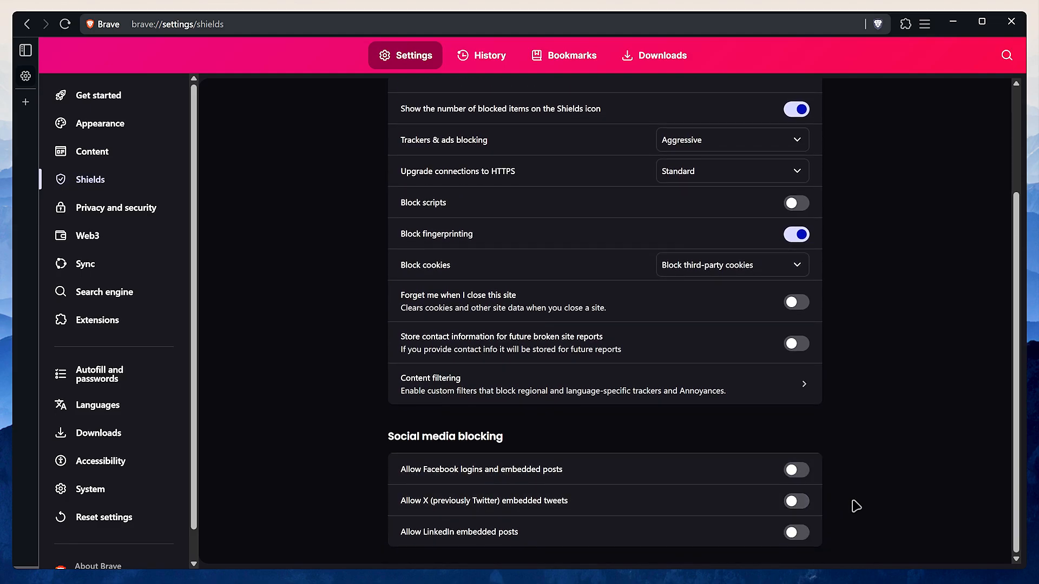
mouse_move(110, 206)
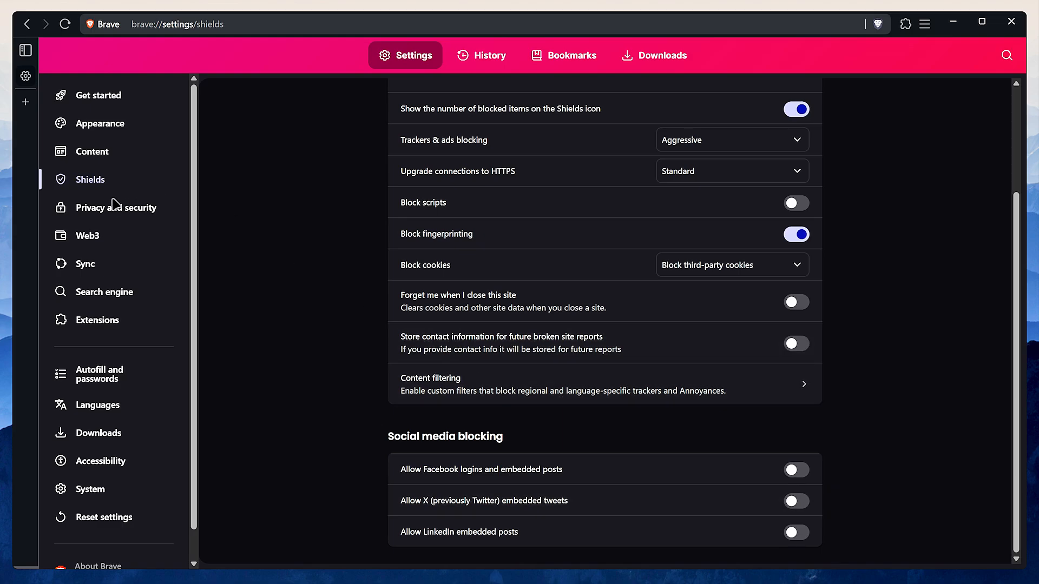
- In Delete browsing data's On exit tab, tick everything except cookies and site settings, and save
click(116, 208)
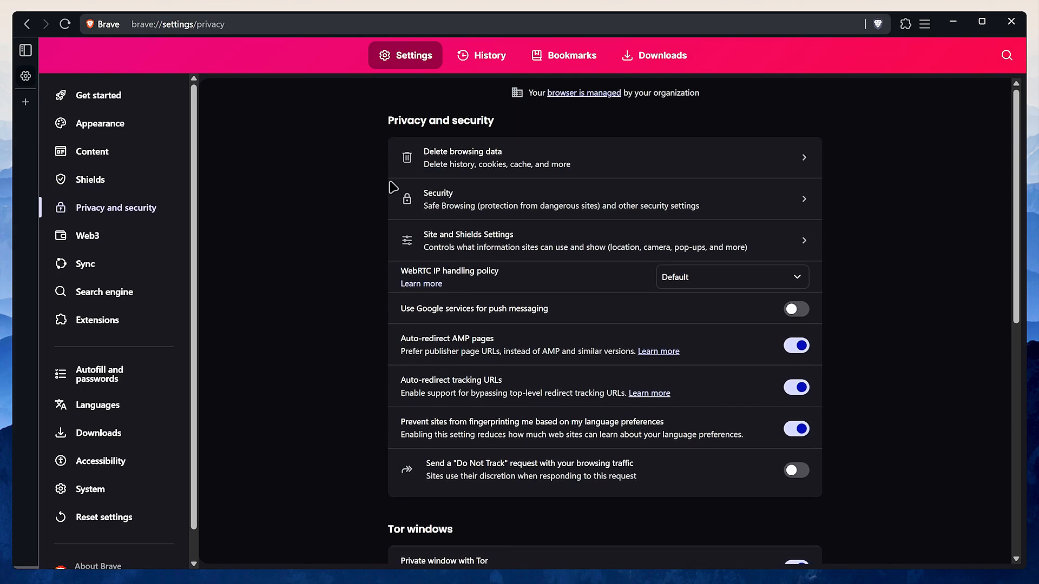
click(462, 157)
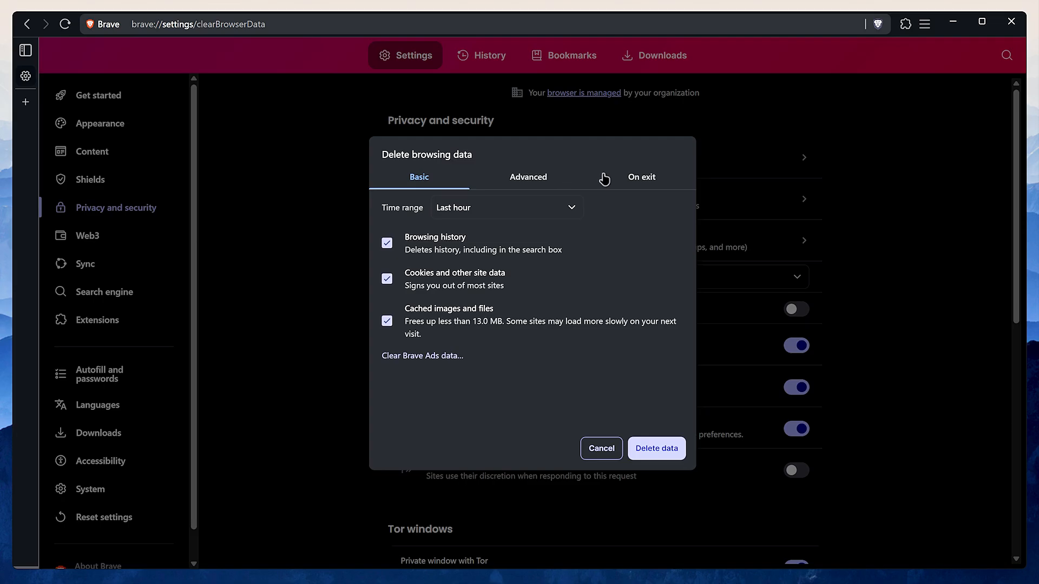
click(641, 177)
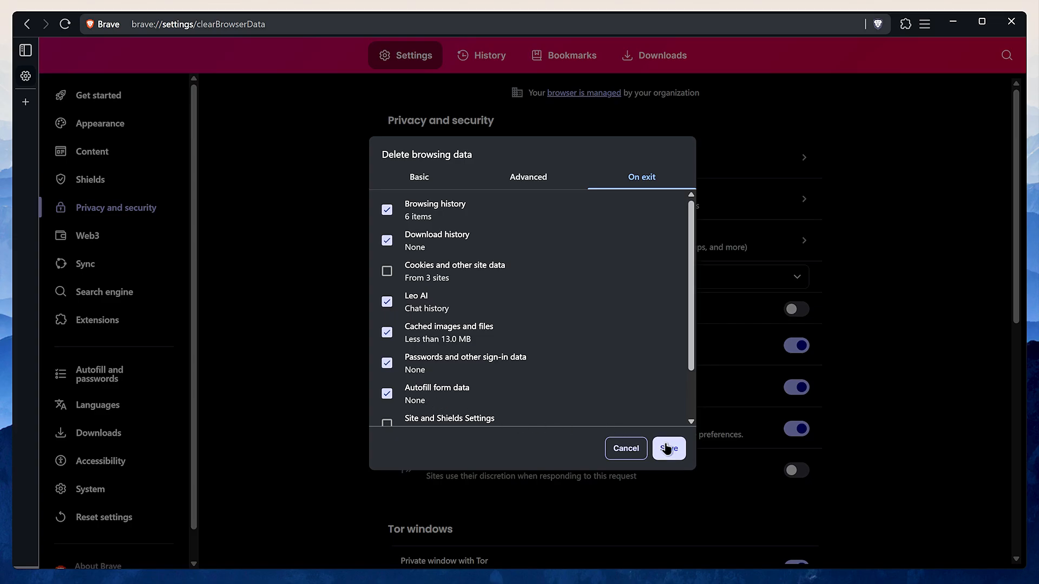
click(668, 449)
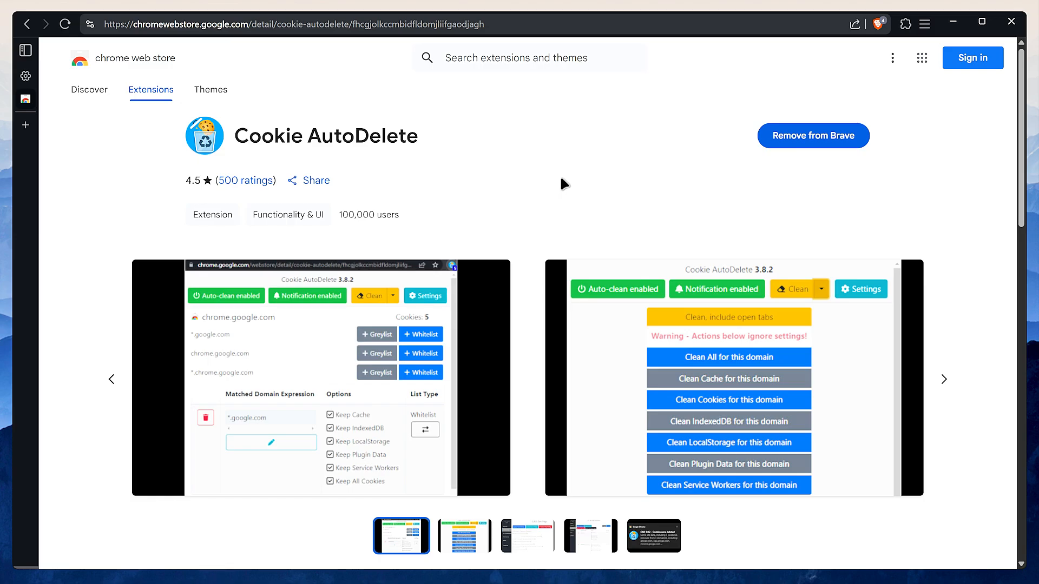
mouse_move(913, 58)
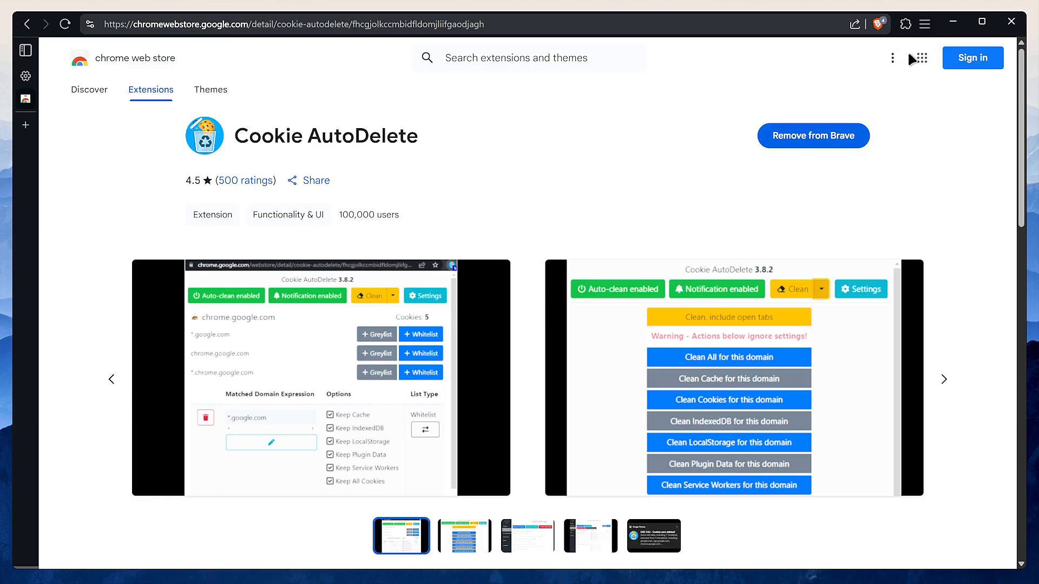
- Enable Cookie AutoDelete automatic cleaning, startup cleanup of open tabs, and expired-cookie cleaning
click(886, 24)
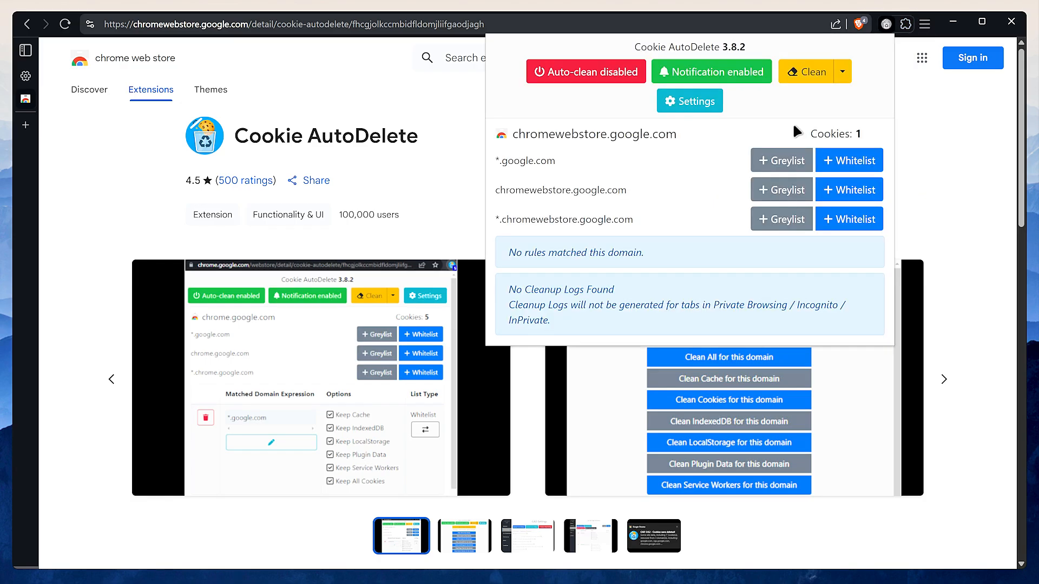
click(689, 101)
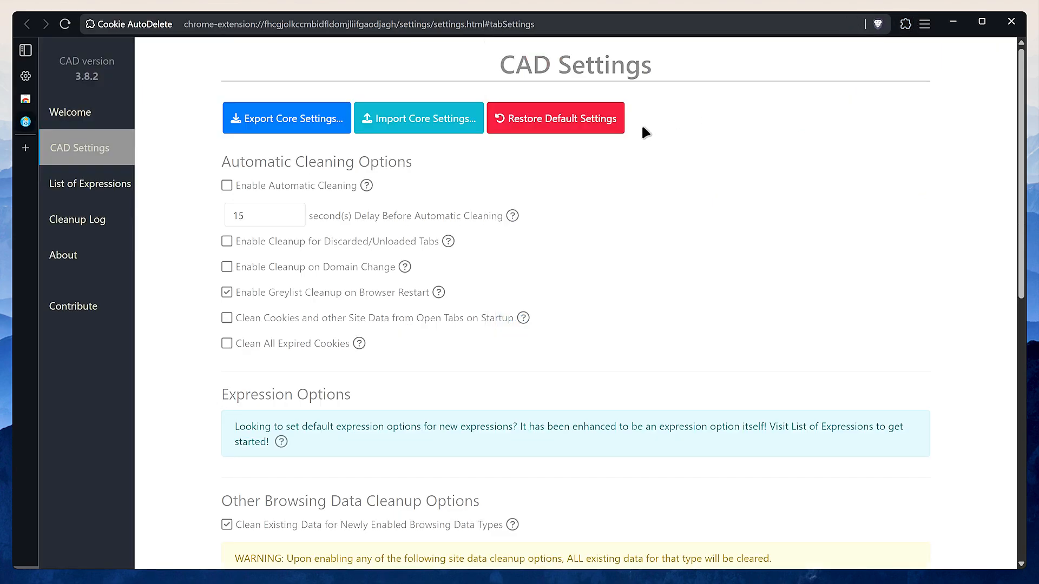
click(227, 185)
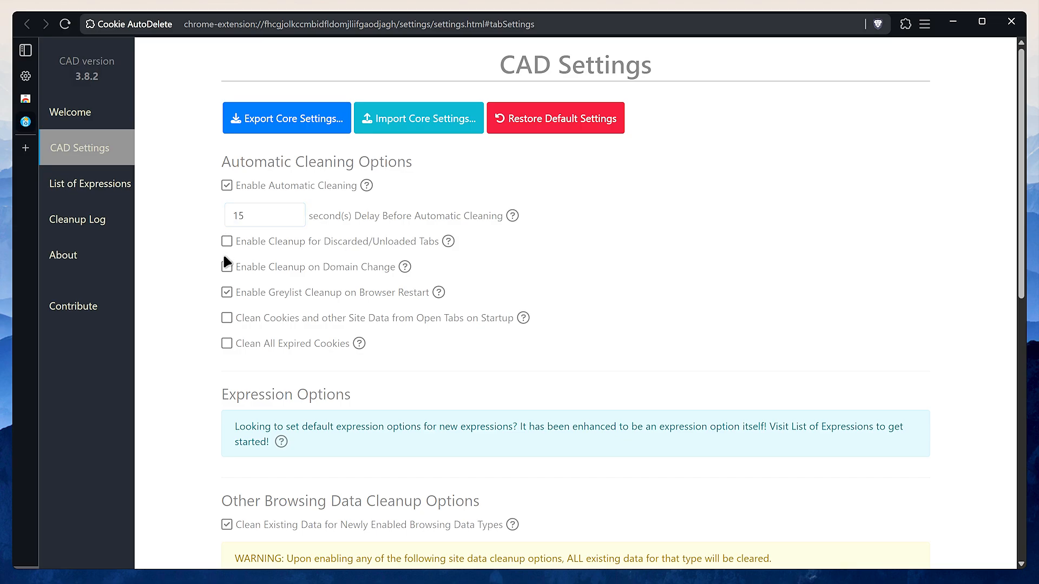
click(227, 319)
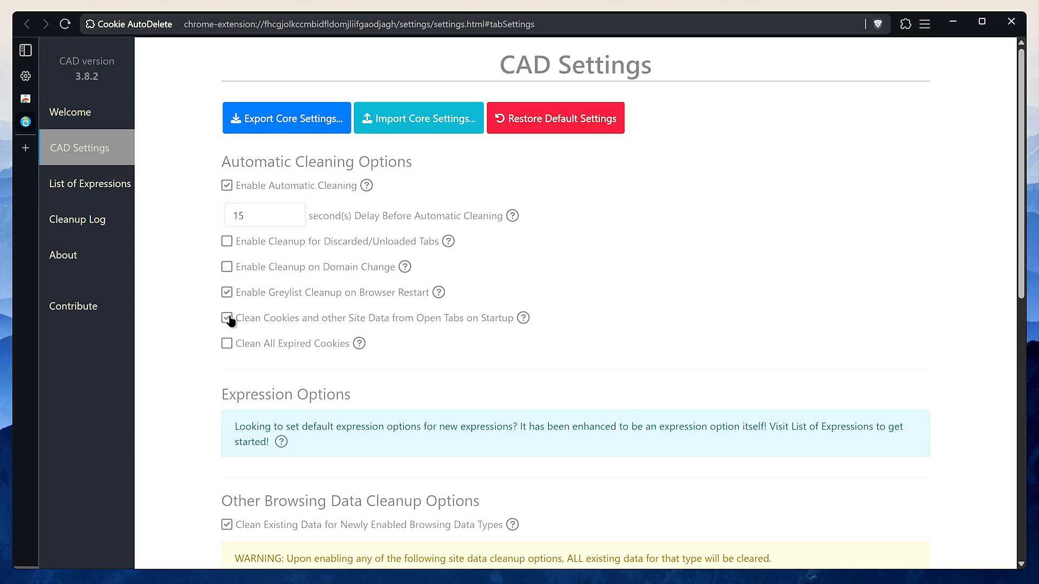
click(226, 344)
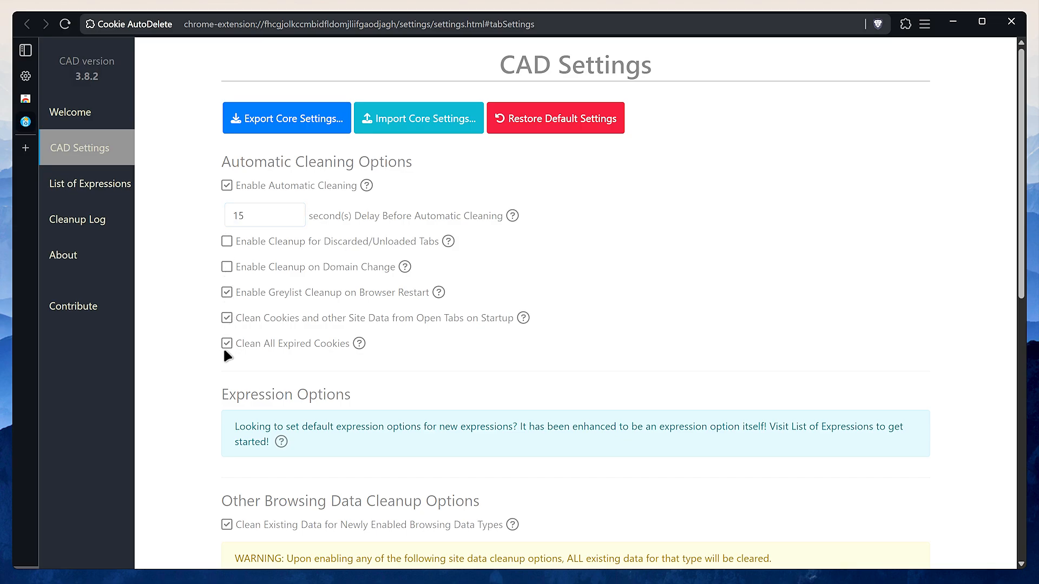
- Turn on LocalStorage cleanup and another option further down the Cookie AutoDelete settings
scroll(down, 3)
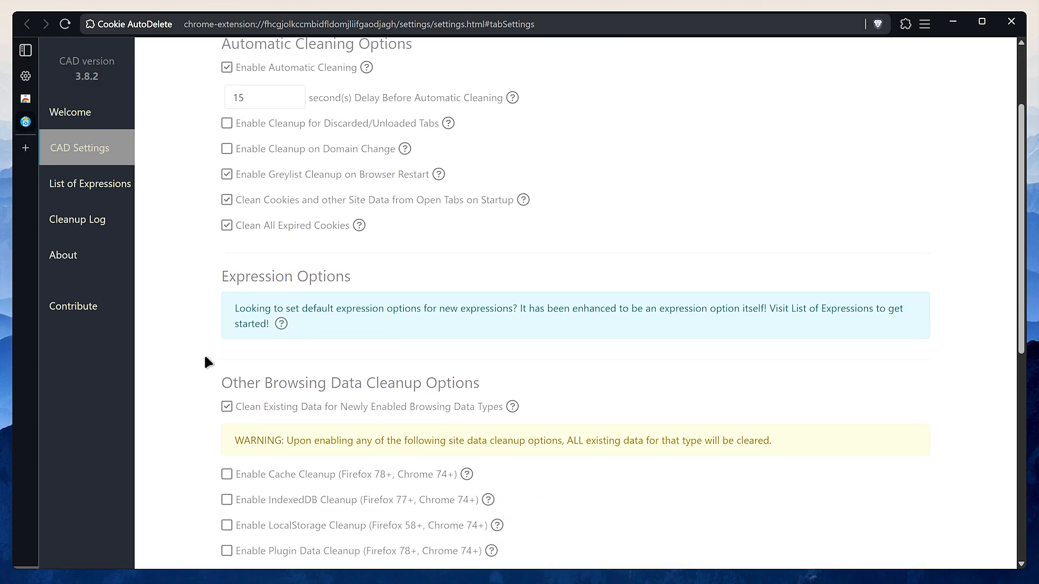
scroll(down, 3)
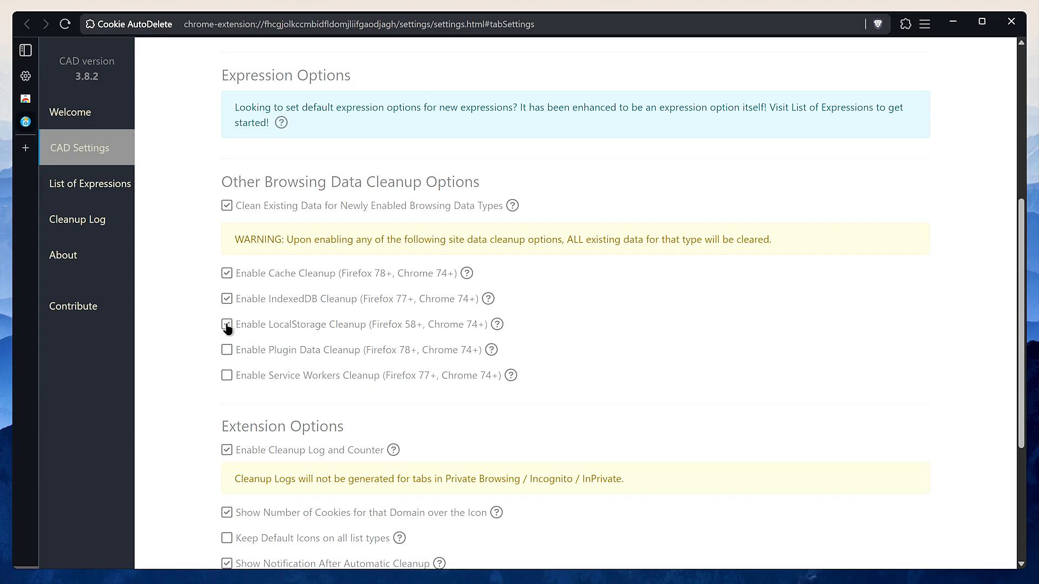
click(227, 325)
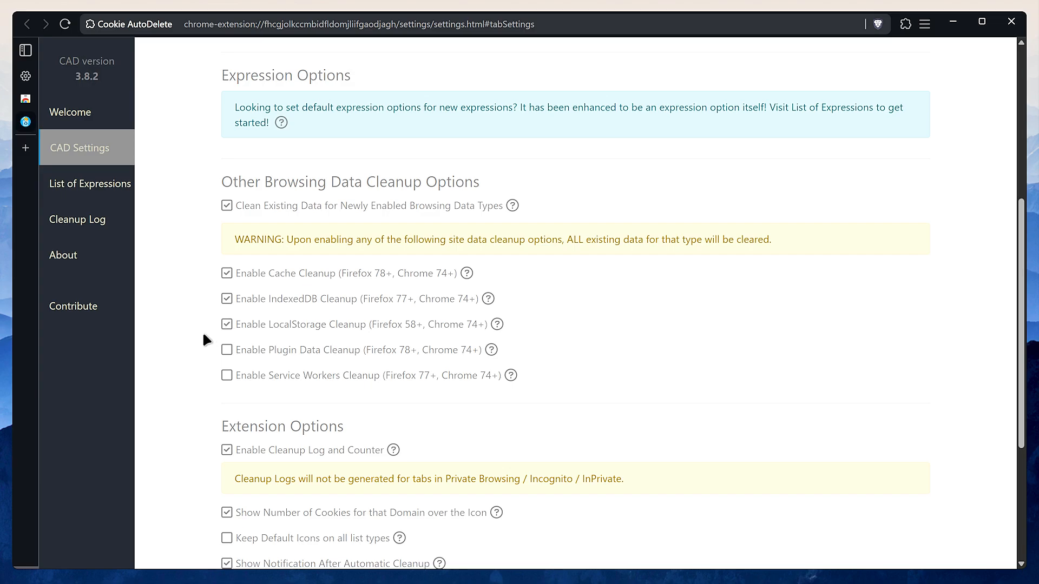
scroll(down, 3)
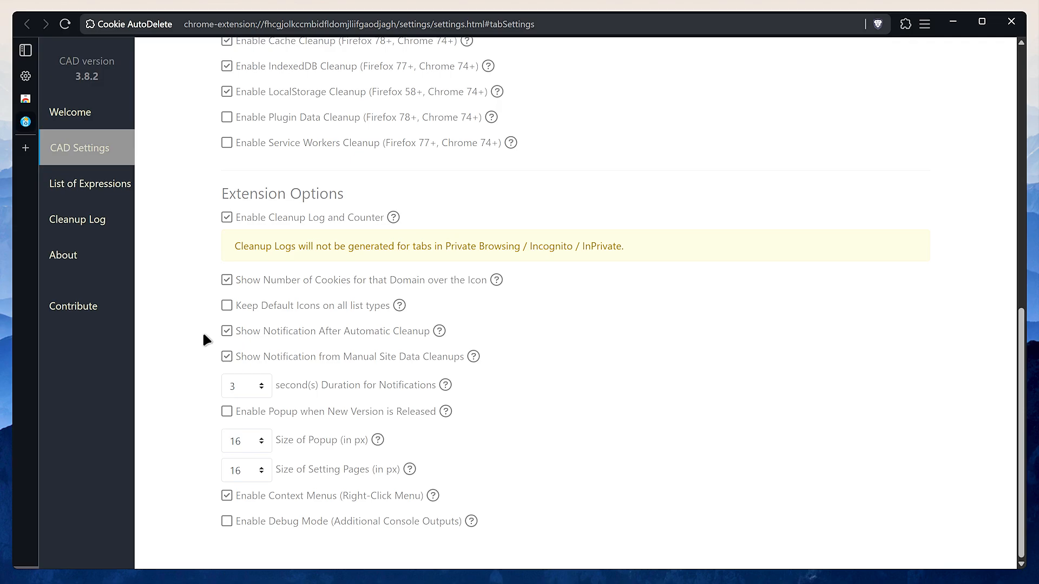
click(227, 279)
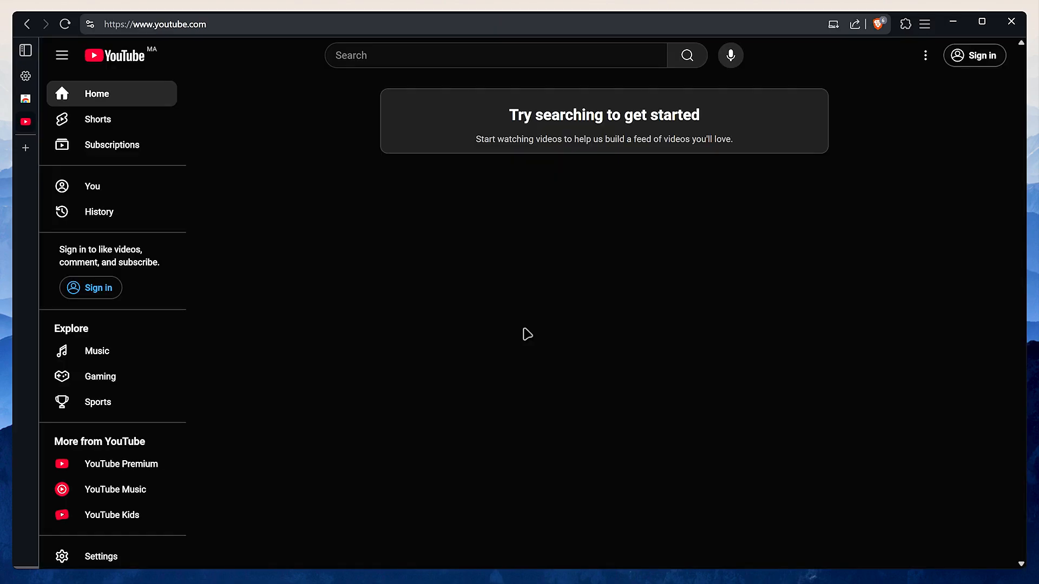
- Add youtube.com to the Cookie AutoDelete whitelist from the extension panel
click(905, 24)
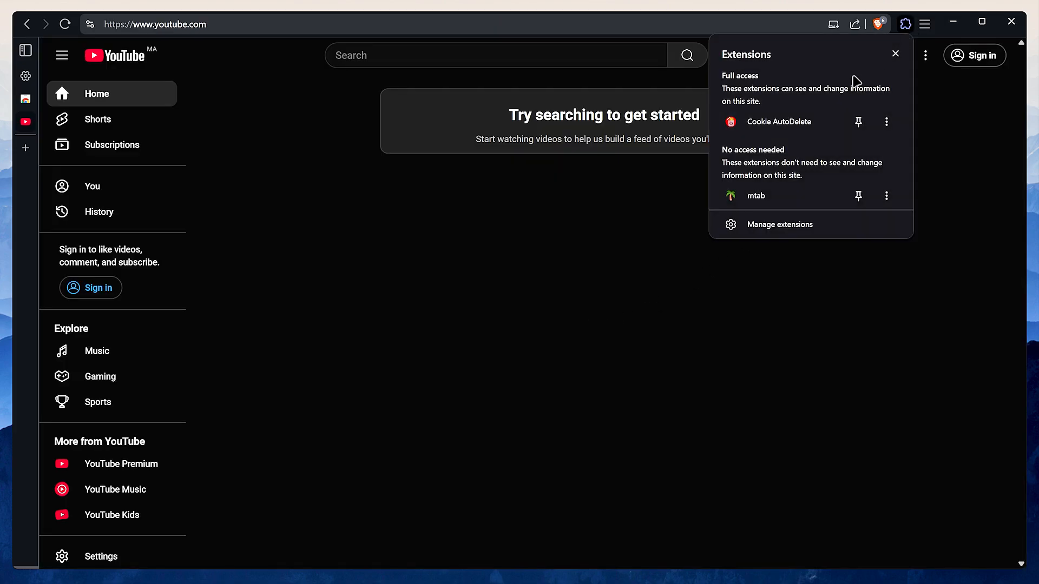
click(730, 121)
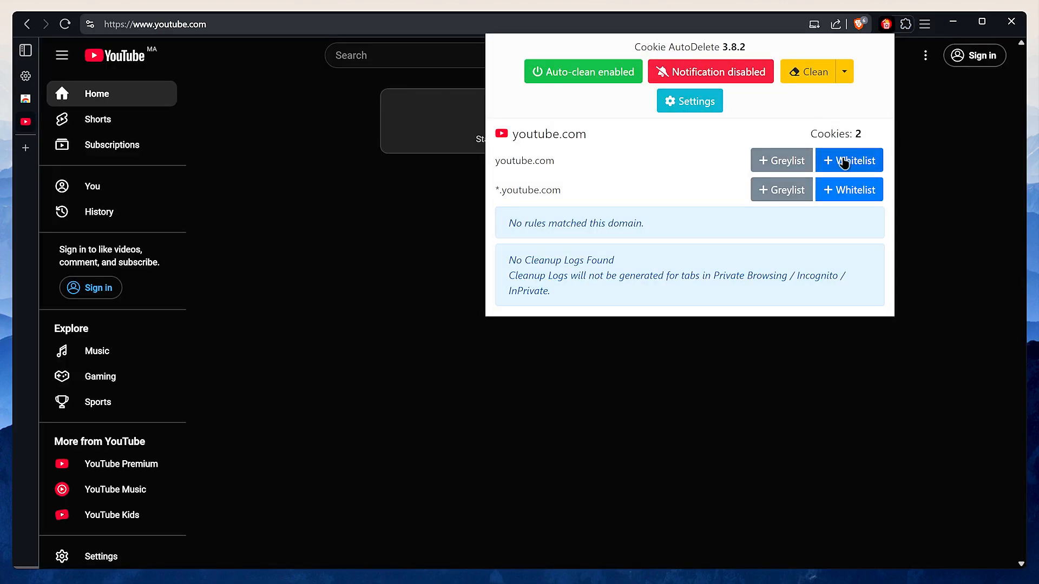
click(839, 190)
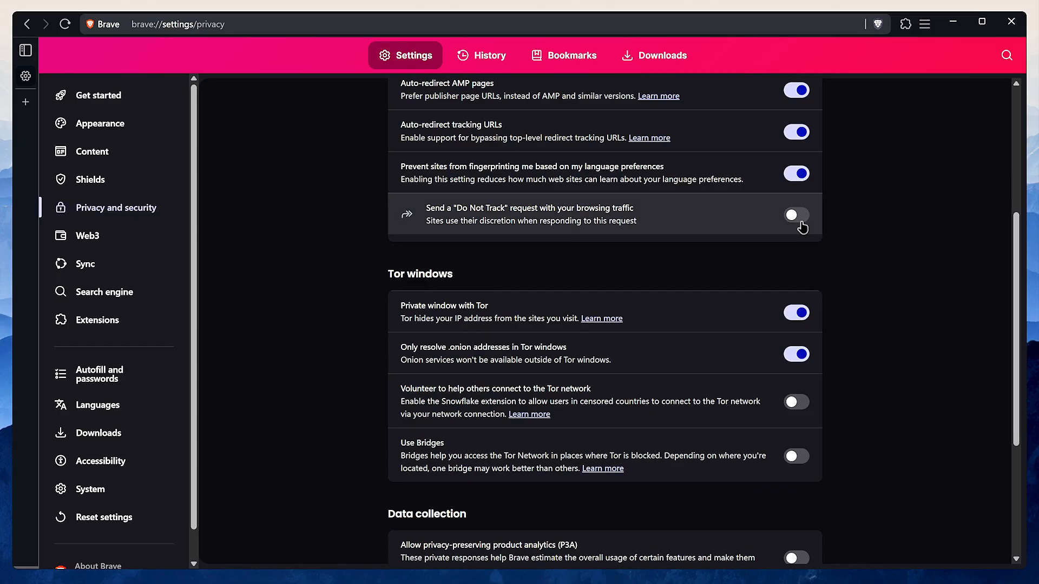
- Turn on and confirm Do Not Track, and turn off the daily usage ping
click(796, 215)
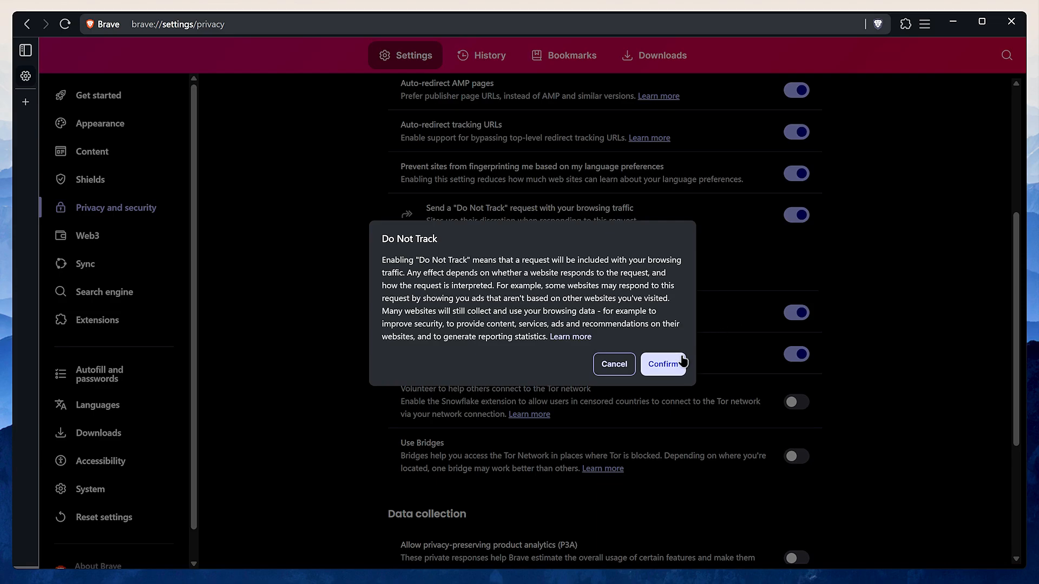
click(664, 365)
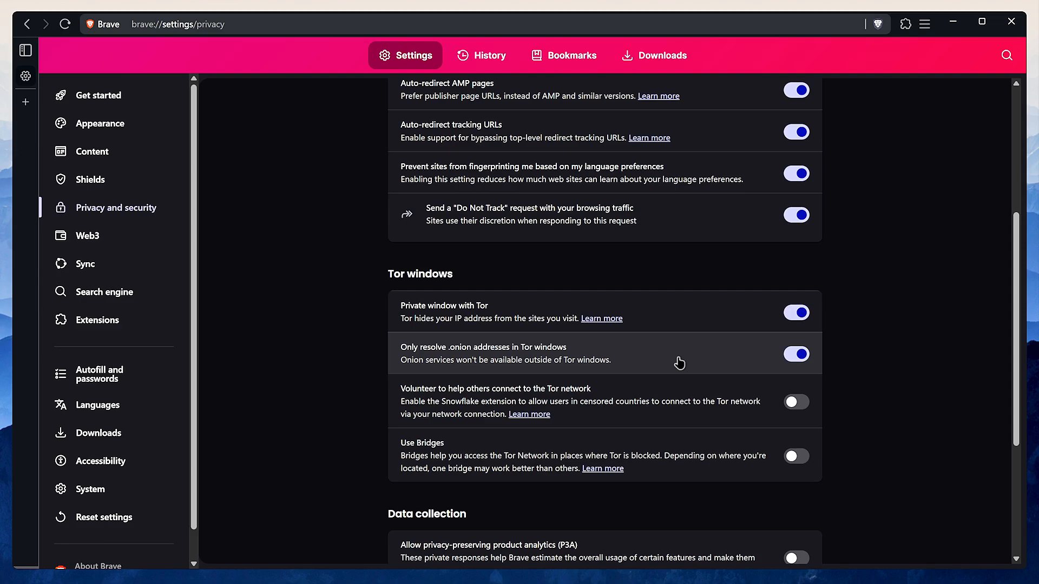
mouse_move(782, 322)
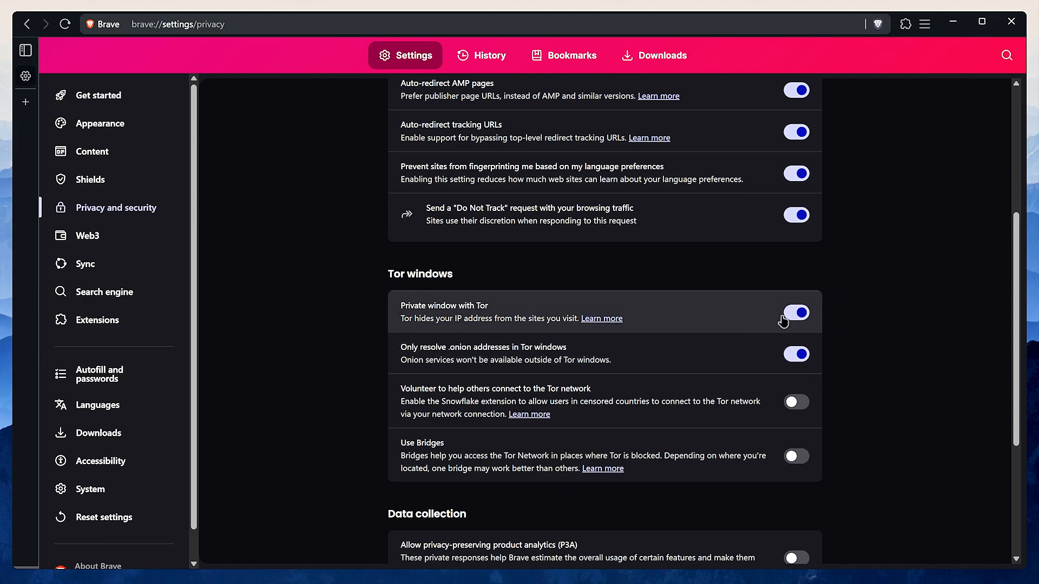
scroll(down, 3)
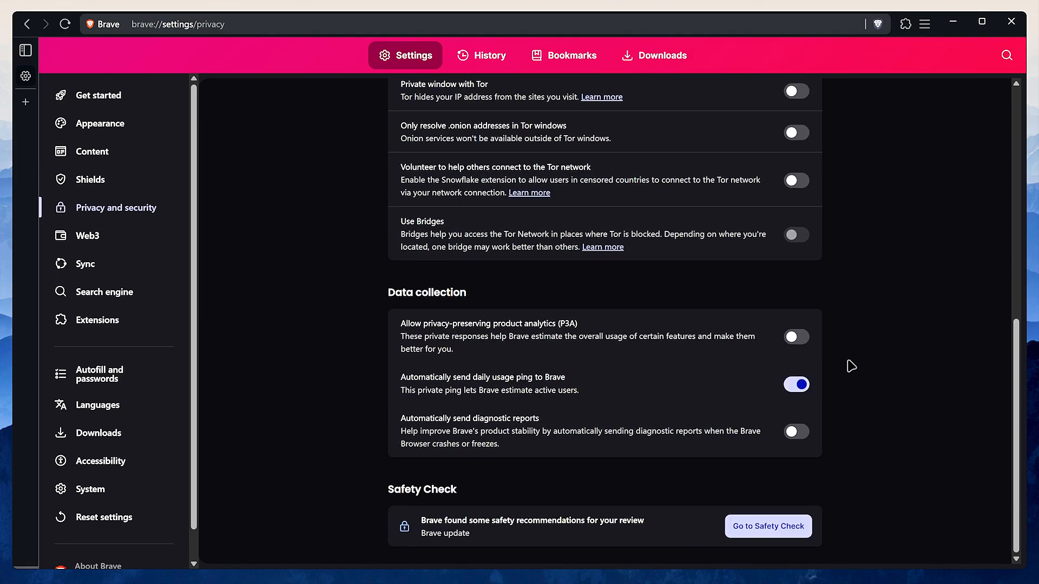
click(797, 385)
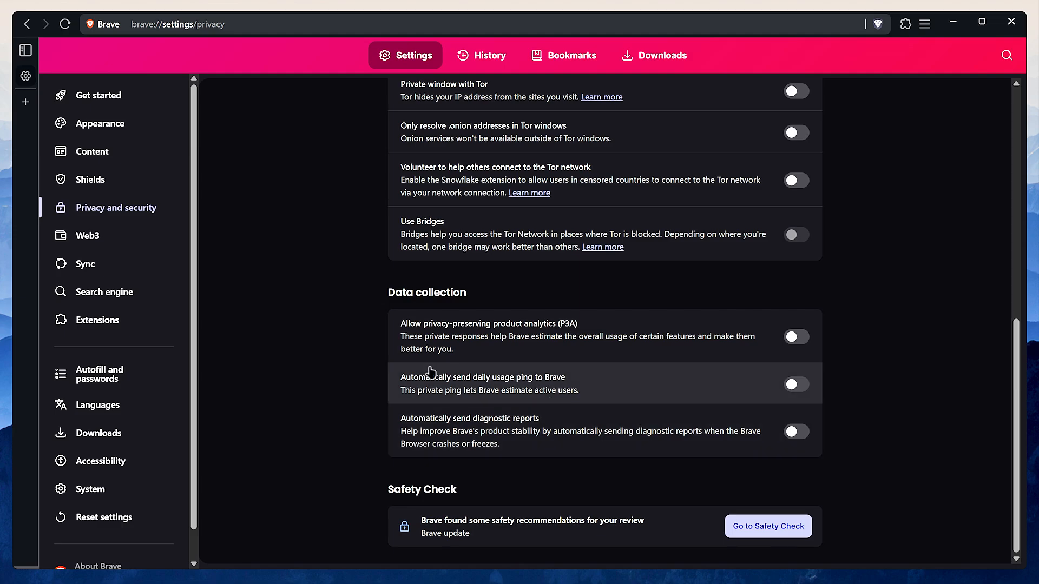
- Set ENS domain name resolving to Disabled in the Web3 domain settings
click(88, 236)
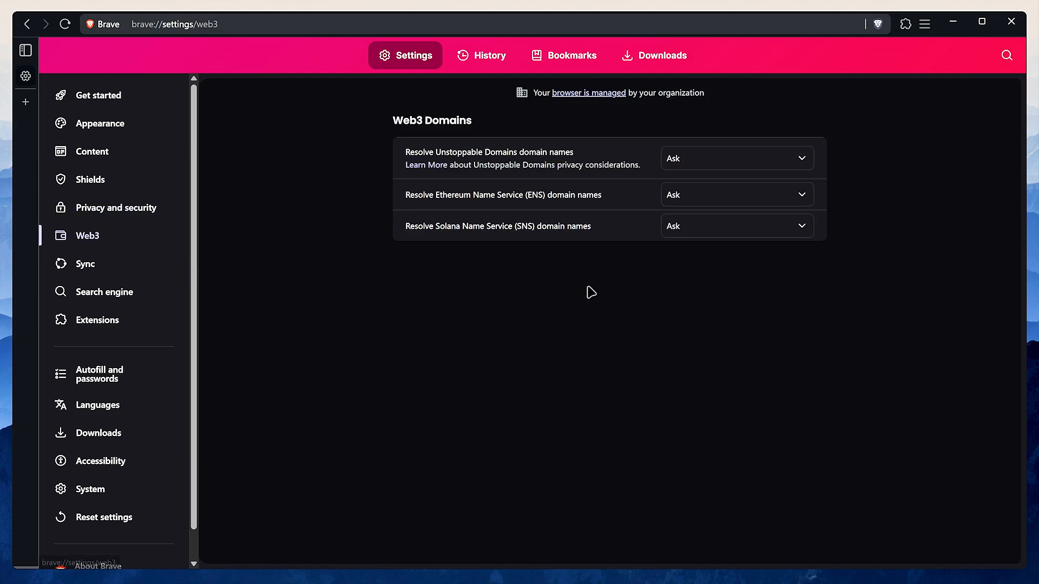
click(736, 226)
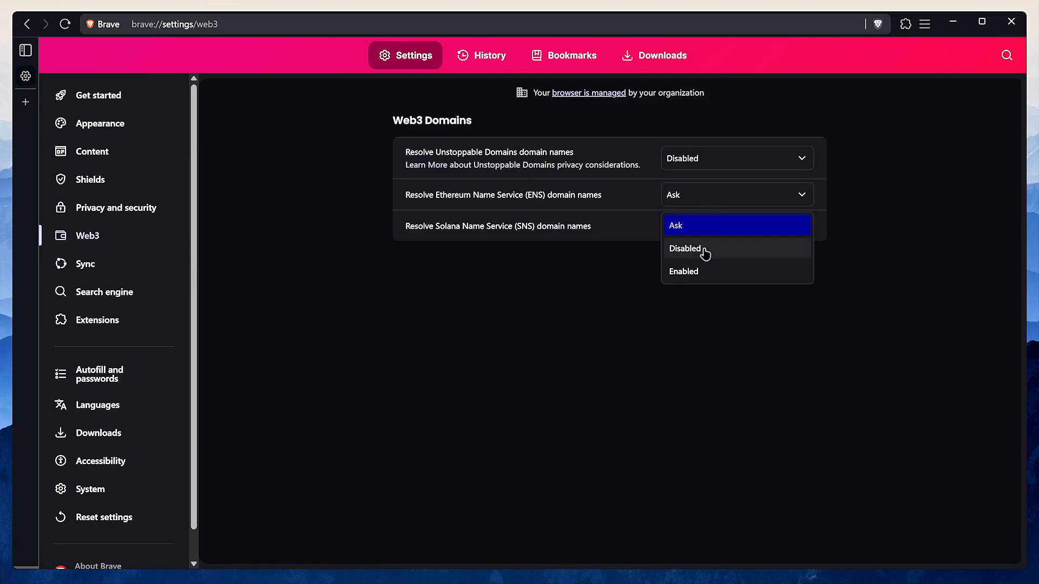
click(695, 248)
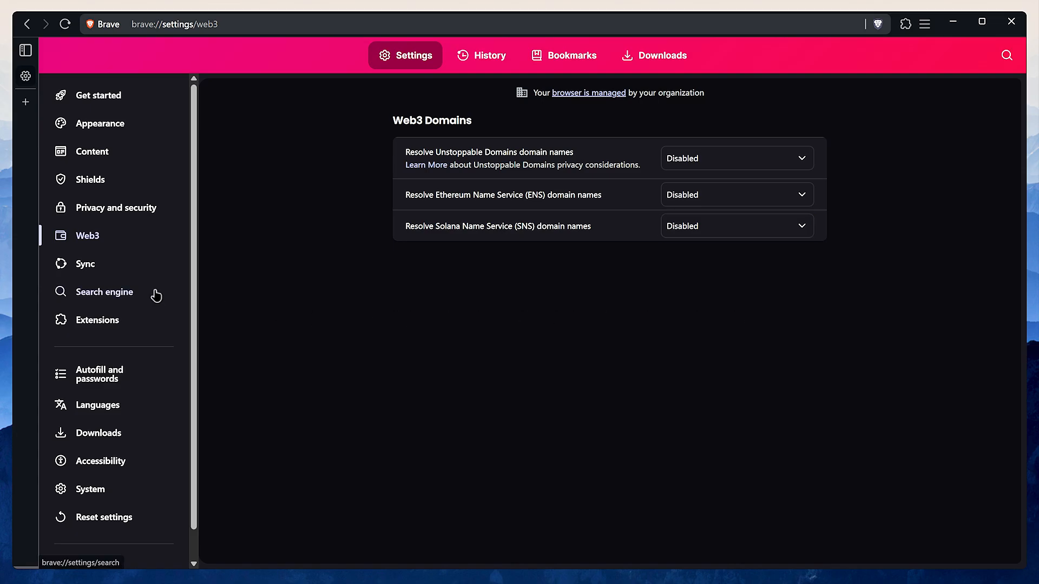
click(104, 292)
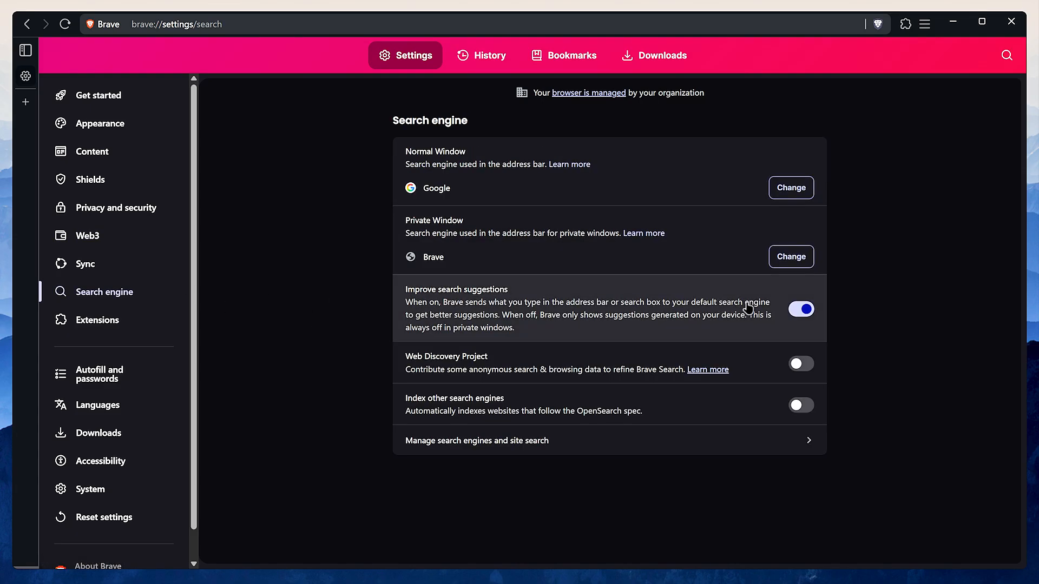
- Make Qwant the search engine for both normal and private windows
click(791, 188)
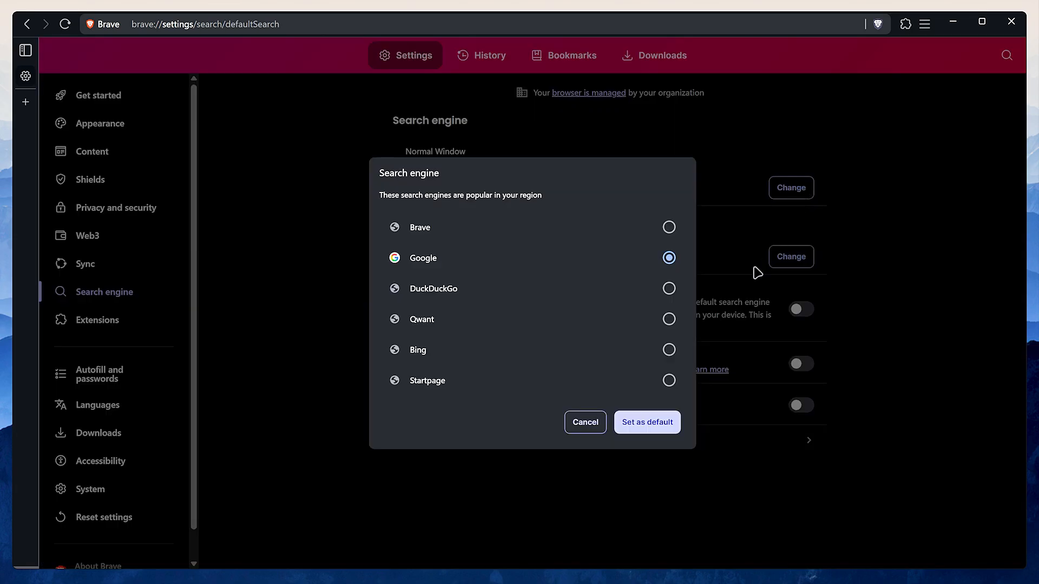
click(669, 318)
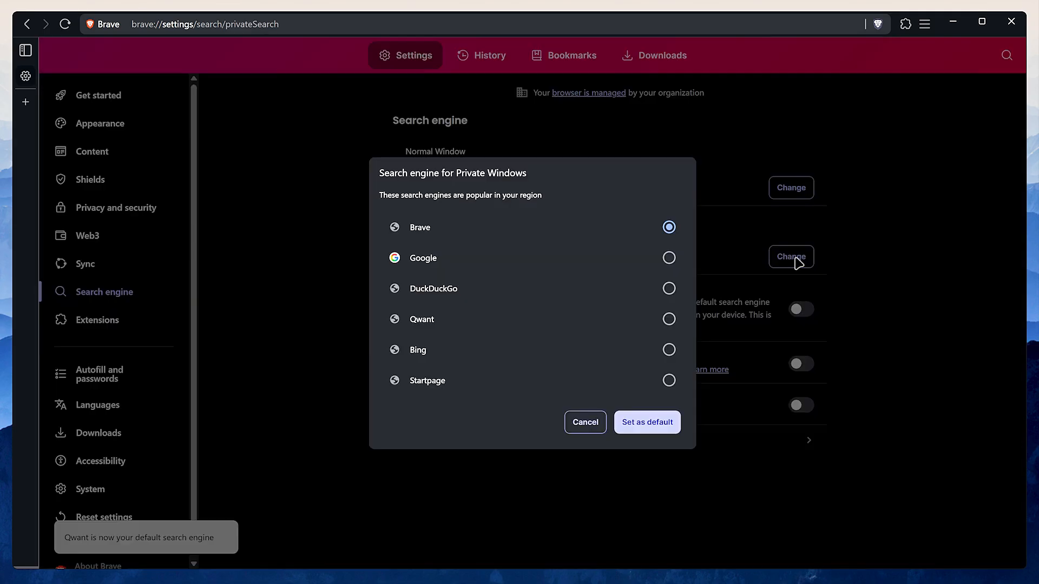
click(647, 422)
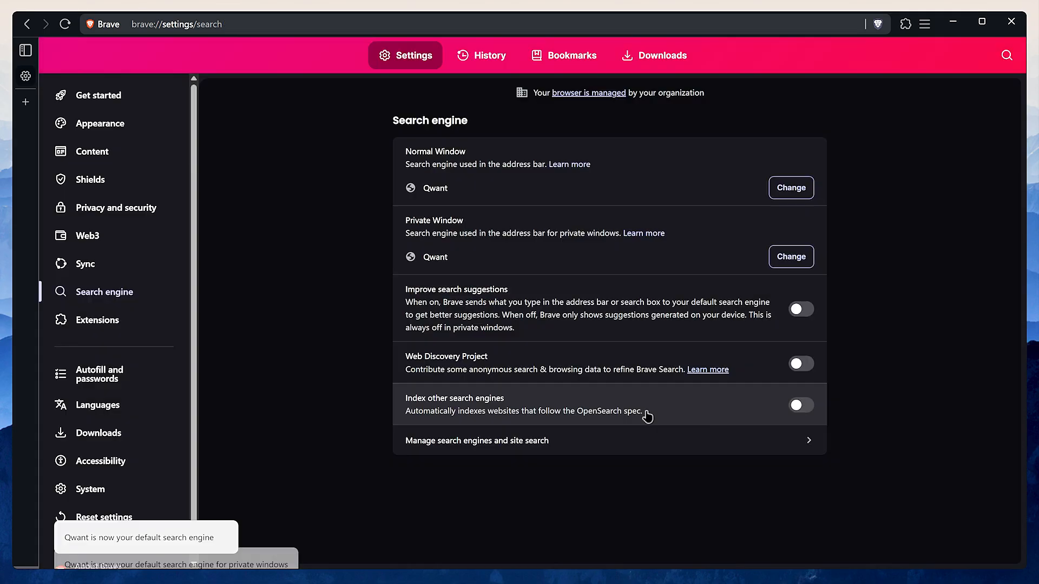
click(99, 373)
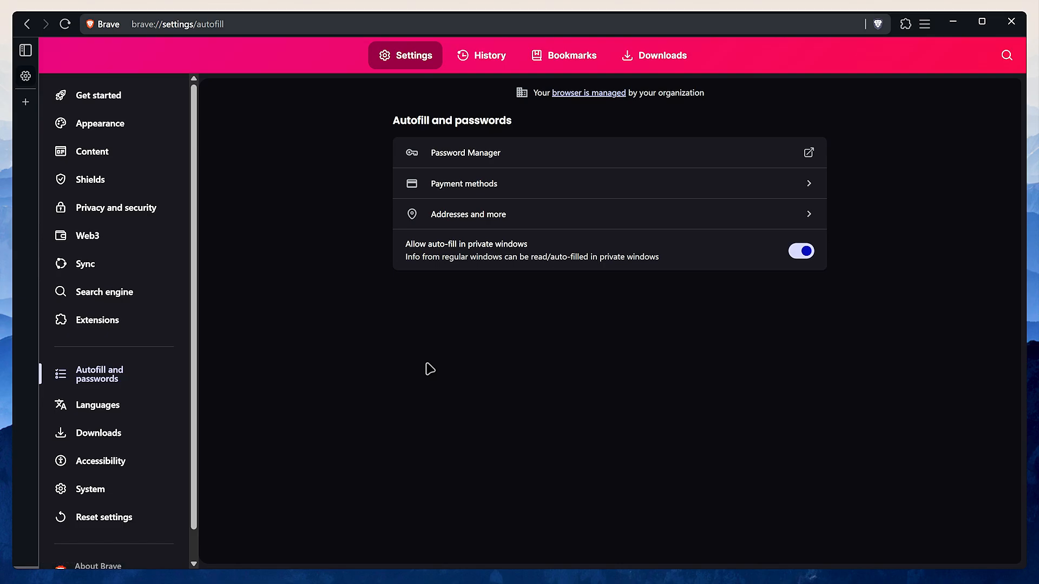
- Turn off Save and fill addresses and Allow auto-fill in private windows
click(465, 152)
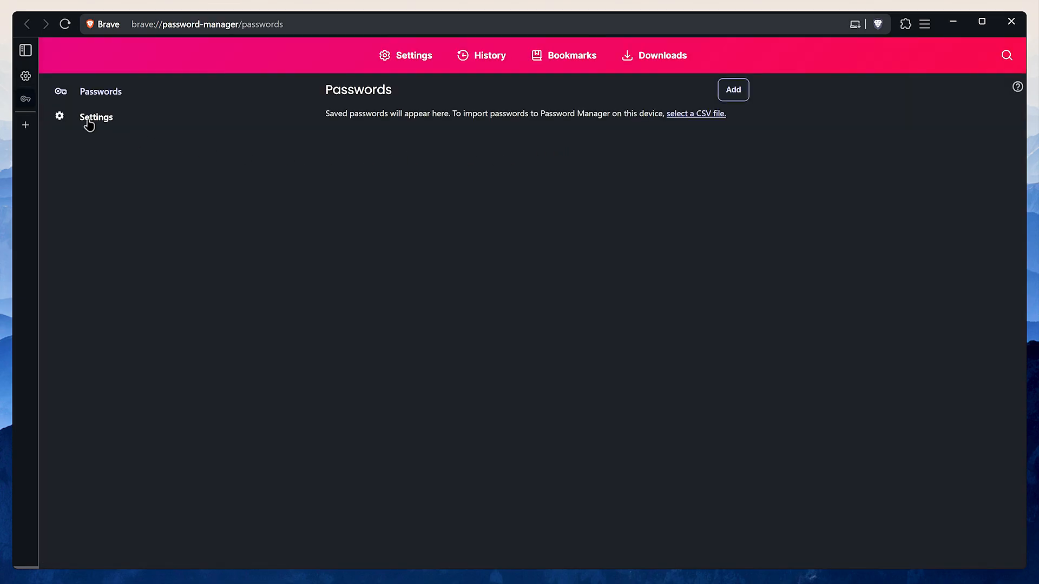
click(96, 117)
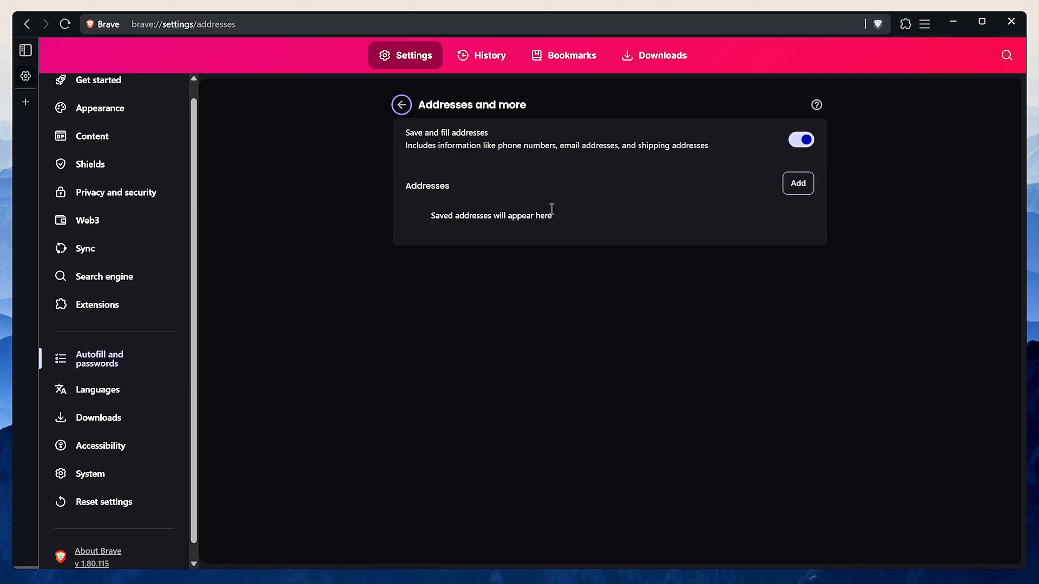
click(801, 139)
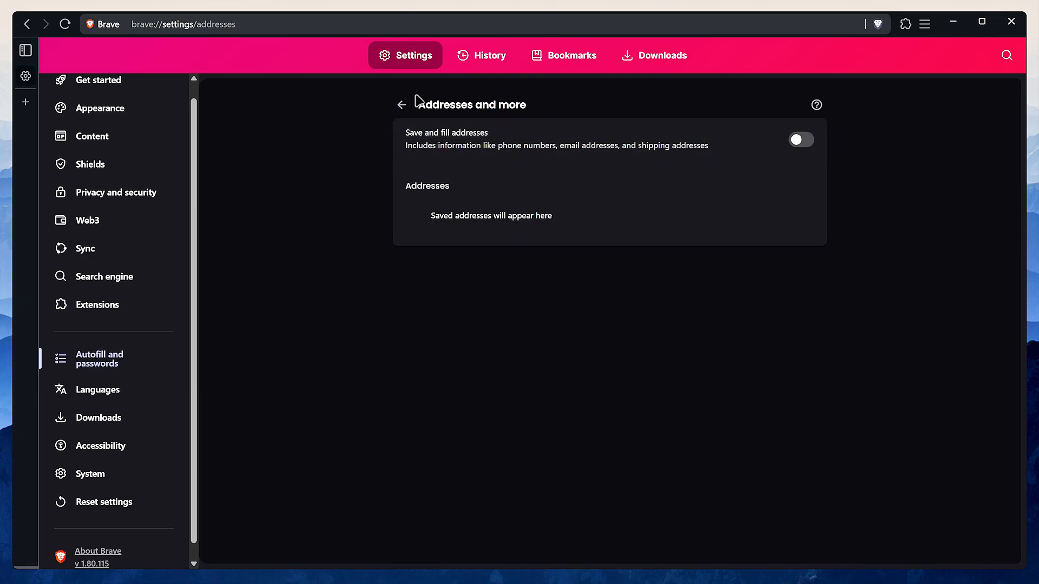
click(400, 105)
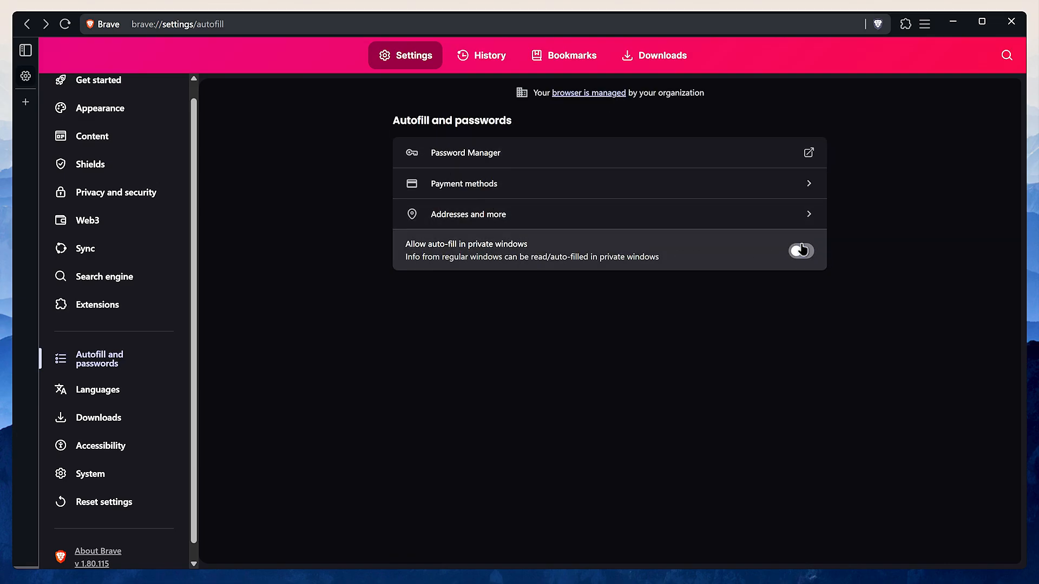
click(801, 251)
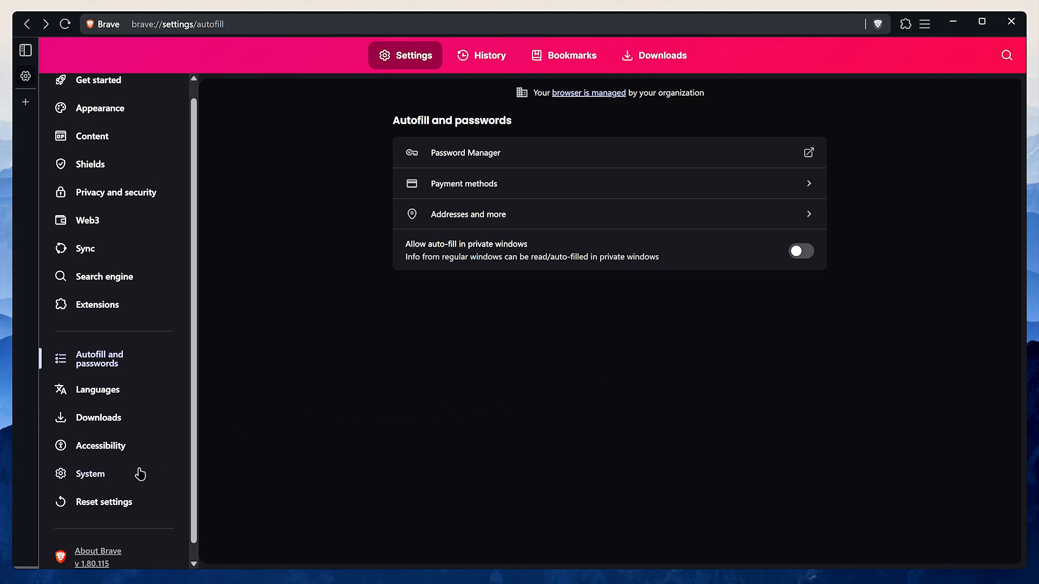
- Open the Shortcuts list from the System settings page
click(90, 474)
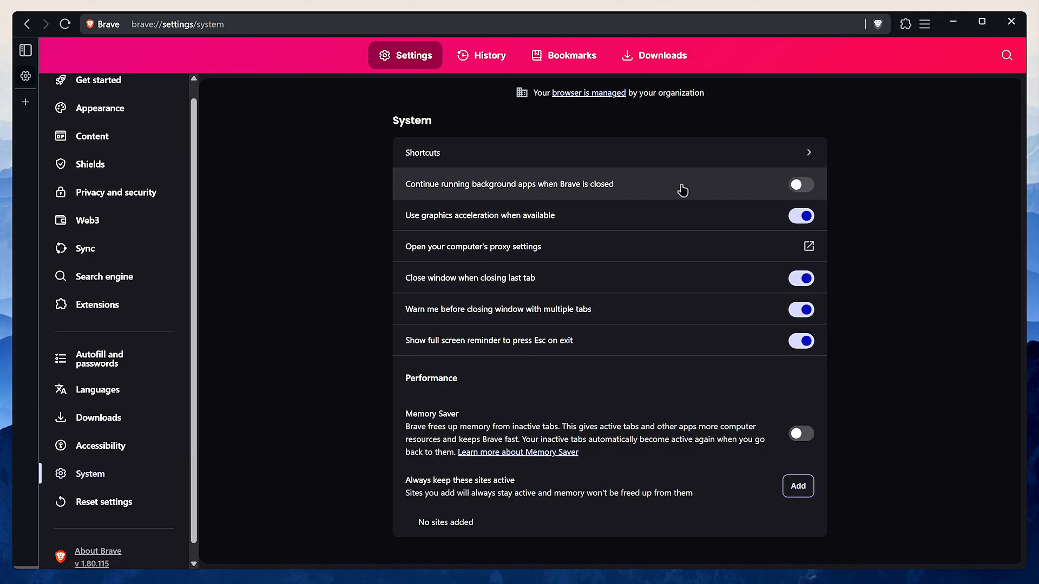
mouse_move(717, 347)
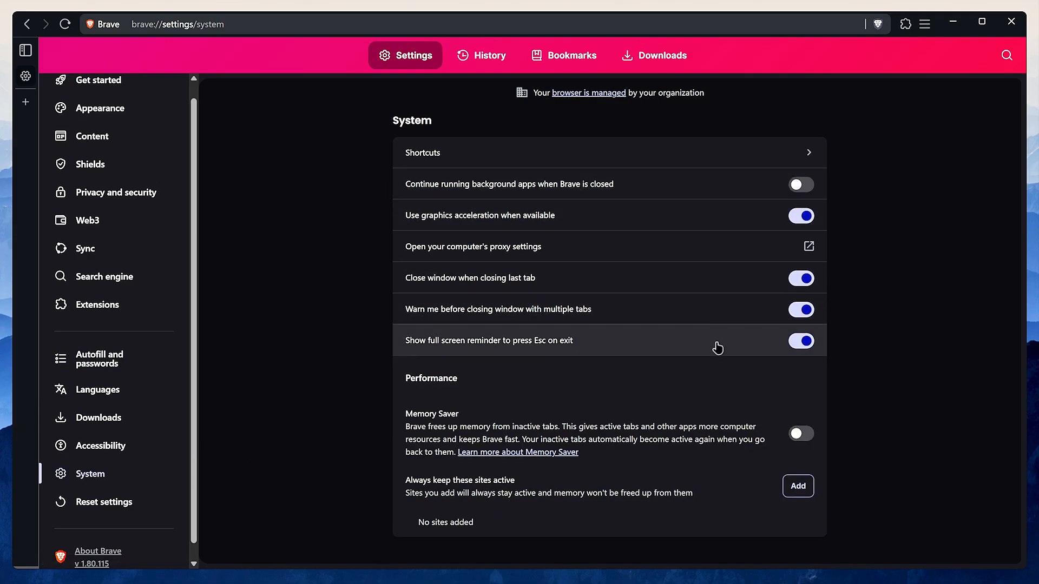
click(797, 434)
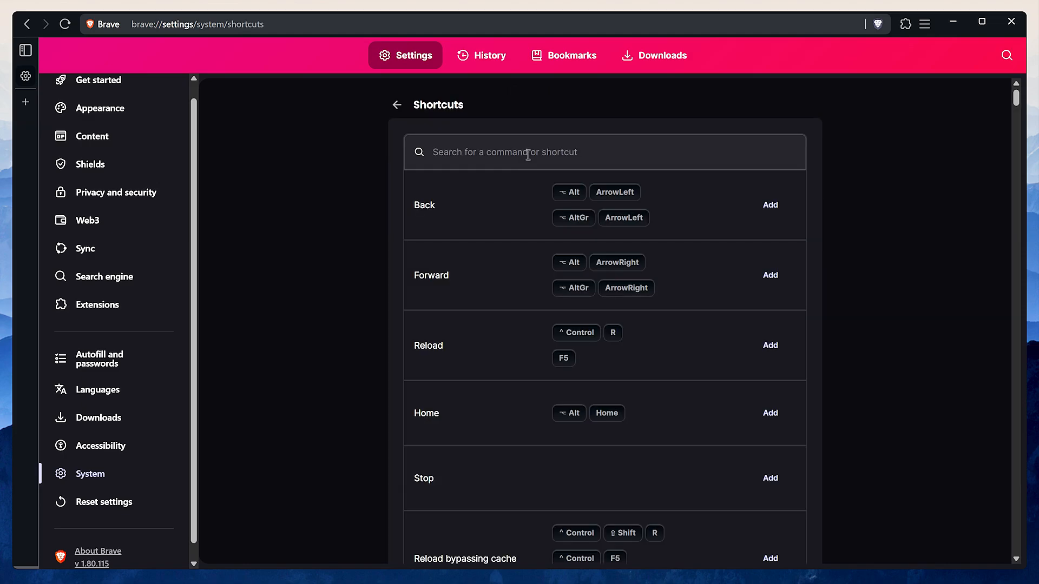
- Assign Ctrl+Q to 'Toggle vertical tabs expanded' and go back to System settings
text(verti)
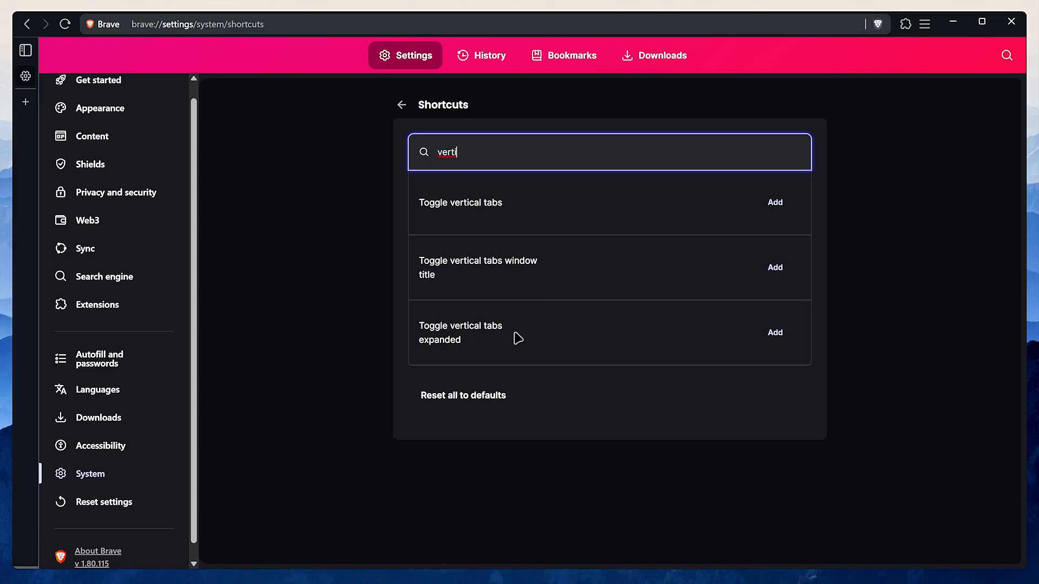
click(775, 332)
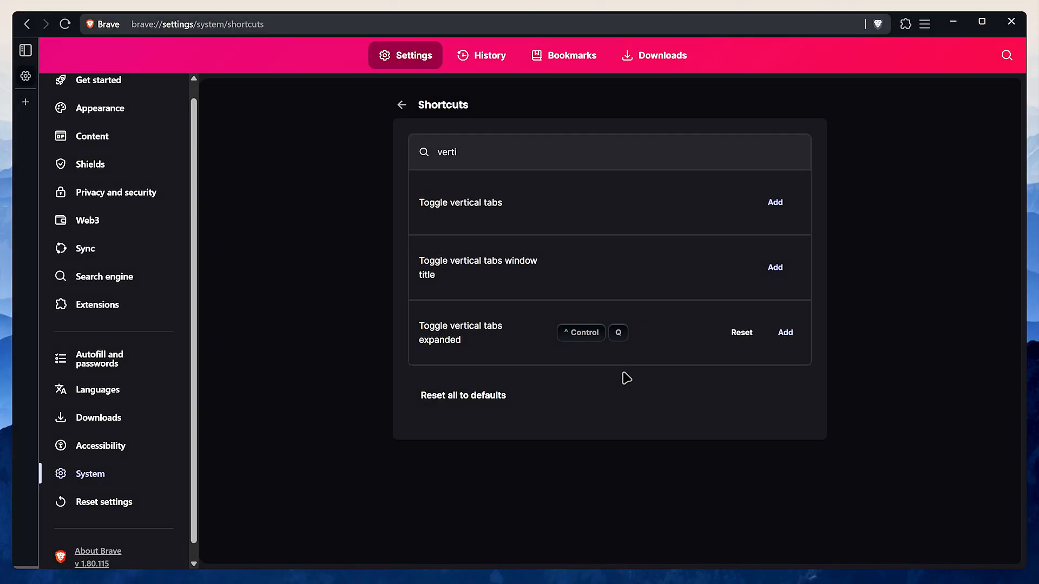
mouse_move(401, 105)
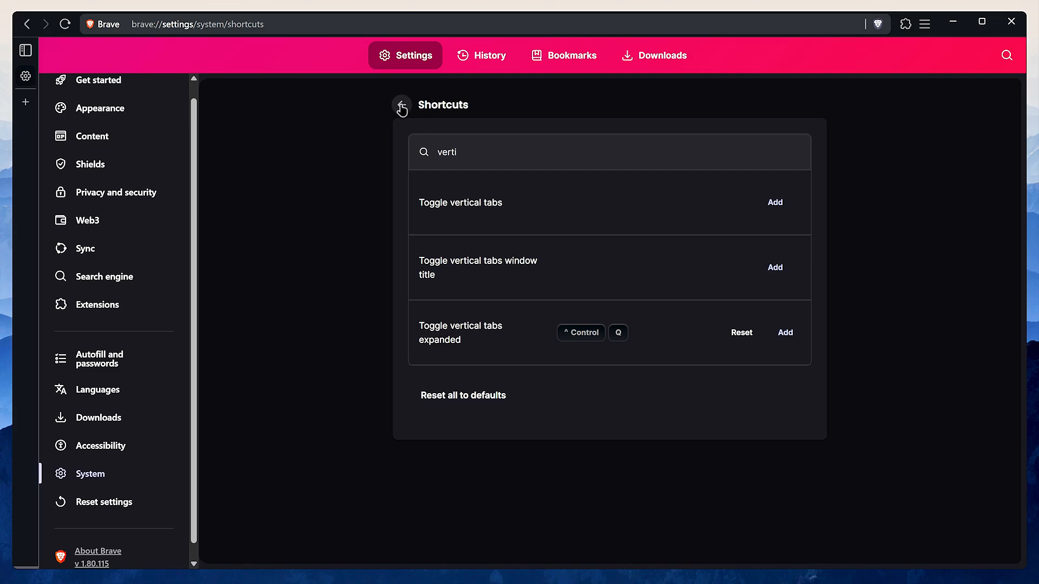
click(401, 106)
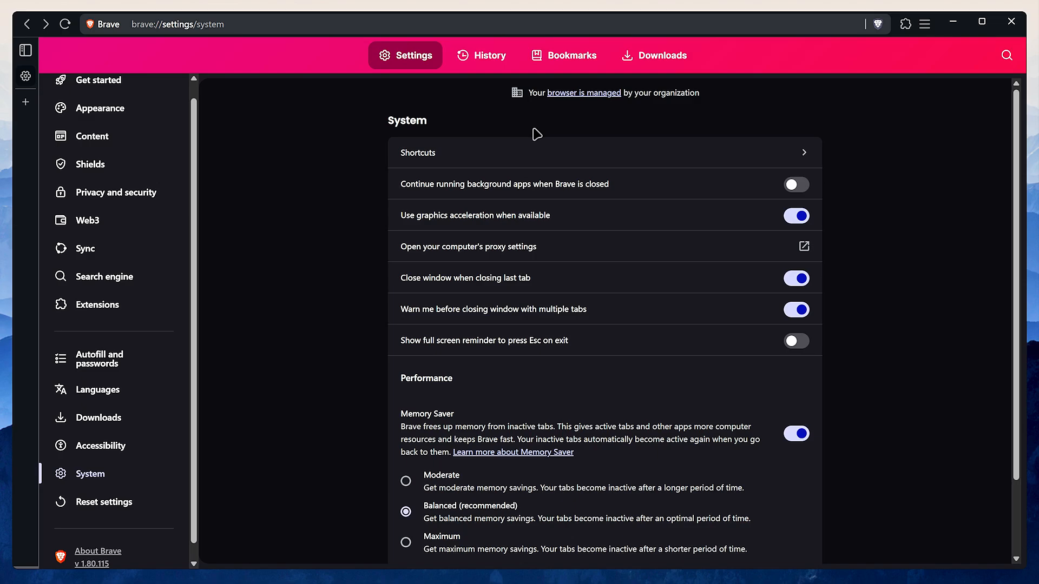
- Add a new browser profile named 'Shopping' from the main menu
click(925, 24)
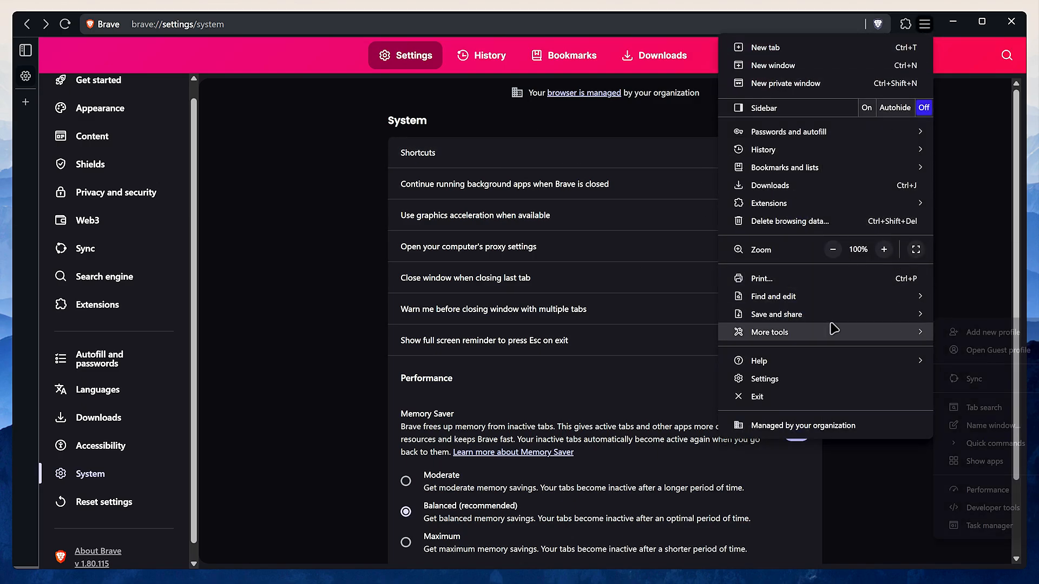
click(992, 332)
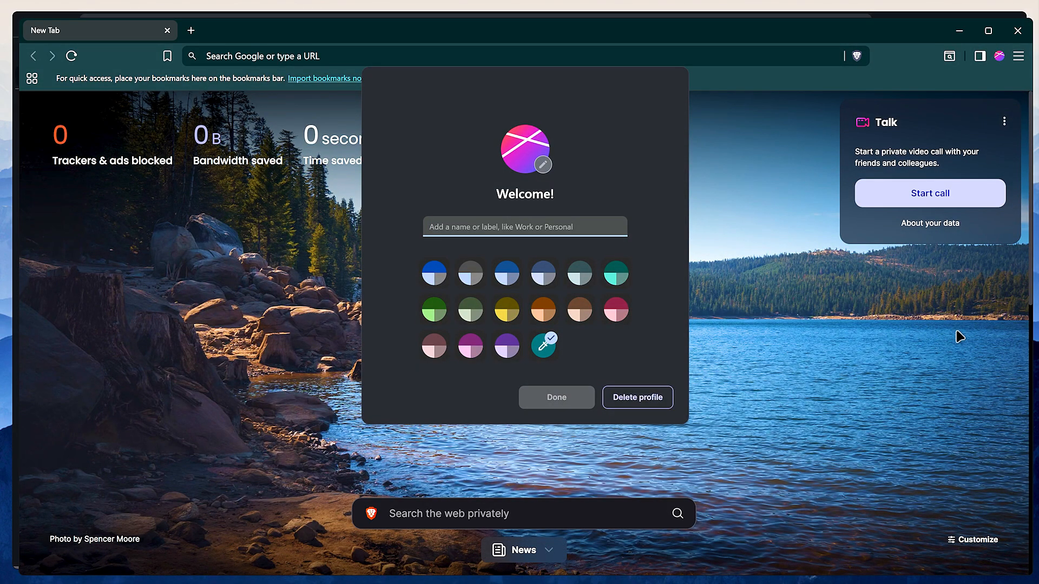
text(Shopp)
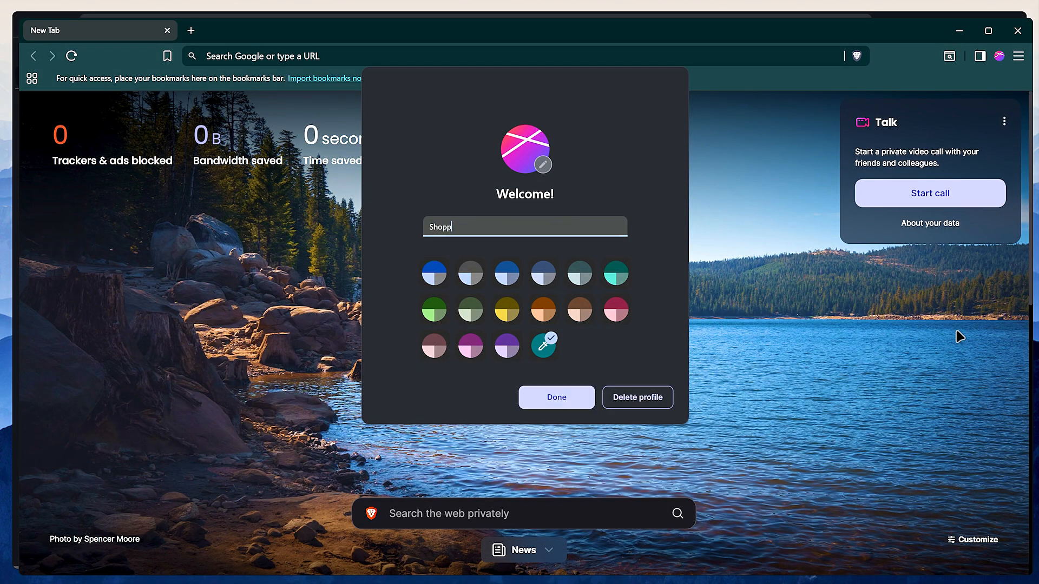
text(ing)
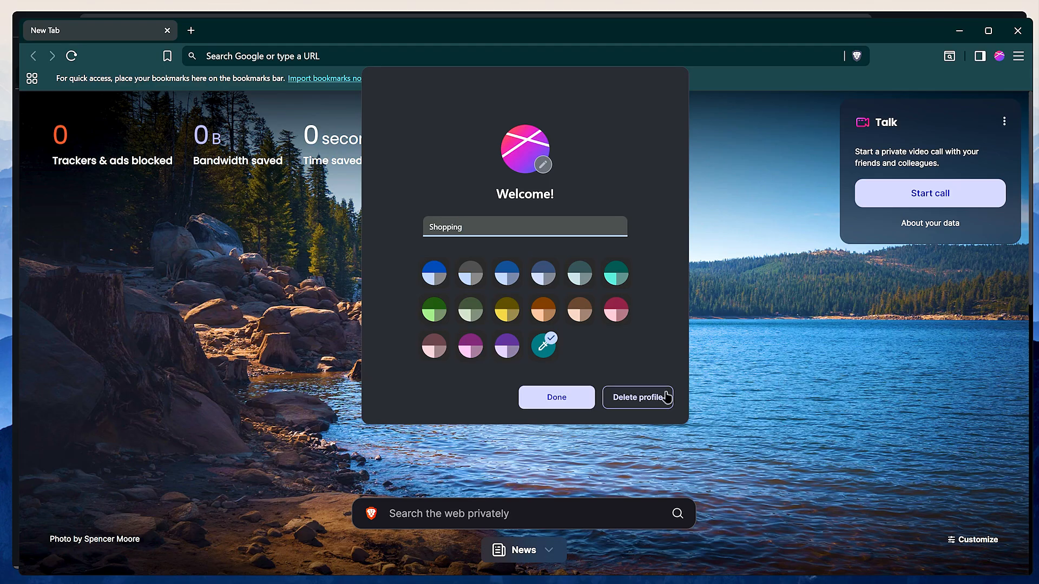
click(556, 397)
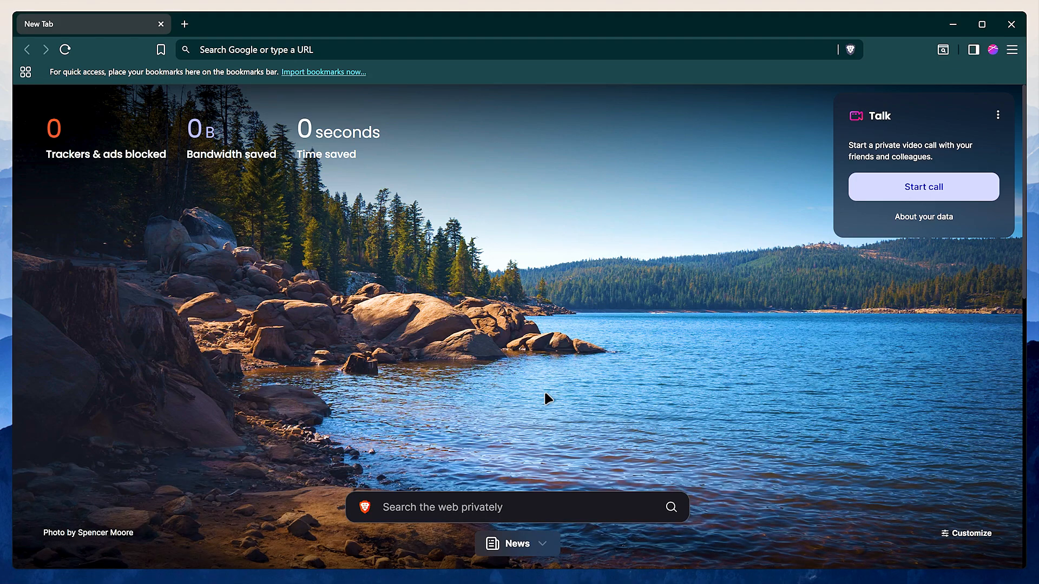
mouse_move(984, 61)
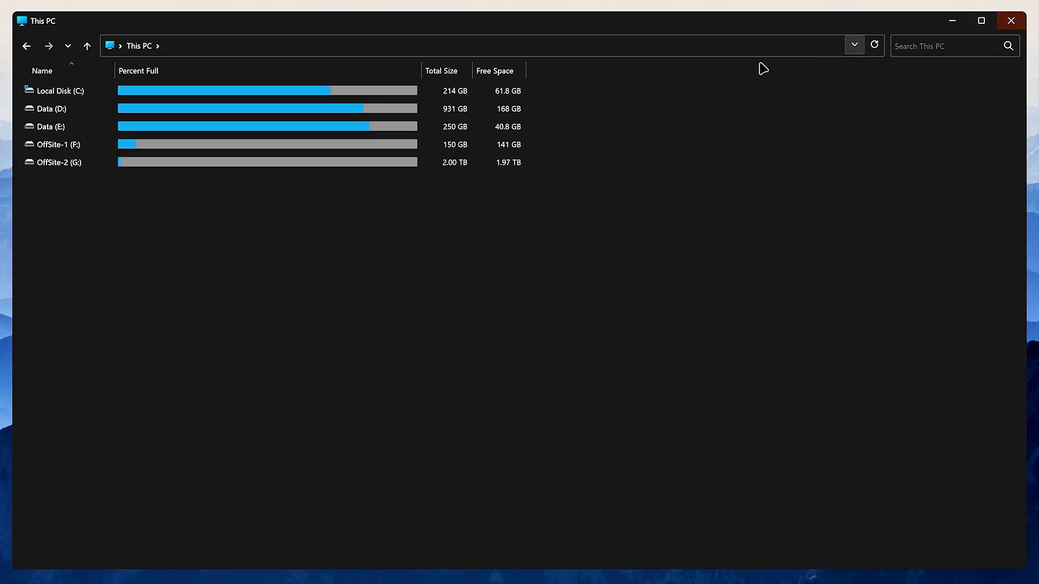
- Browse to the BraveSoftware Brave-Browser User Data folder under AppData\Local
double_click(59, 90)
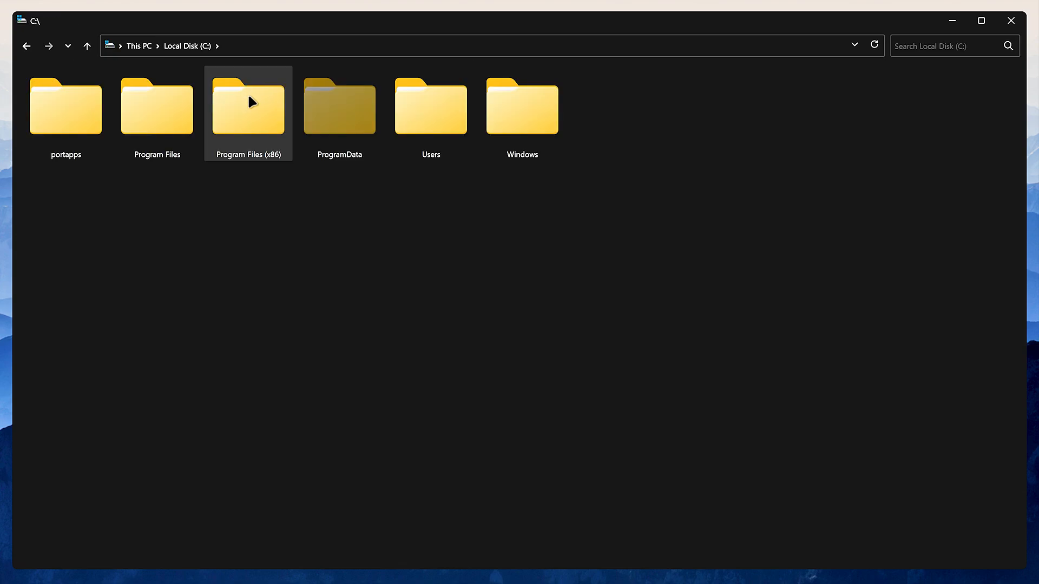
double_click(430, 106)
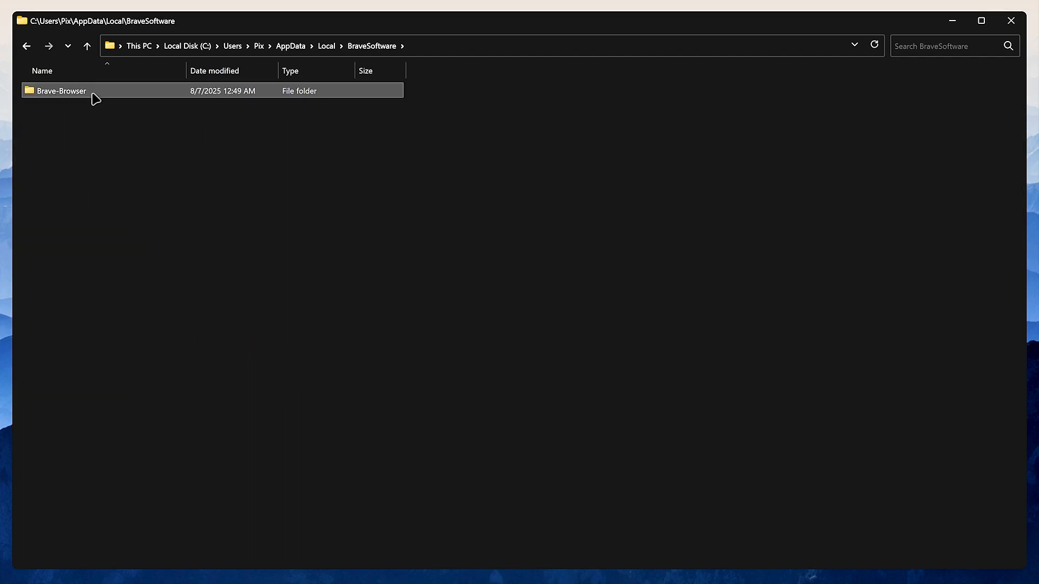
double_click(59, 91)
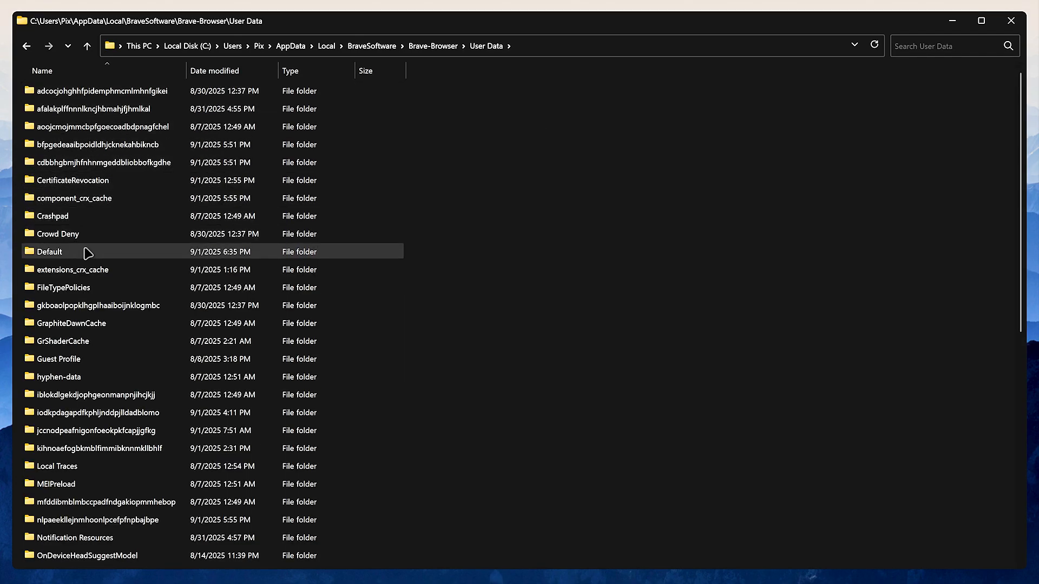
scroll(down, 3)
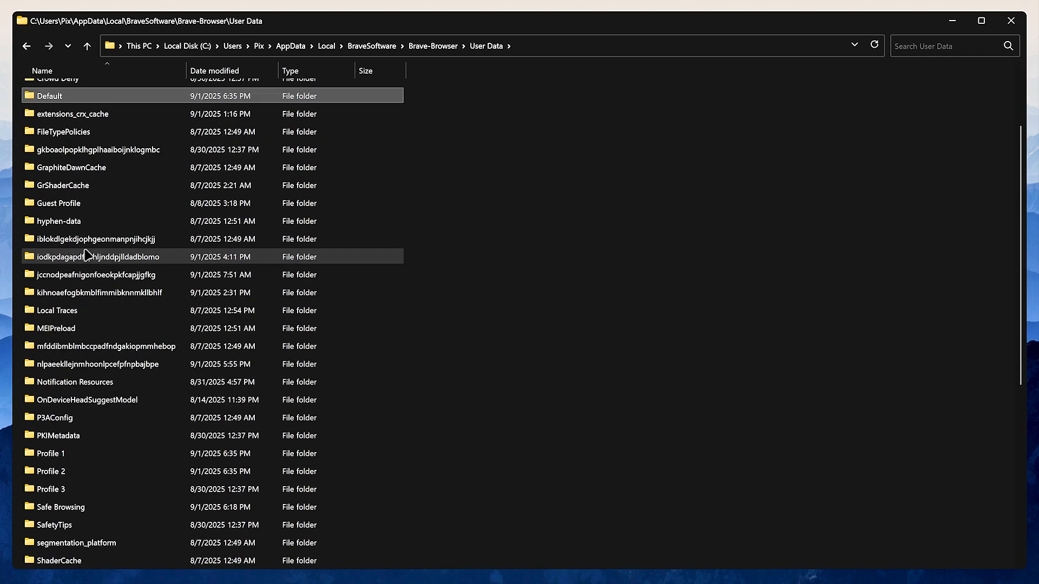
click(50, 453)
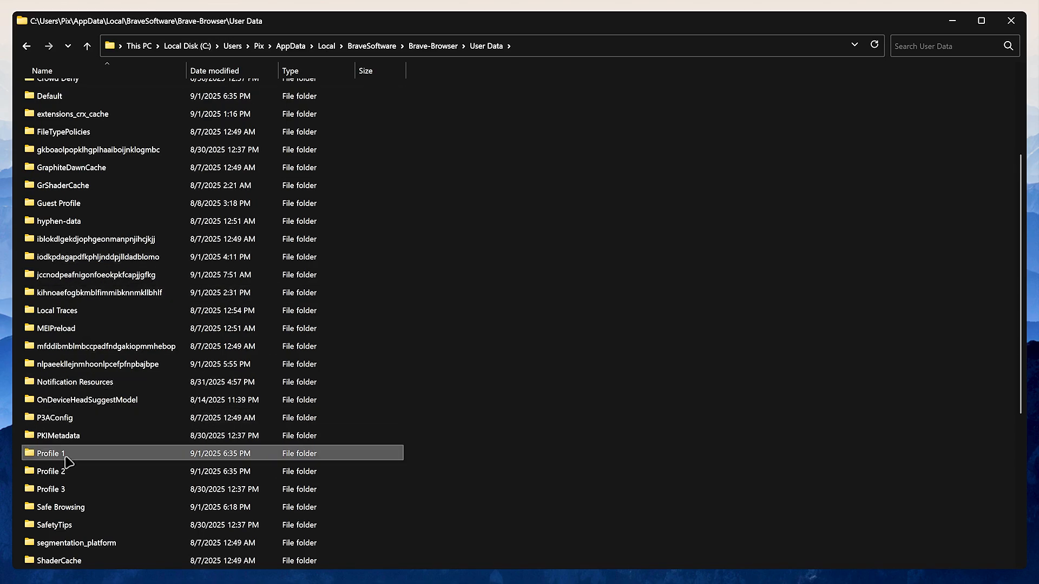
mouse_move(90, 479)
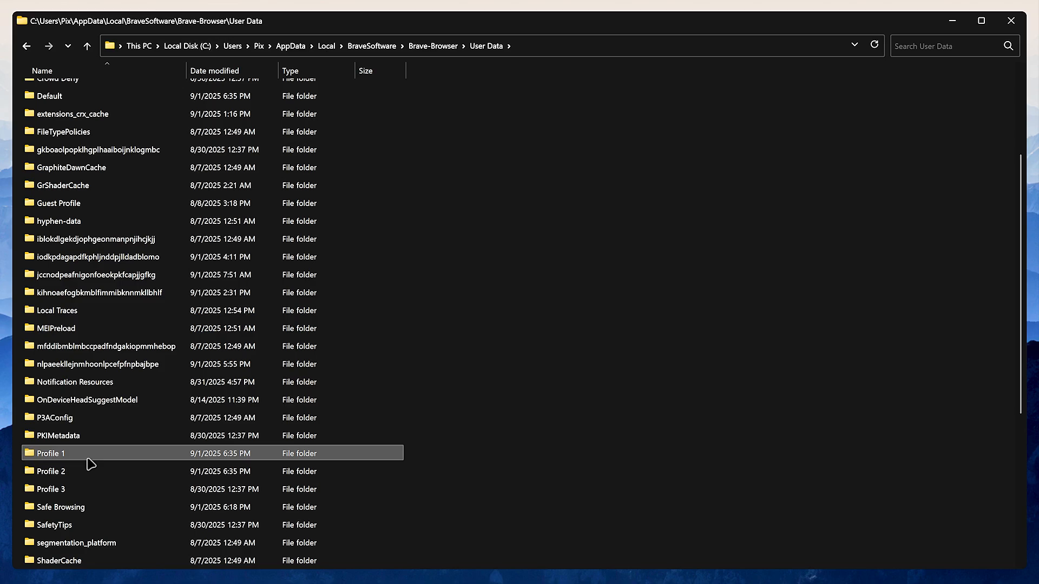
- Cut all contents of the Default profile folder and paste them into Profile 1
double_click(50, 96)
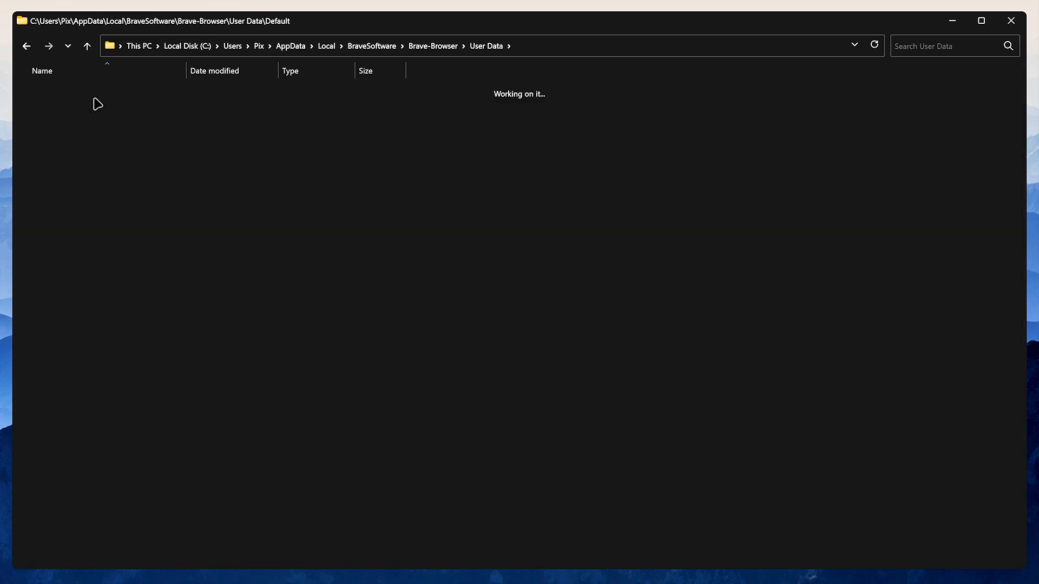
right_click(57, 233)
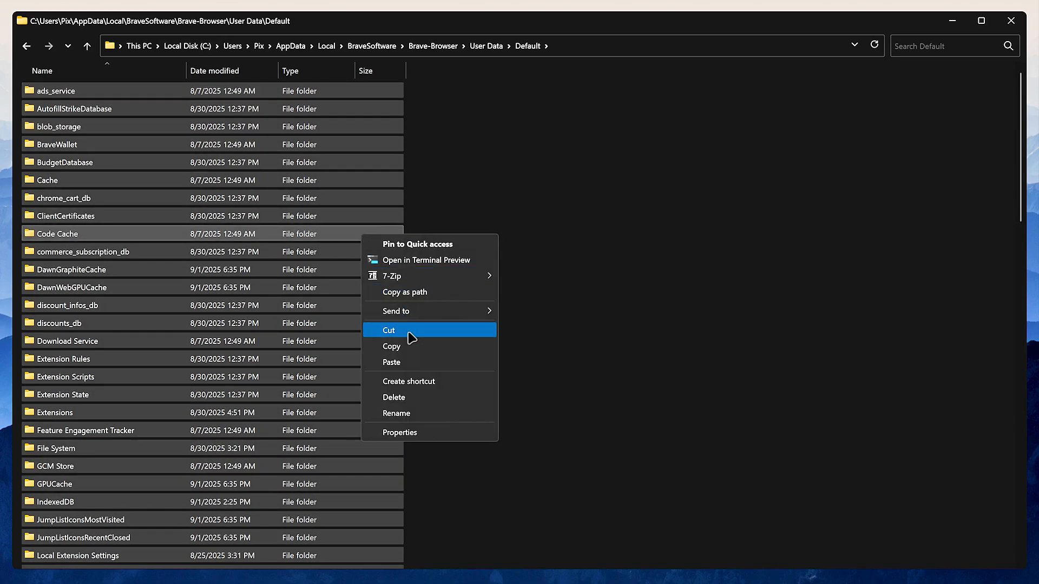
click(28, 46)
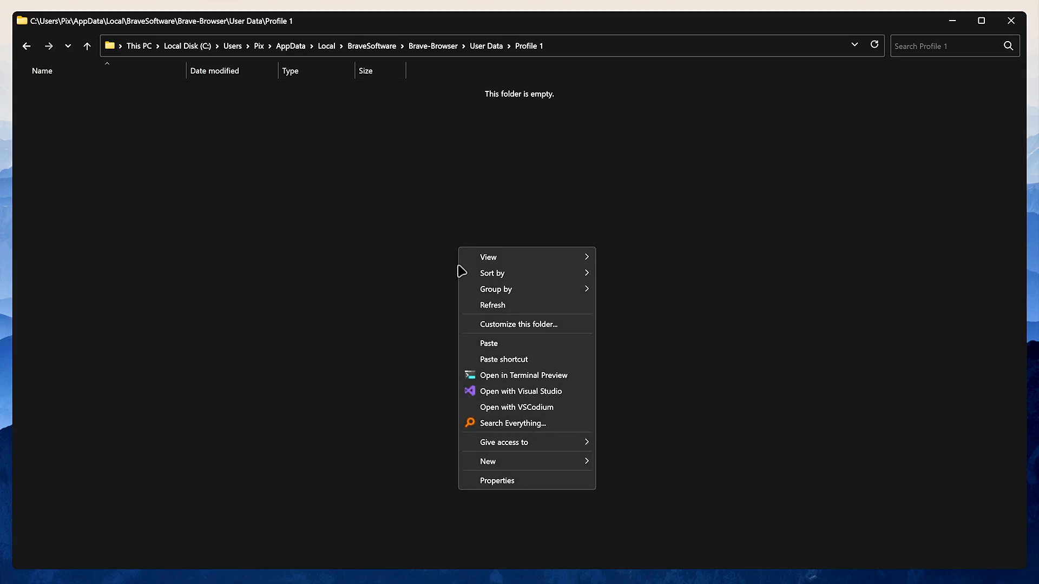
click(489, 343)
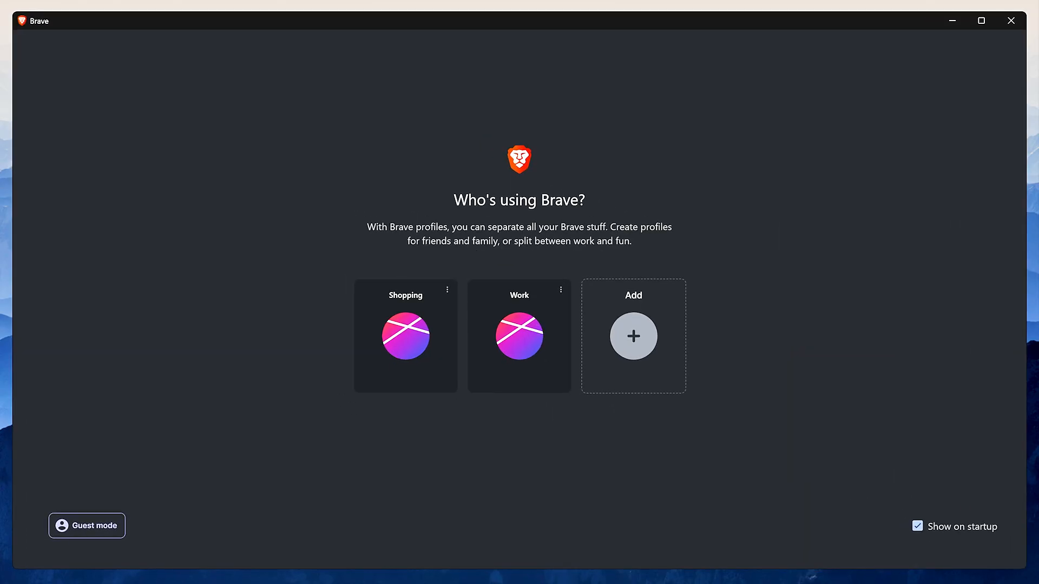
- Pick the green Shopping card in the 'Who's using Brave?' profile picker
click(519, 336)
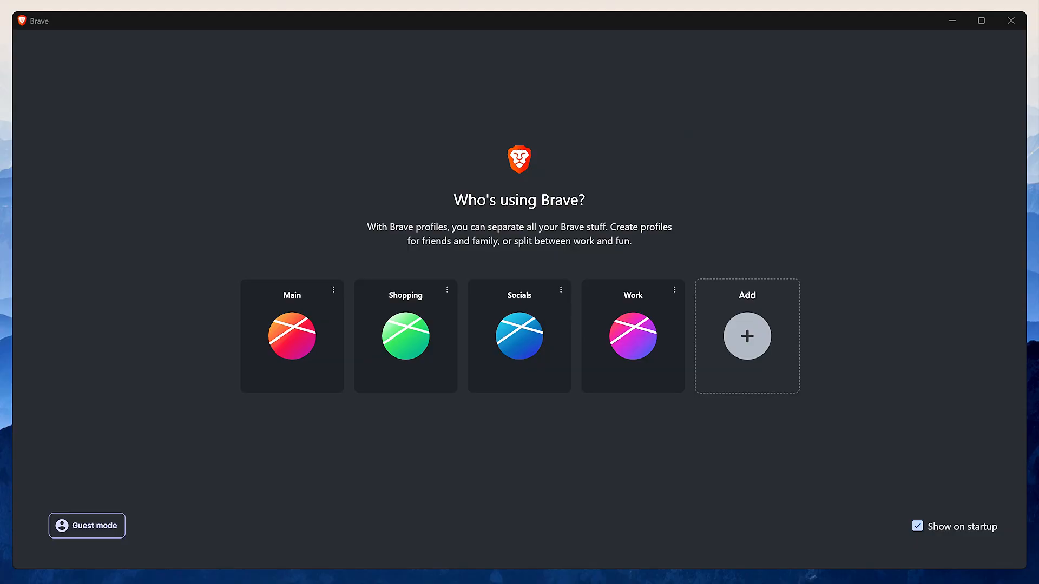
mouse_move(416, 364)
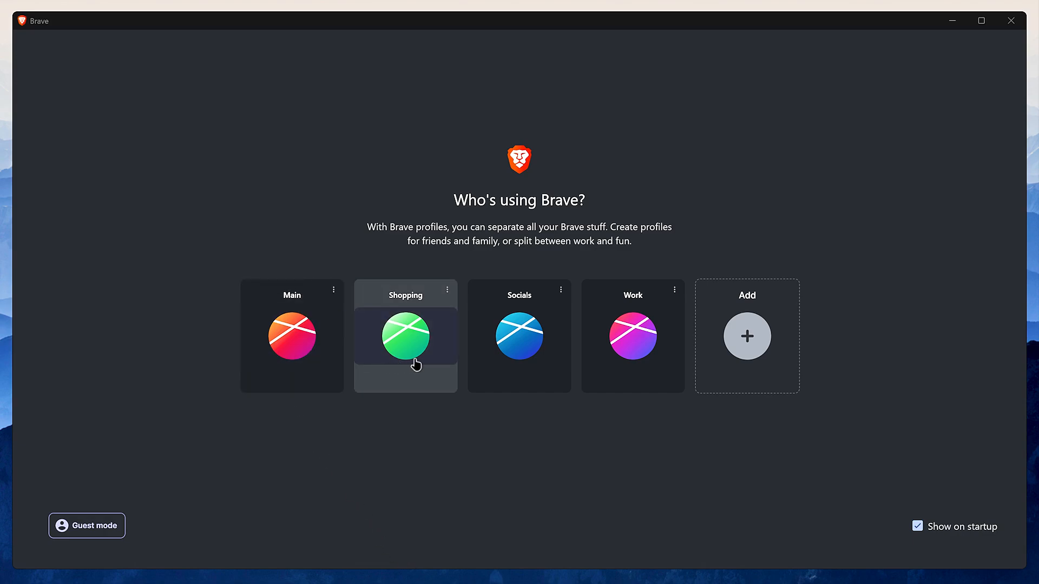
click(405, 337)
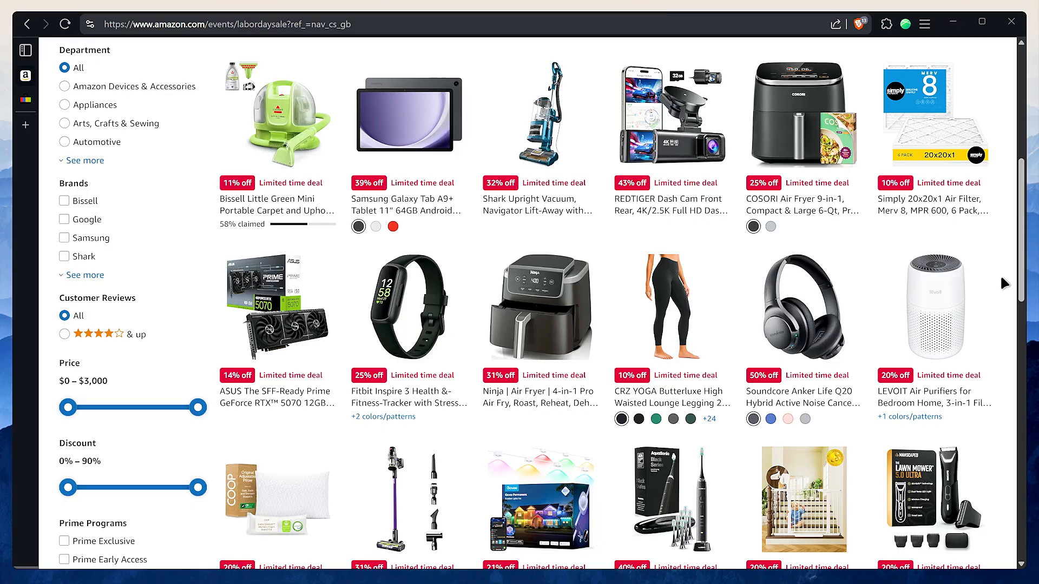
- Scroll the Amazon deals page, then open the BleepingComputer article on Windows updates and SSD failures
scroll(down, 3)
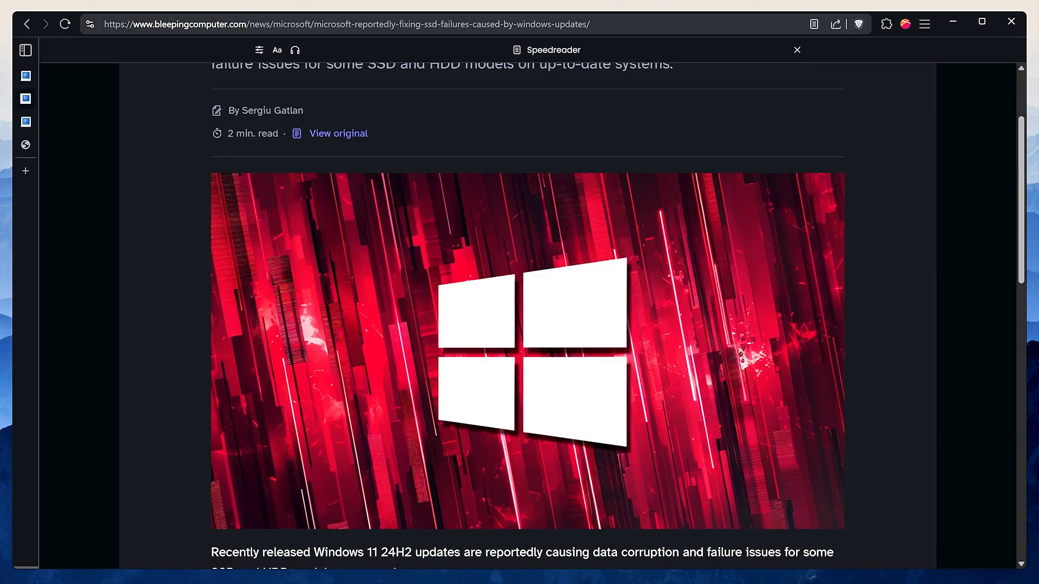
click(338, 133)
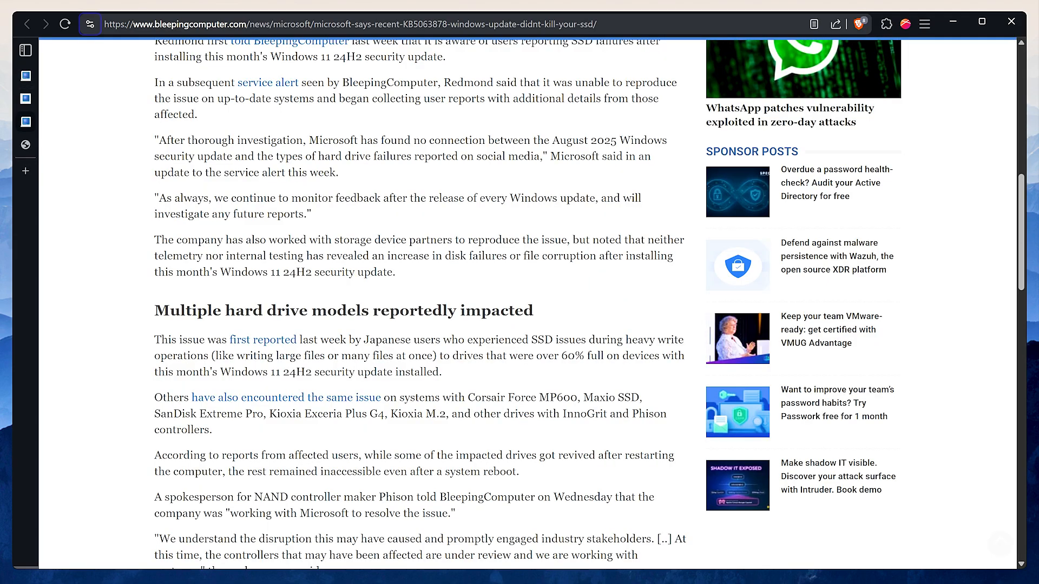